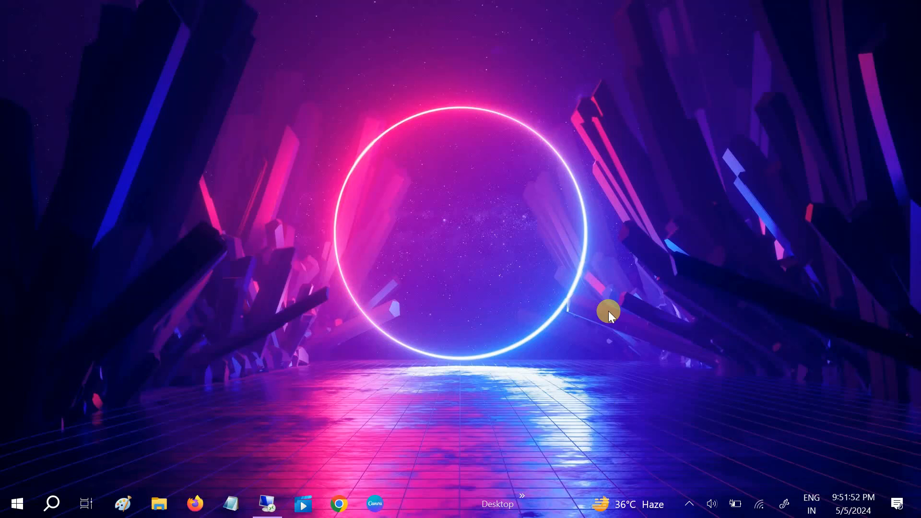
mouse_move(485, 282)
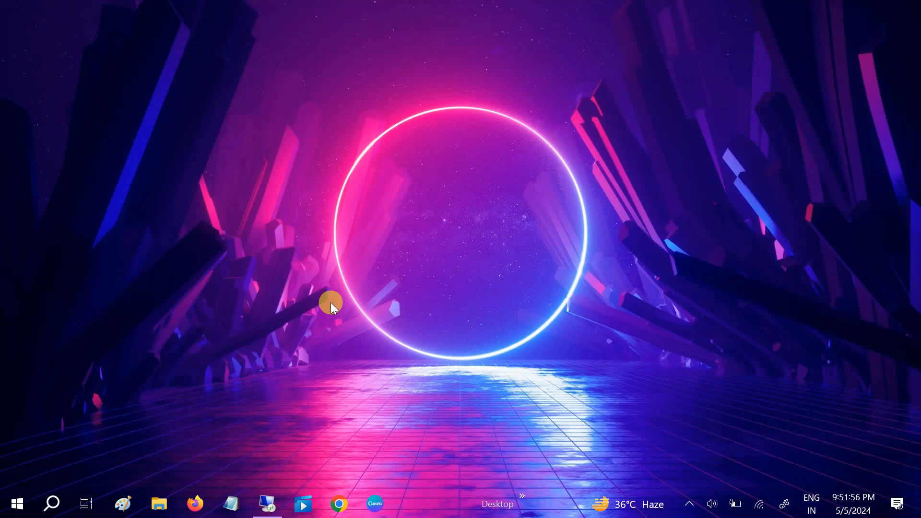
Step: Search Windows for 'camera' and launch the Camera app
text(came)
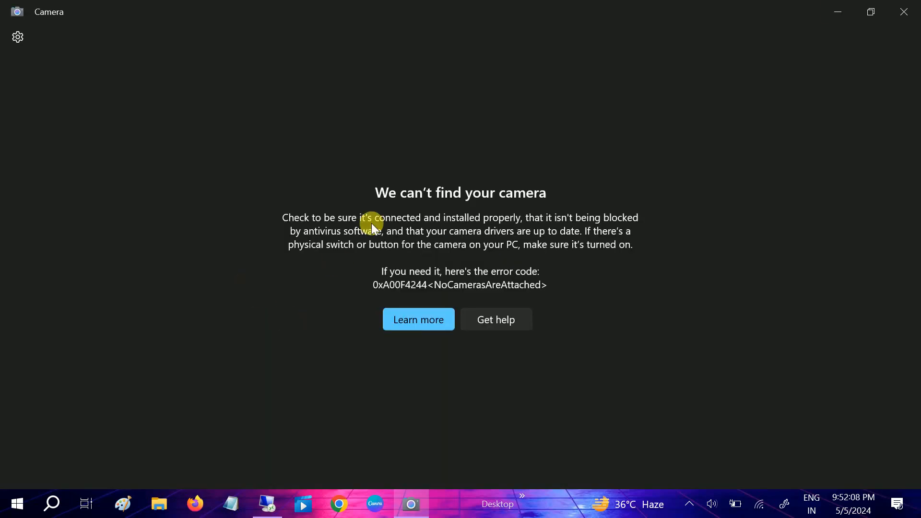
mouse_move(299, 301)
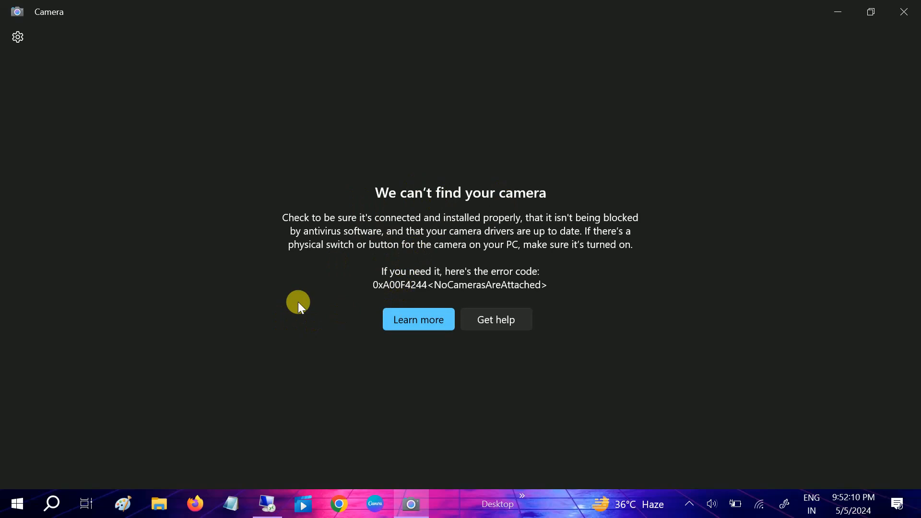
mouse_move(419, 294)
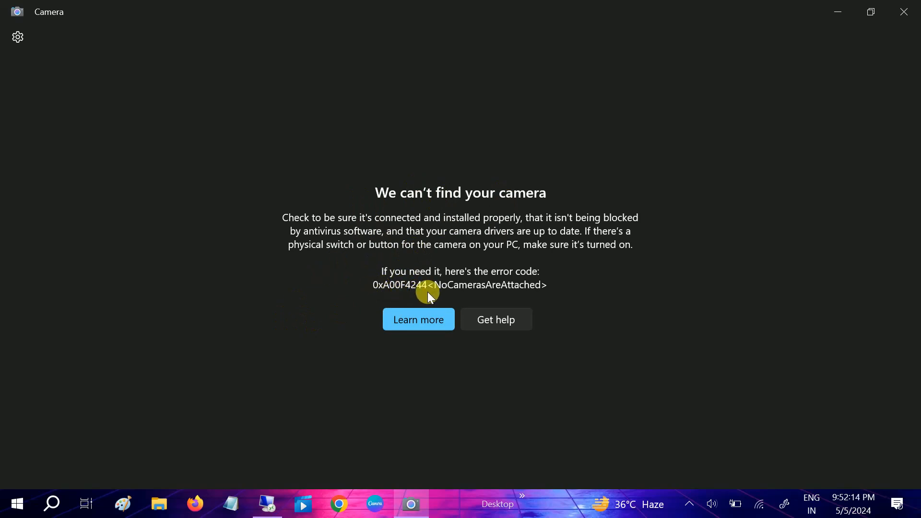
mouse_move(410, 261)
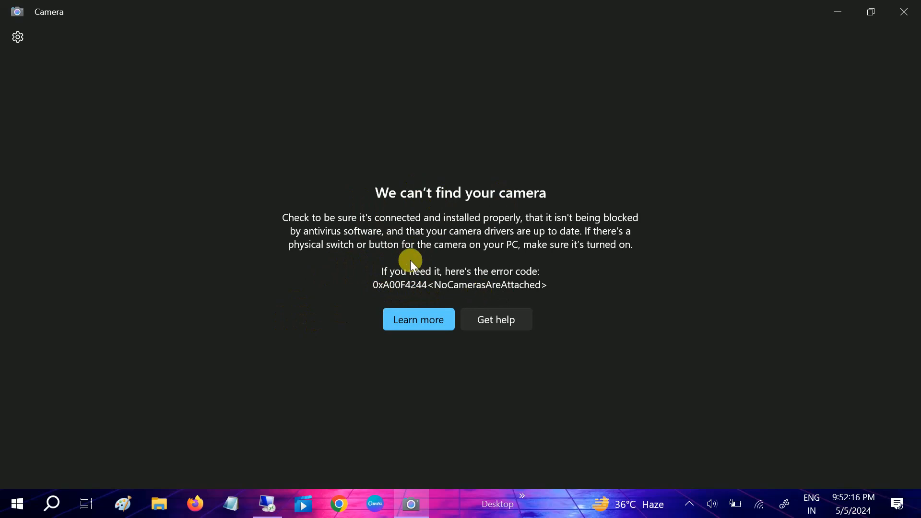
mouse_move(372, 188)
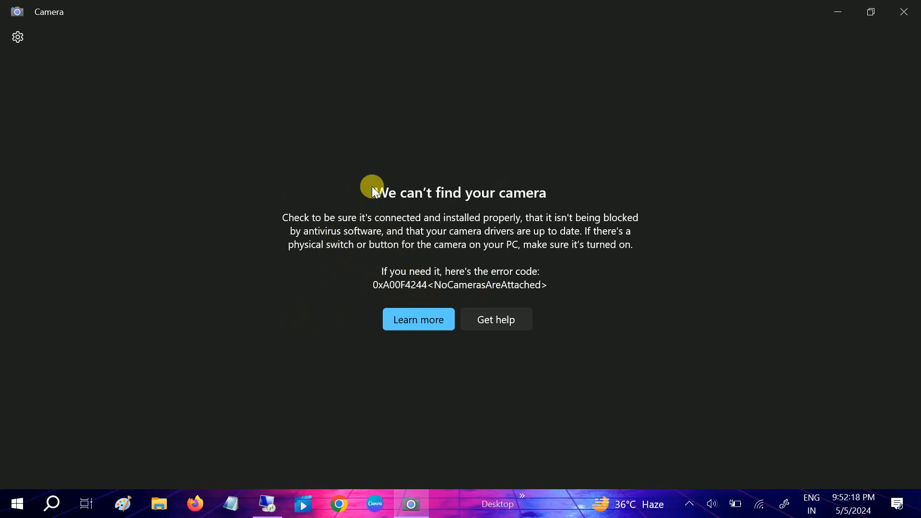
mouse_move(725, 119)
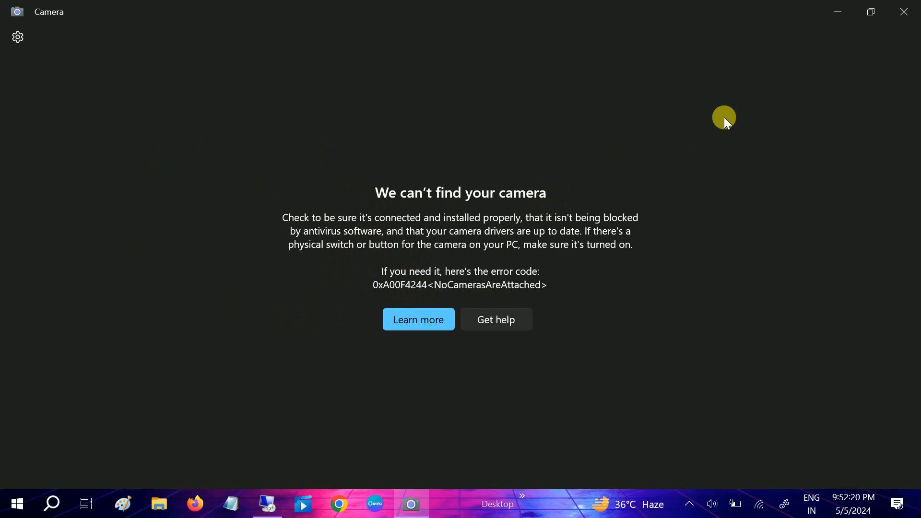
Step: Close the Camera app after reading the 0xA00F4244 NoCamerasAreAttached error
click(904, 11)
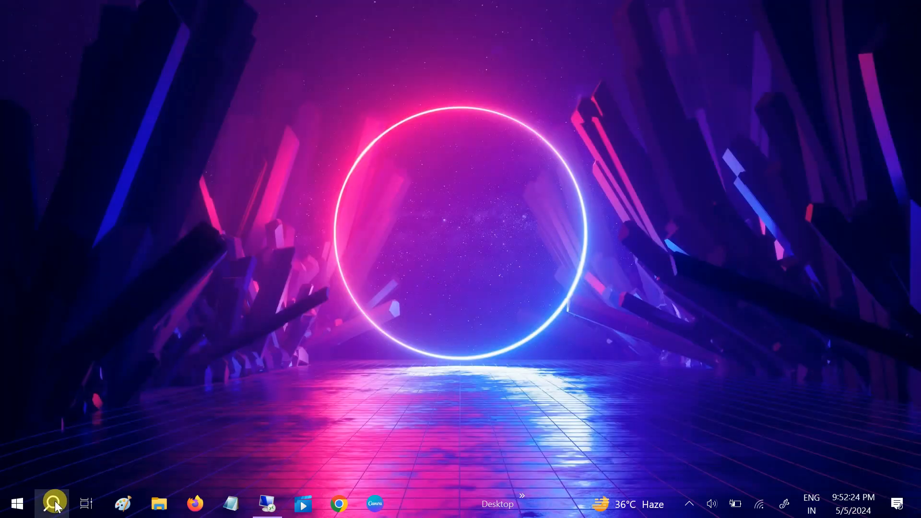
Step: Find Device Manager through Windows Search and launch it
click(54, 501)
text(devi)
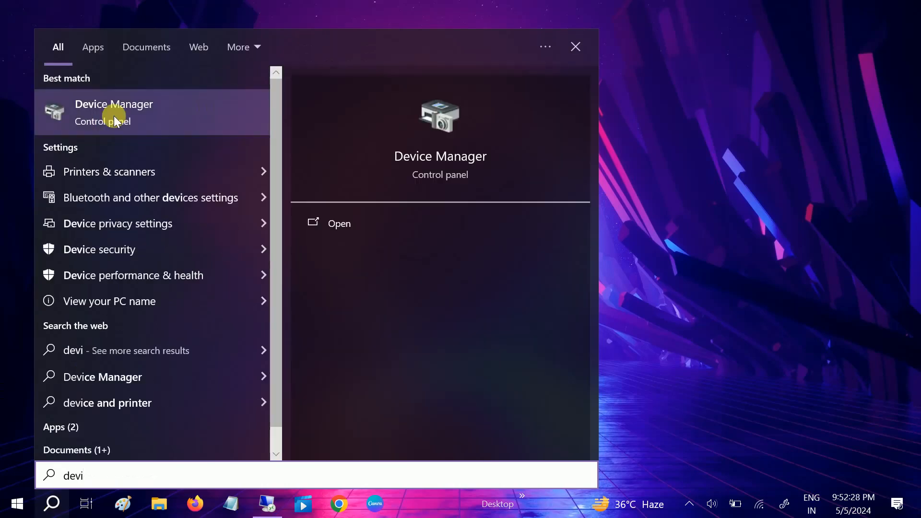
click(113, 115)
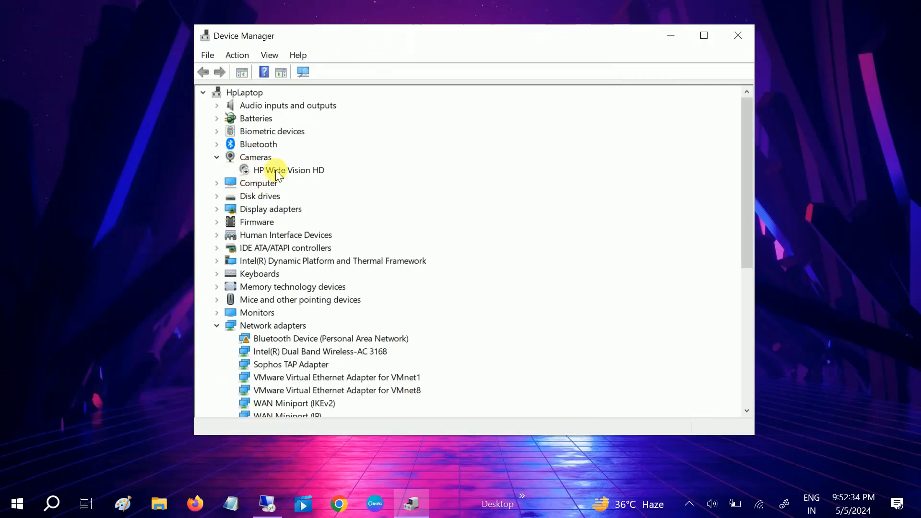
Step: Inspect the HP Wide Vision HD camera under the Cameras category
click(288, 169)
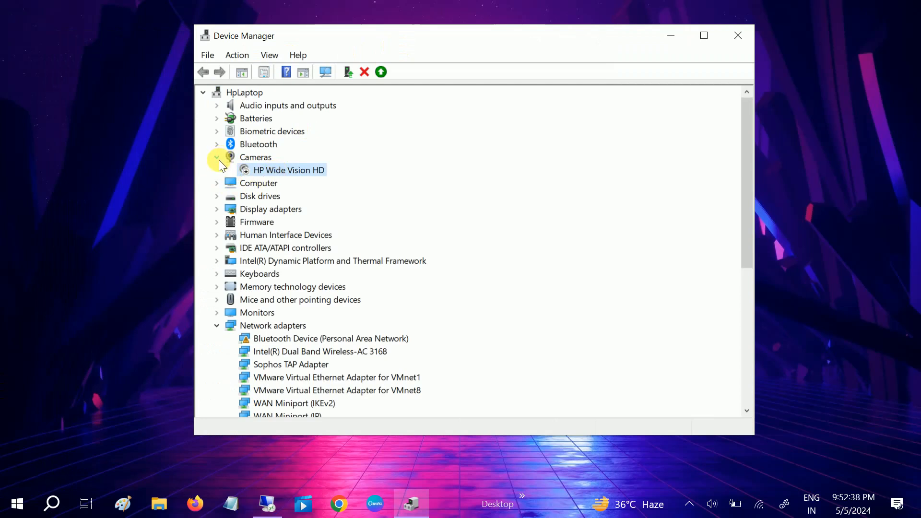
click(216, 158)
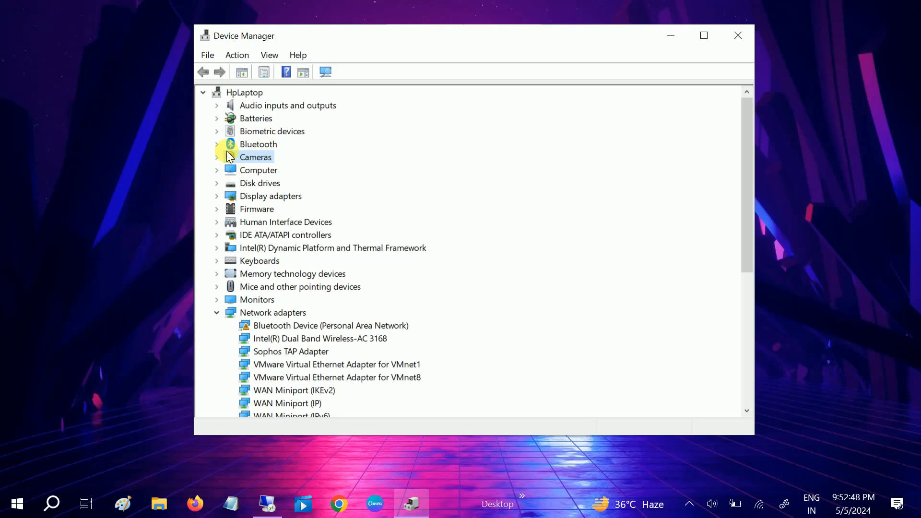
click(255, 158)
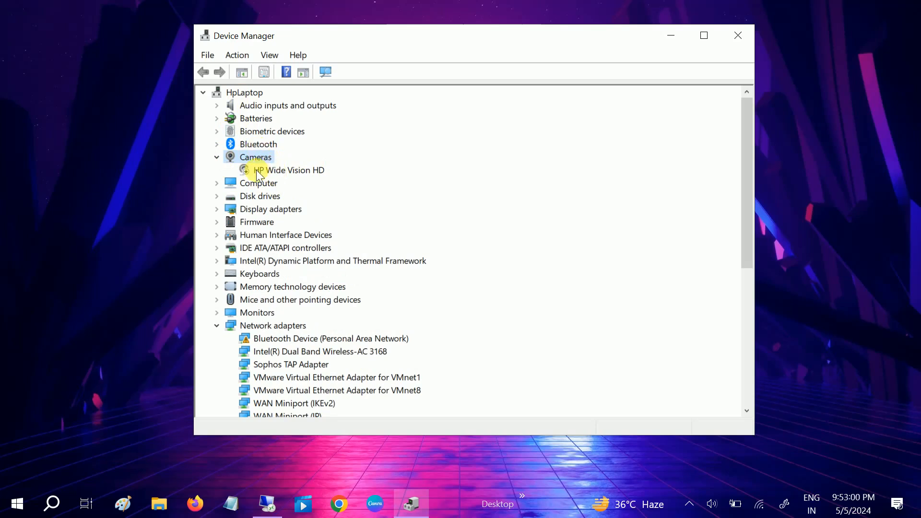
click(282, 170)
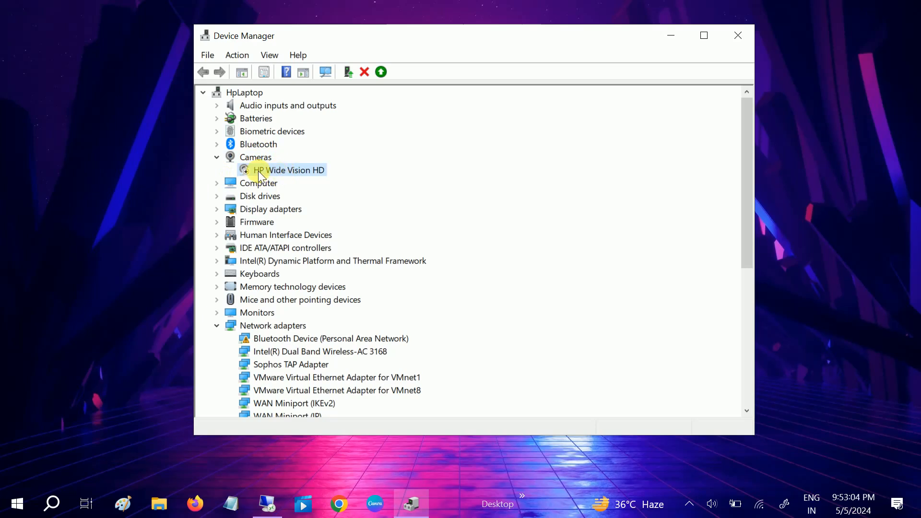
Step: Enable the disabled HP Wide Vision HD camera via its context menu
right_click(259, 171)
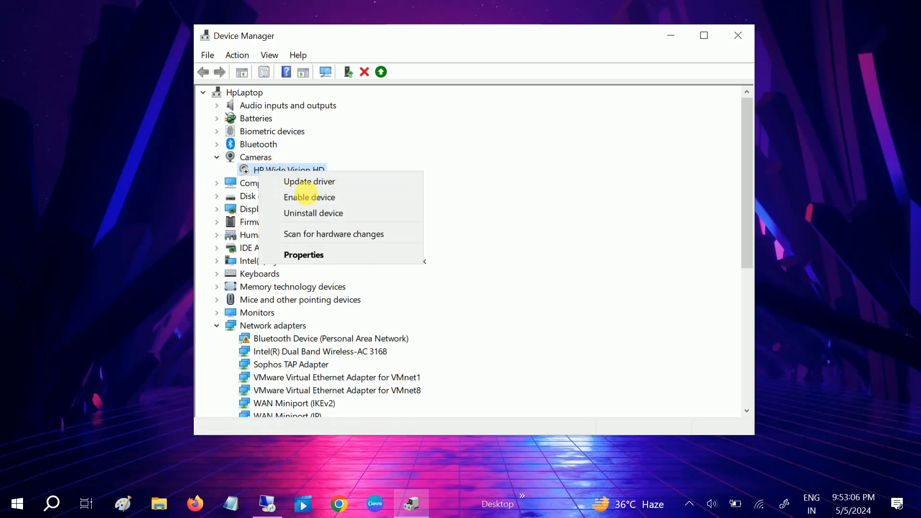
click(309, 197)
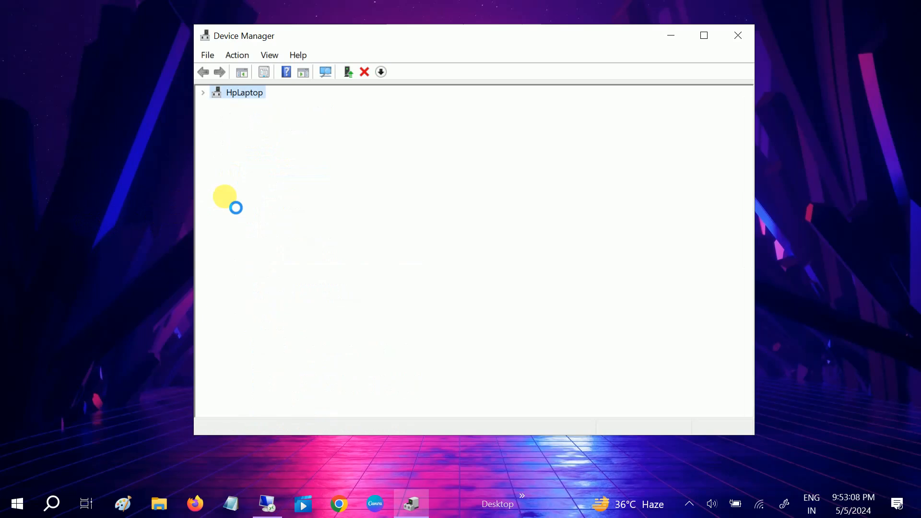
click(203, 92)
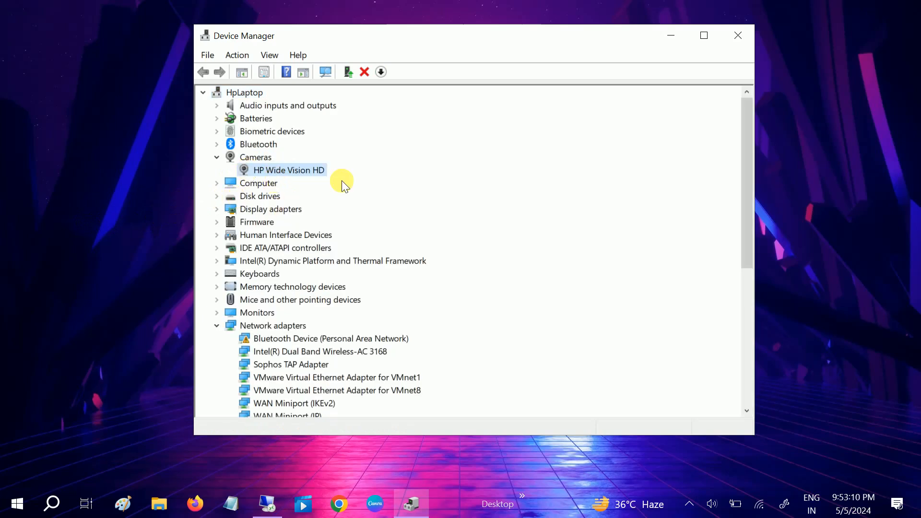
right_click(288, 170)
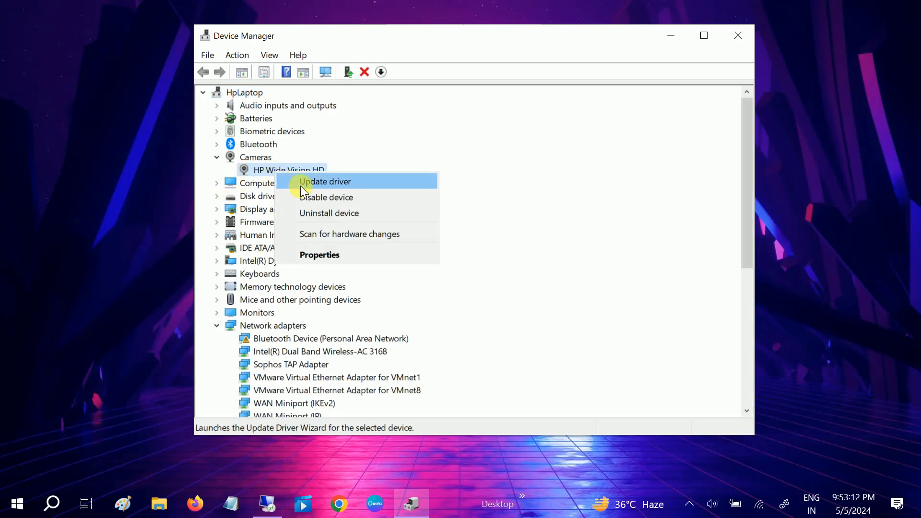
click(325, 182)
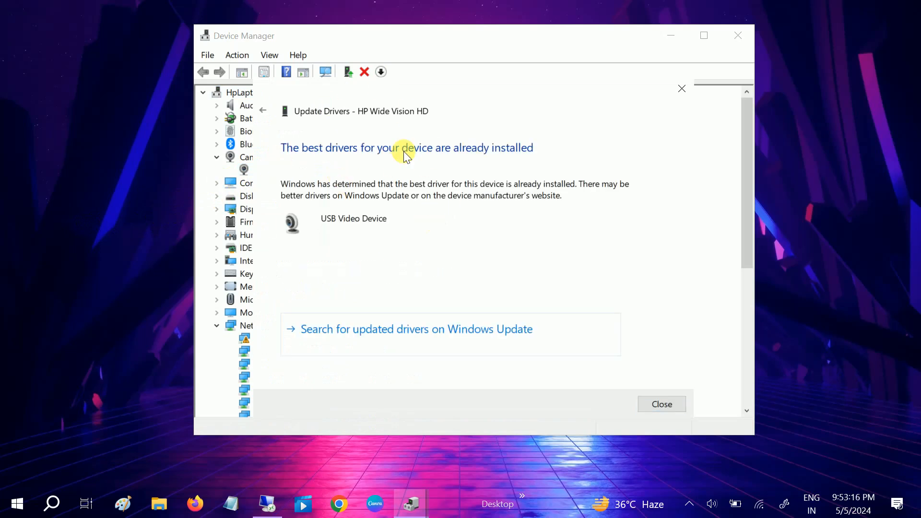
click(662, 403)
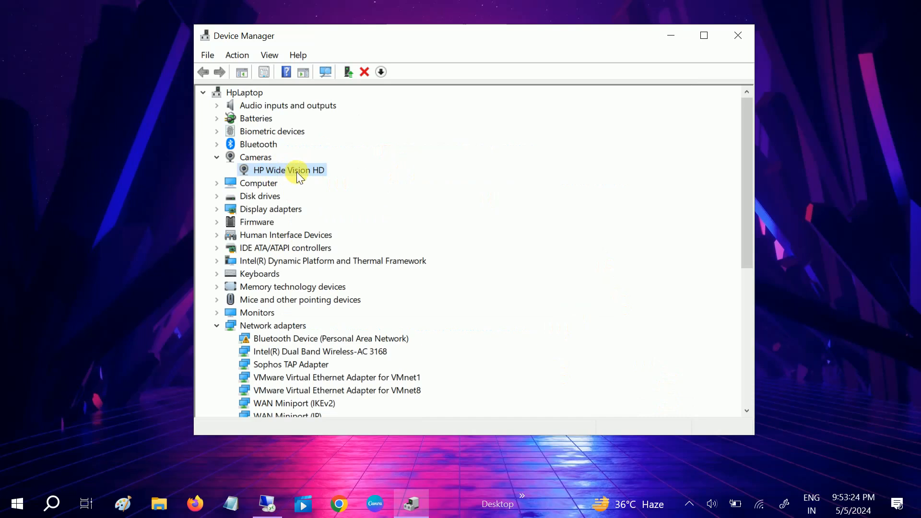
mouse_move(272, 188)
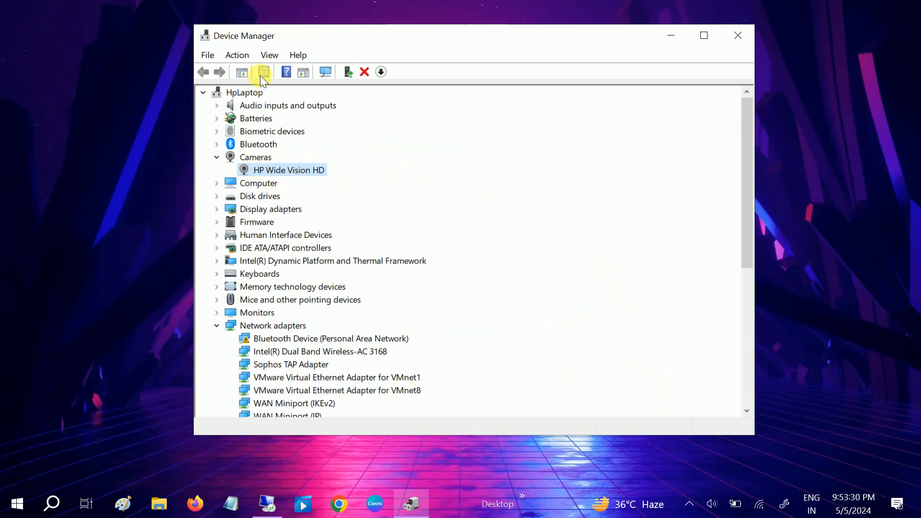
mouse_move(282, 76)
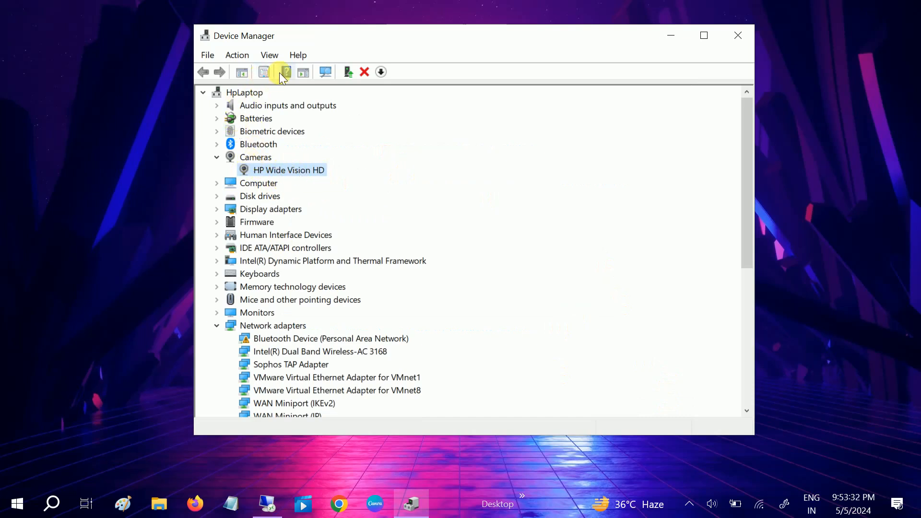
Step: Show hidden devices and scan for hardware changes in Device Manager
click(269, 54)
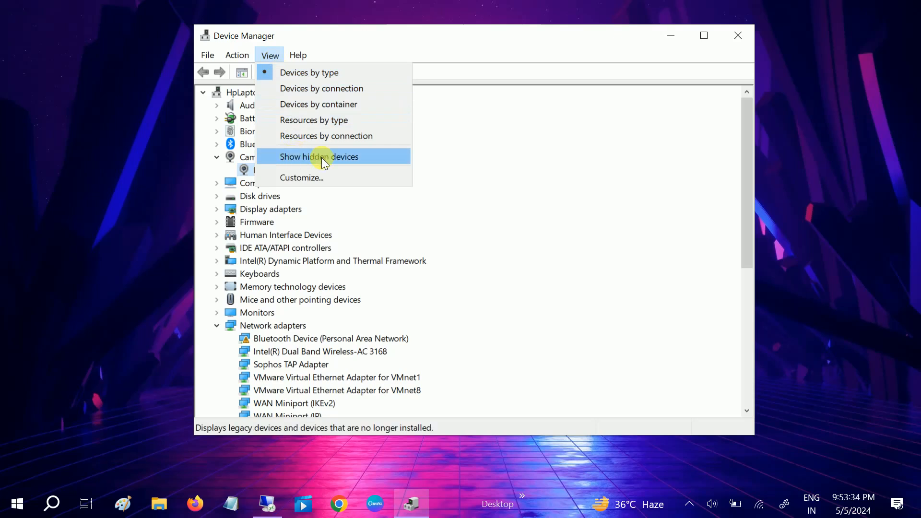
click(319, 156)
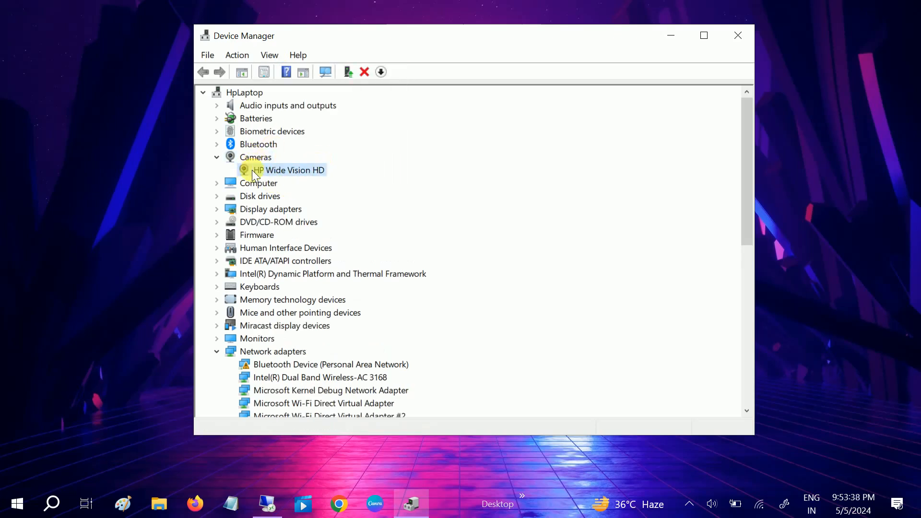
click(236, 55)
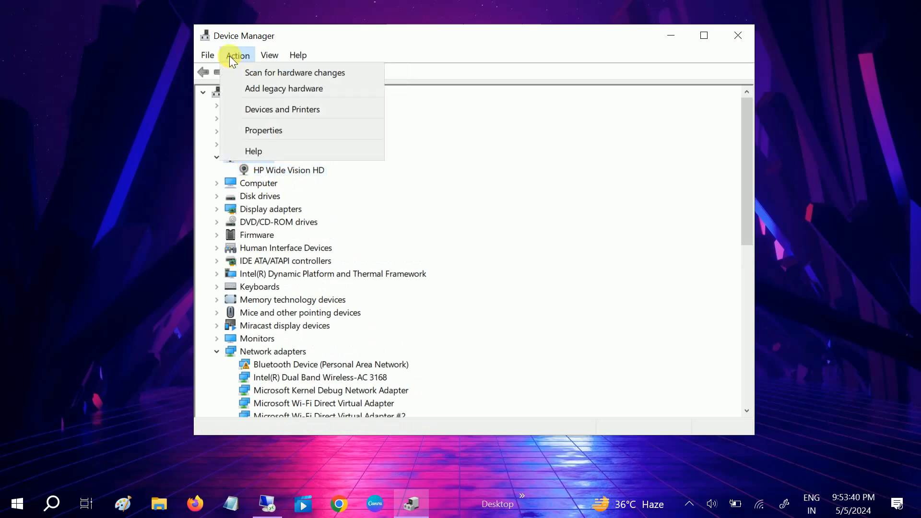
click(294, 73)
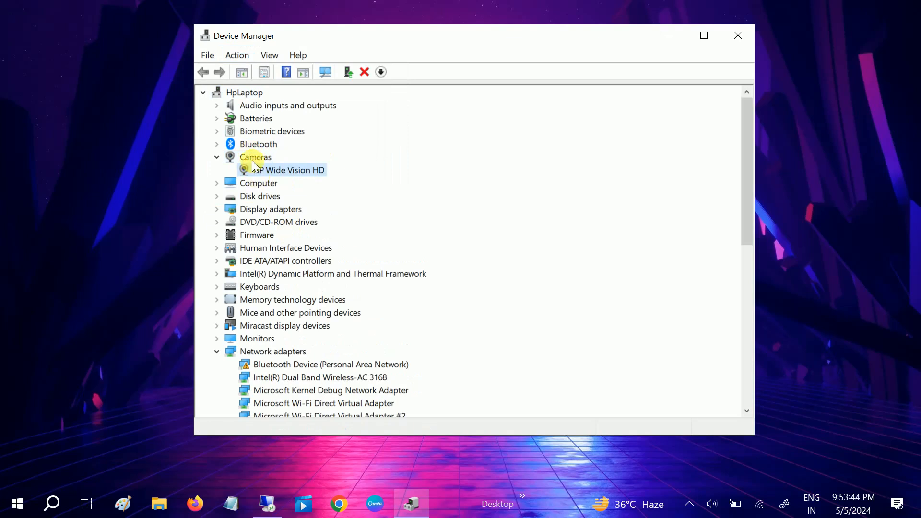
Step: Confirm HP Wide Vision HD appears under Cameras, then close Device Manager
click(255, 158)
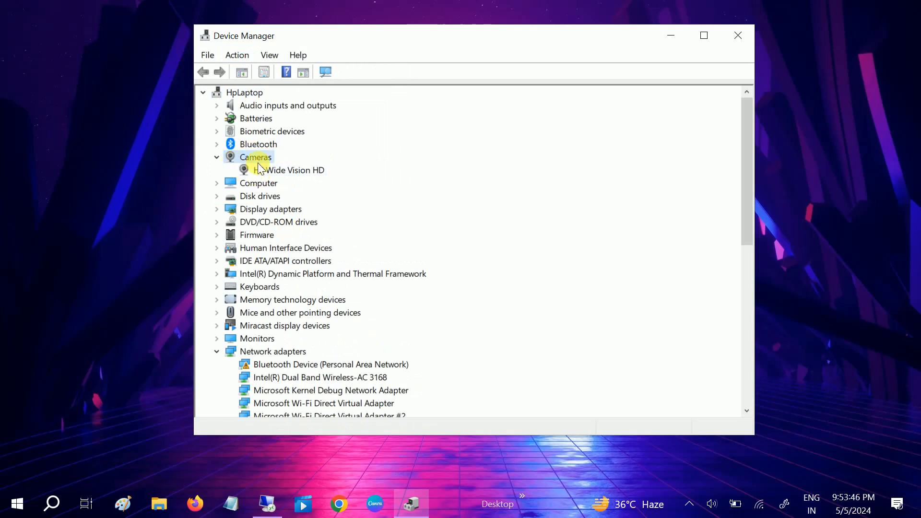
click(287, 170)
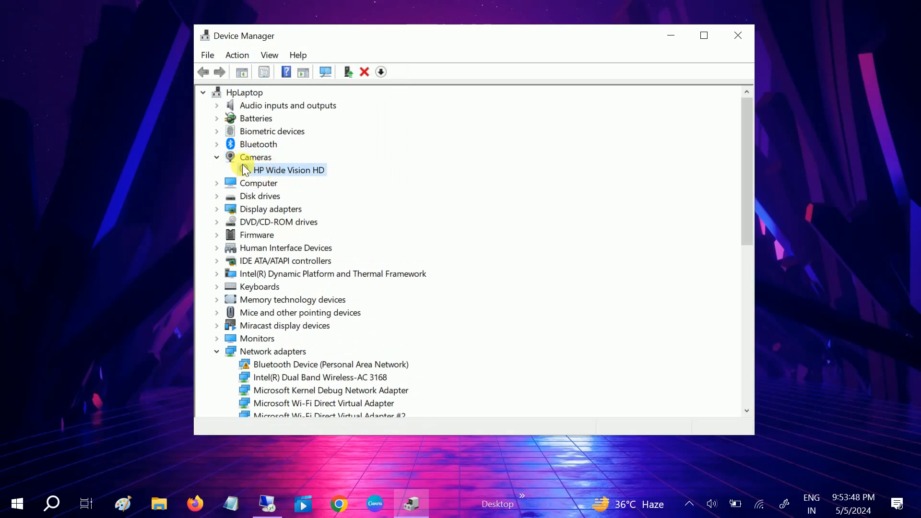
click(217, 158)
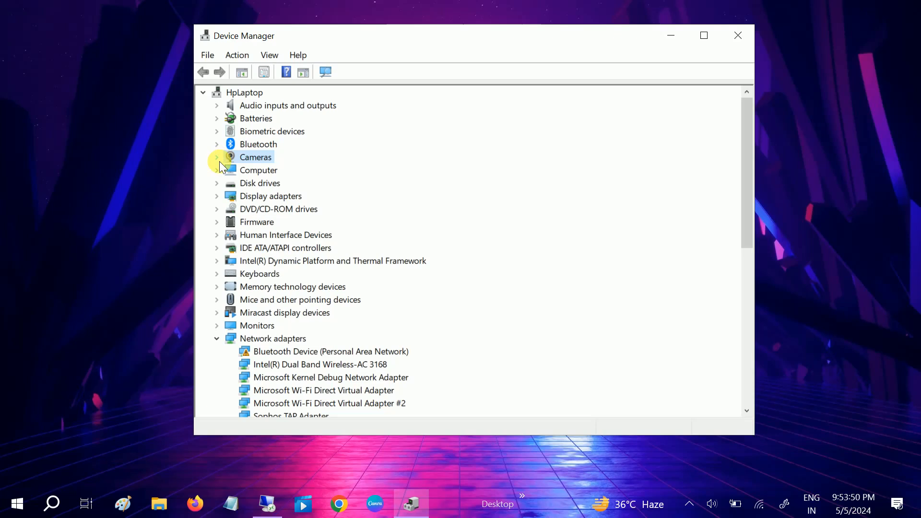
click(216, 157)
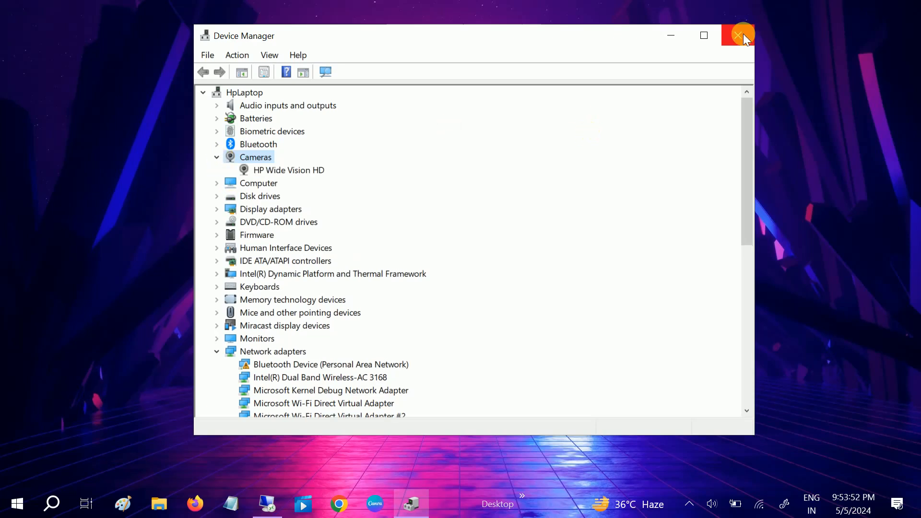
click(738, 34)
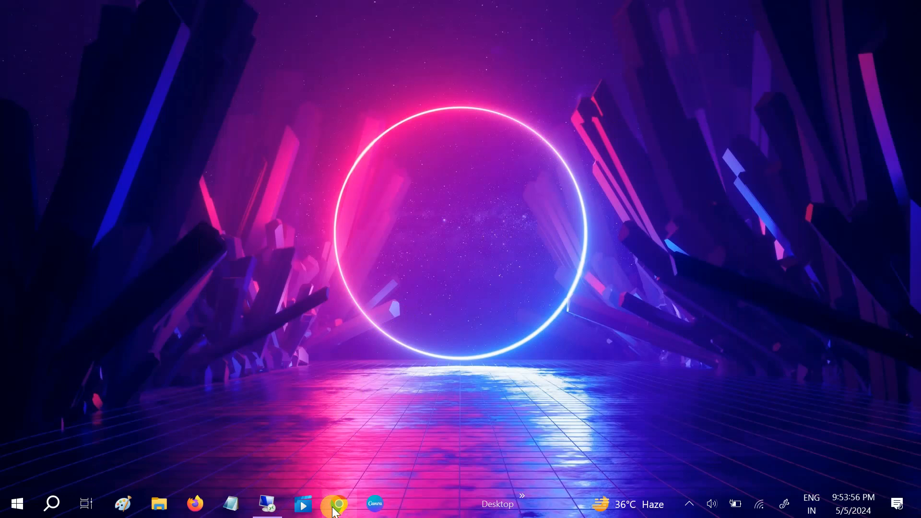
Step: Go to Windows 10 Settings > Privacy and select the Camera permission page
click(340, 504)
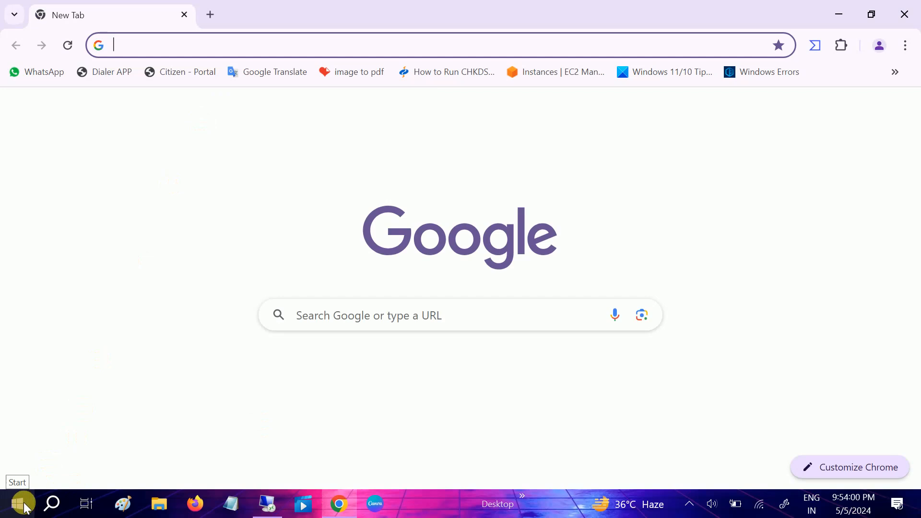
click(20, 503)
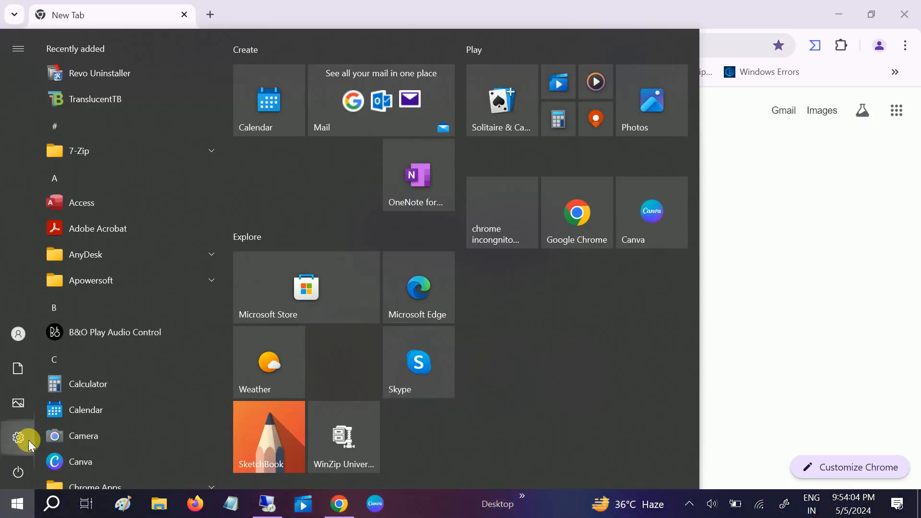
click(17, 436)
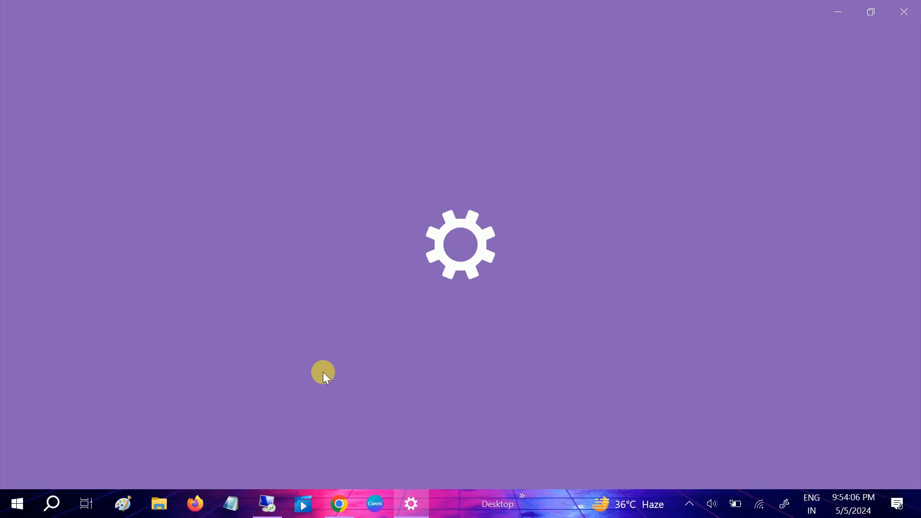
click(410, 503)
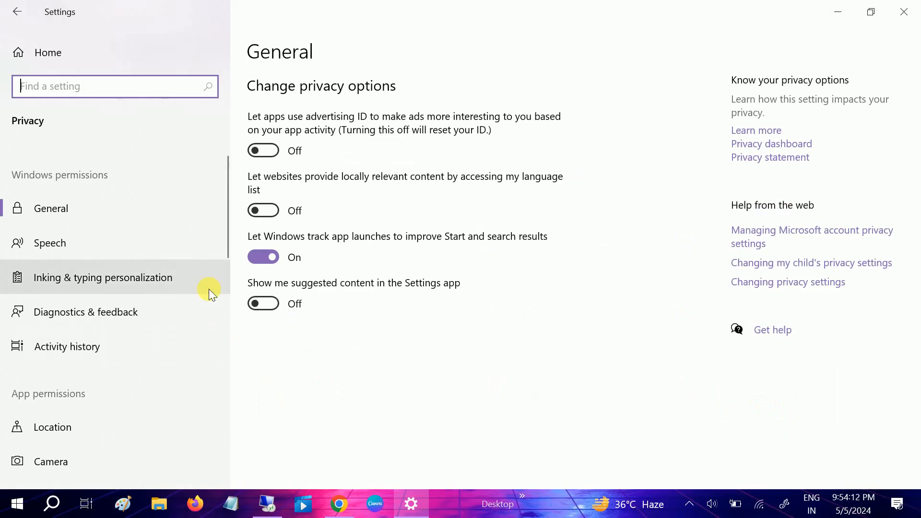
scroll(down, 3)
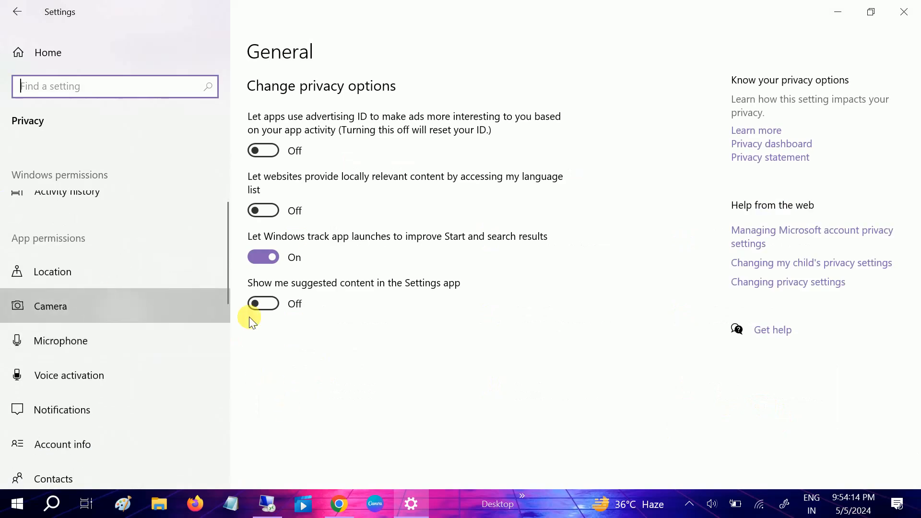
click(50, 306)
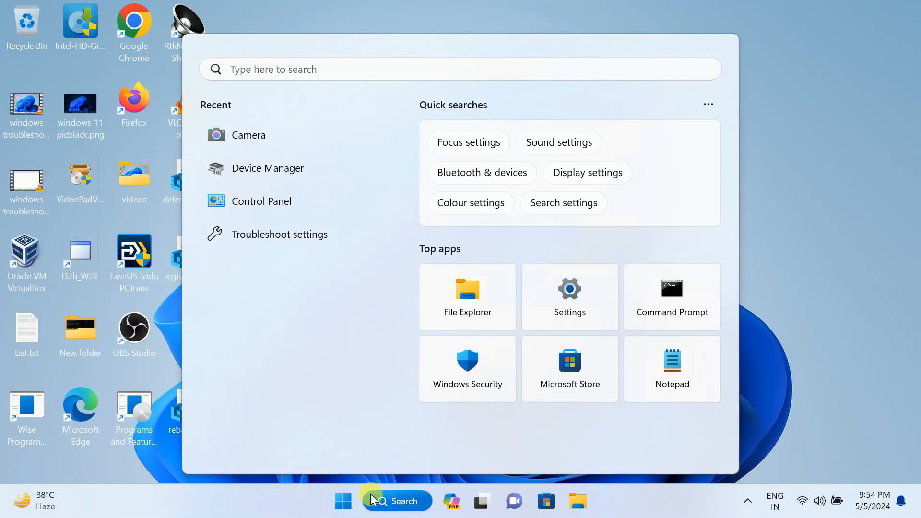
mouse_move(361, 507)
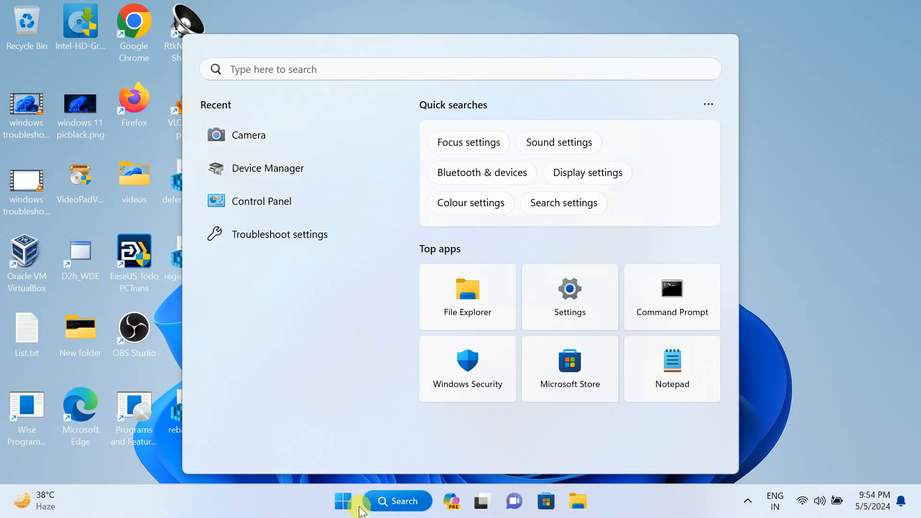
Step: In Windows 11 Settings > Privacy & security, switch Camera access on for the Camera app
click(342, 500)
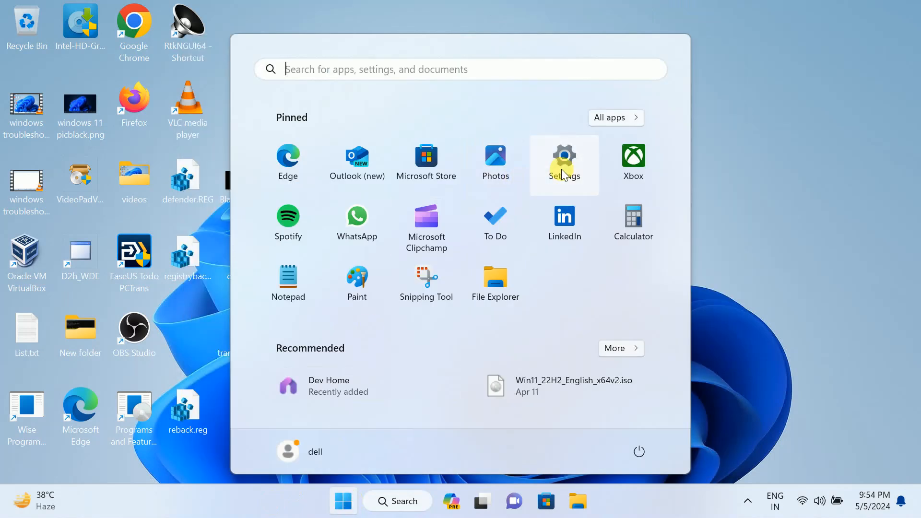
click(564, 159)
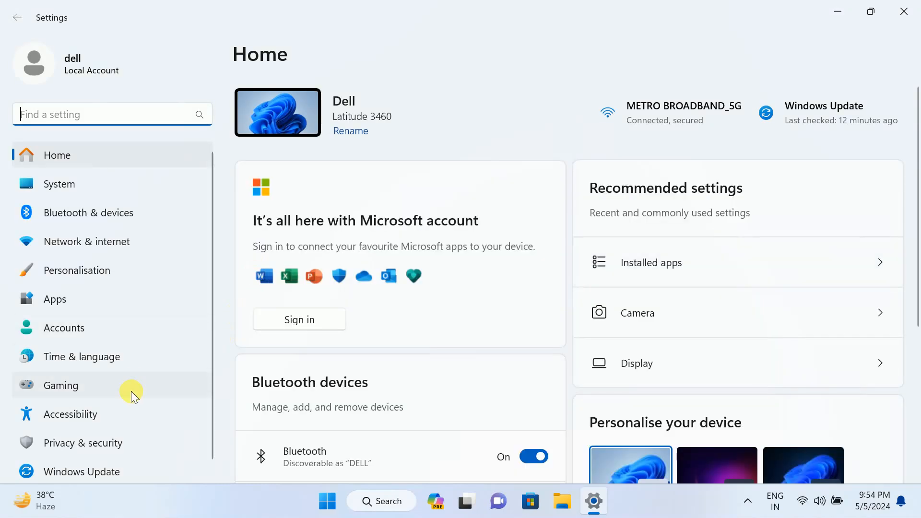
mouse_move(91, 449)
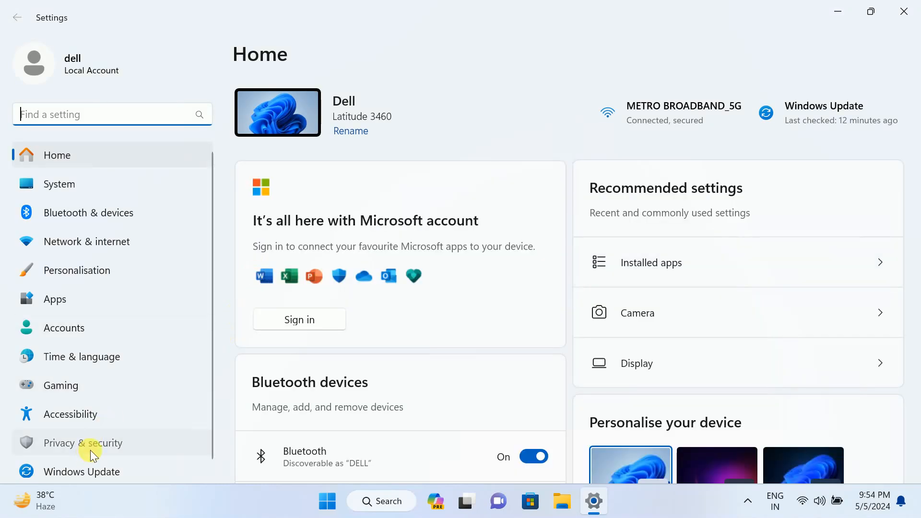
click(83, 443)
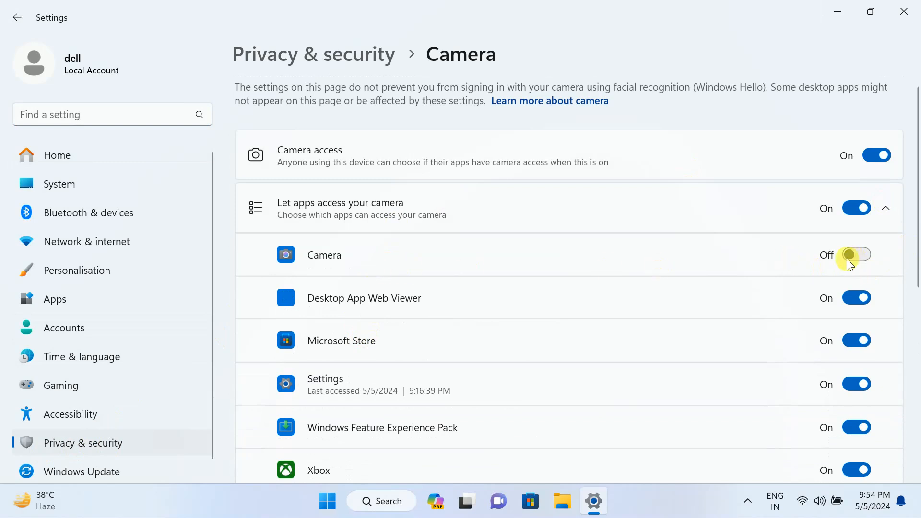
click(855, 255)
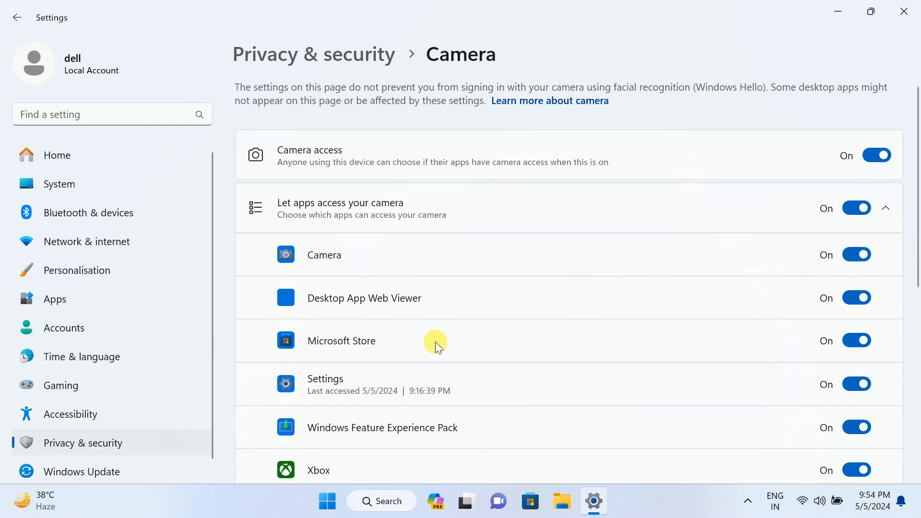
Step: Review the Camera device settings page and return to the camera privacy settings
scroll(down, 3)
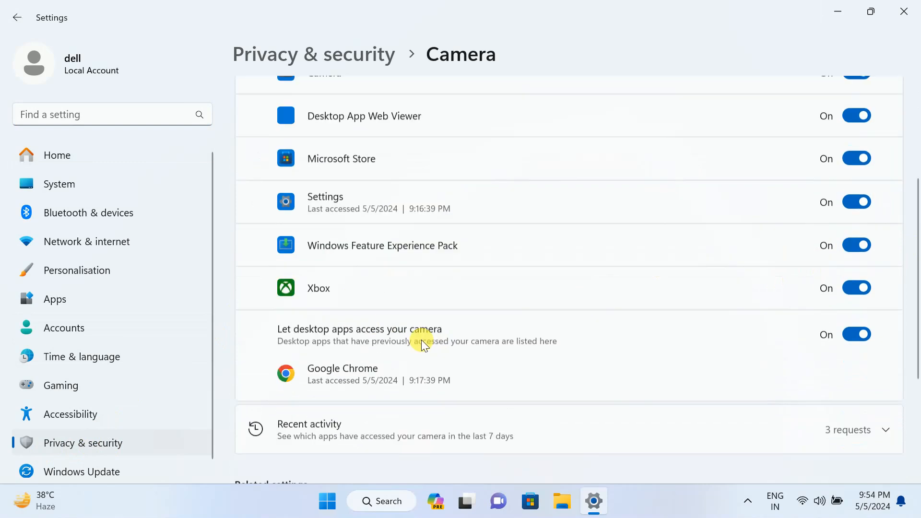
scroll(down, 3)
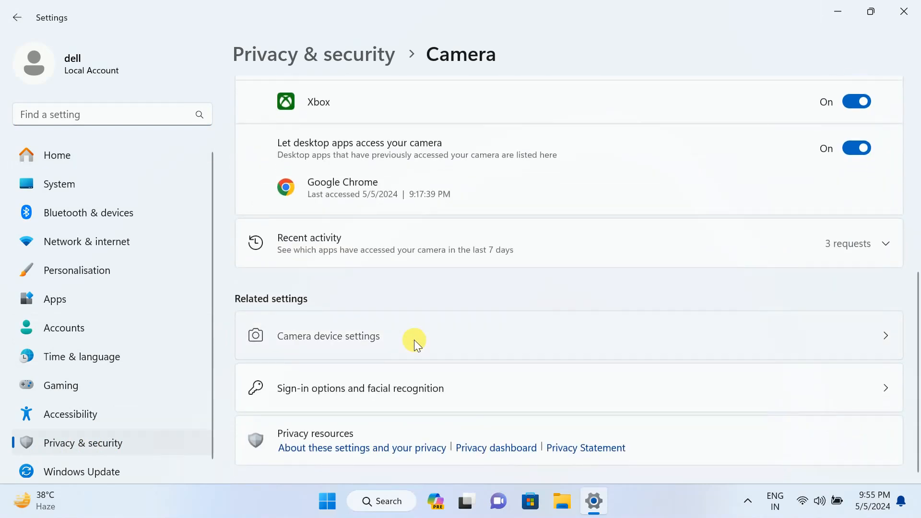
click(414, 339)
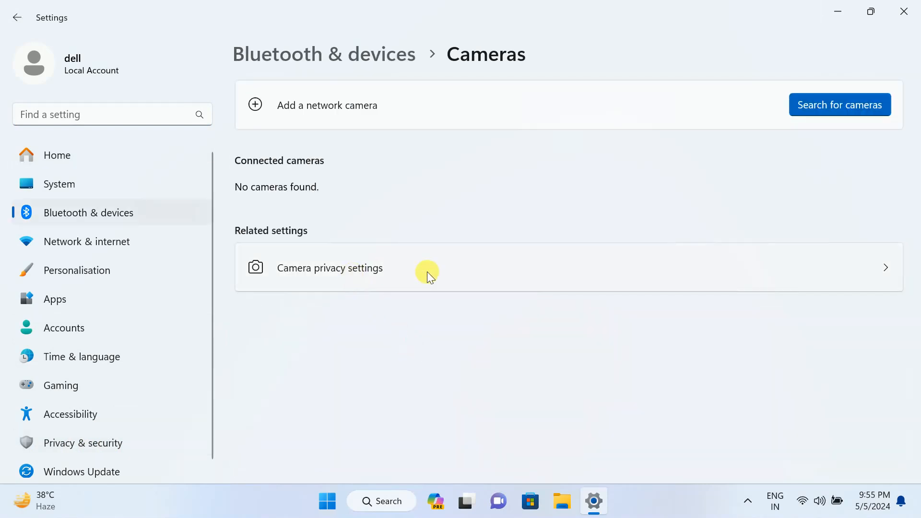
click(427, 268)
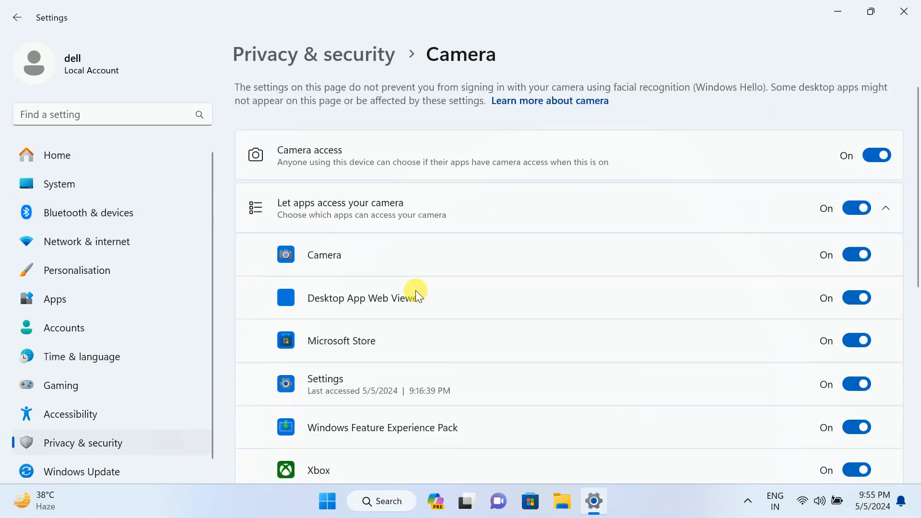
scroll(down, 3)
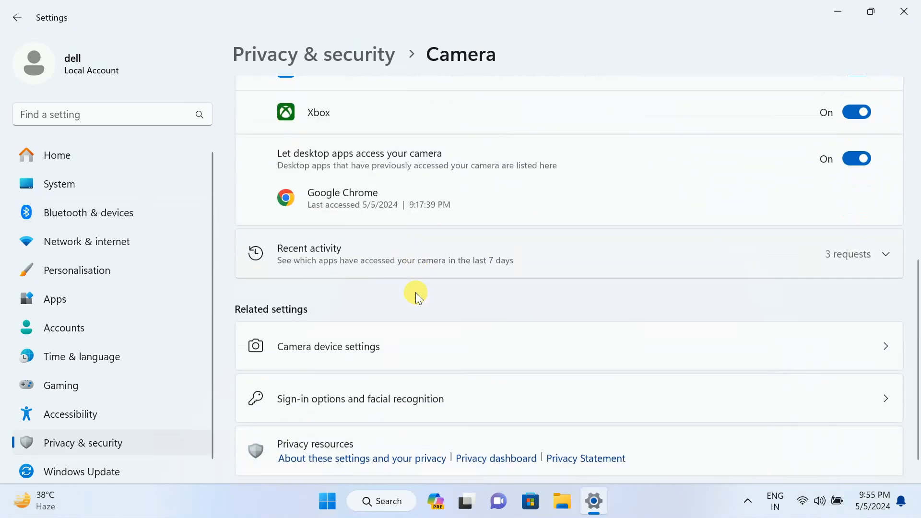
scroll(down, 3)
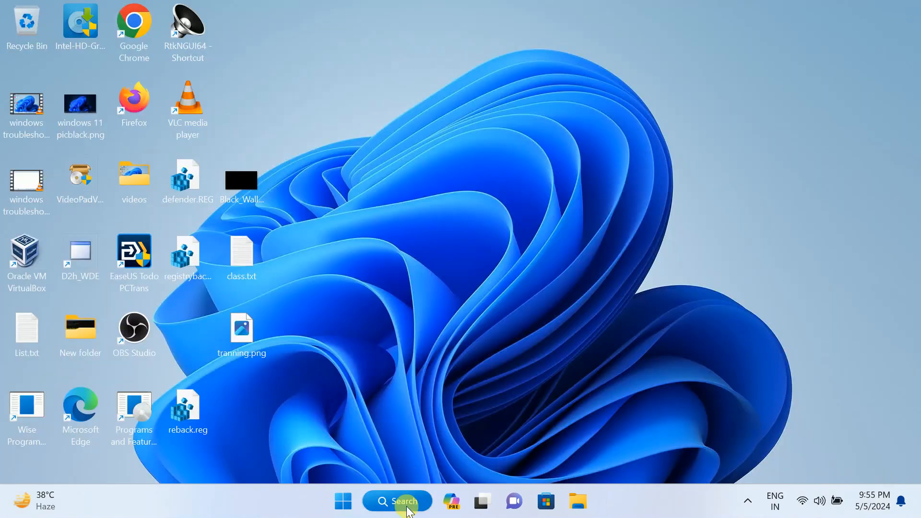
Step: Launch Google Chrome and run a 'webcam test' search
click(397, 501)
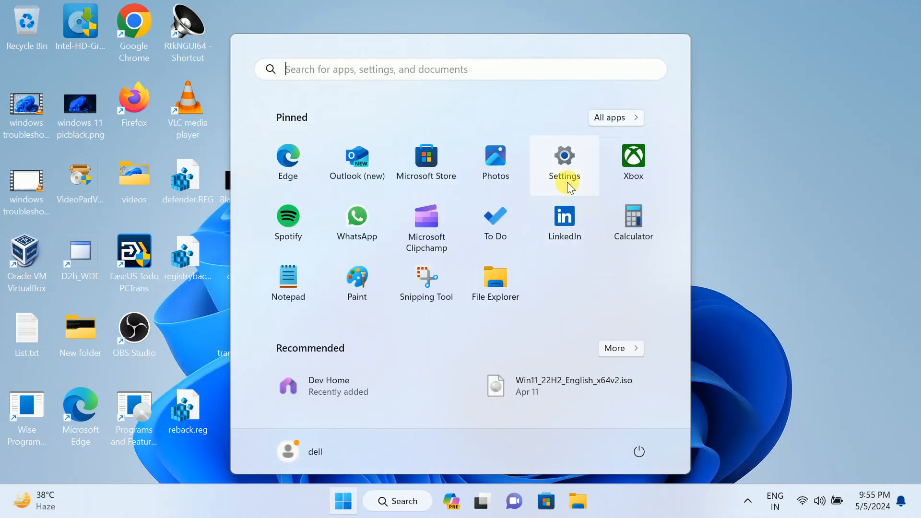
click(564, 155)
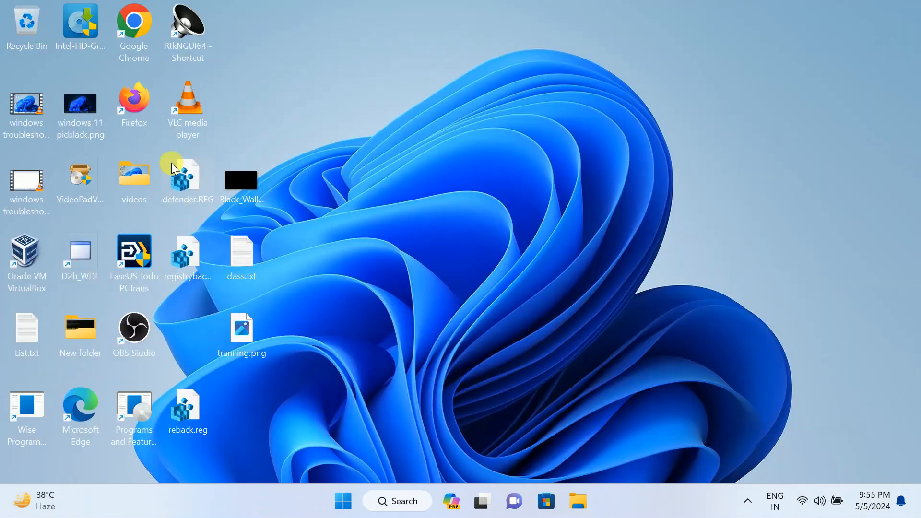
double_click(133, 19)
text(webcam test)
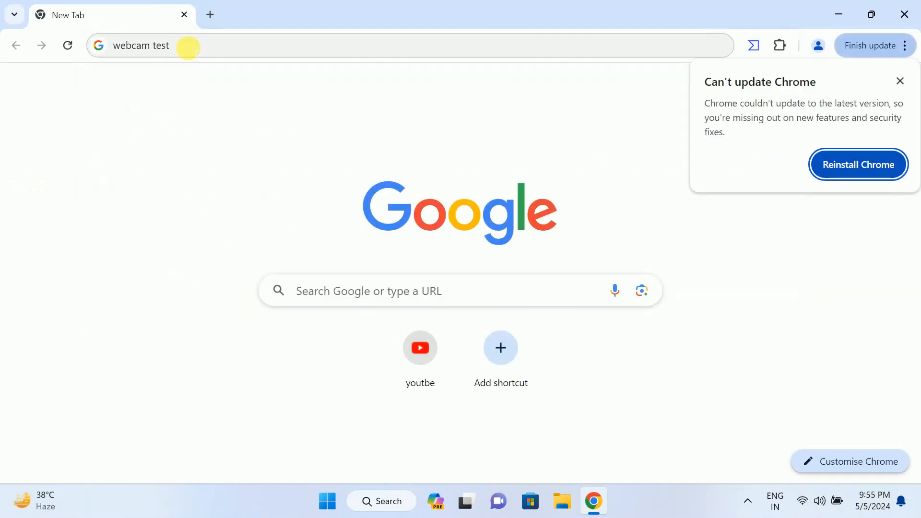
key(Enter)
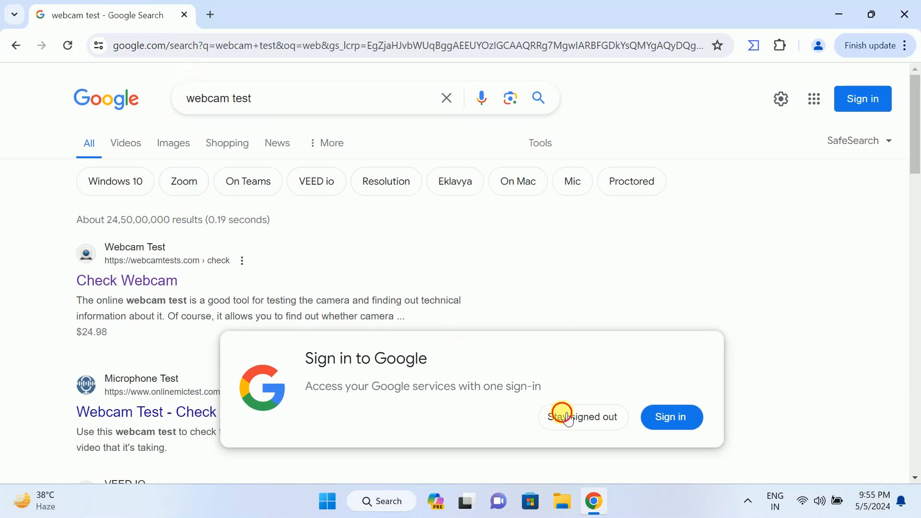
Step: Stay signed out of Google and load the webcamtests.com Check Webcam page
click(144, 280)
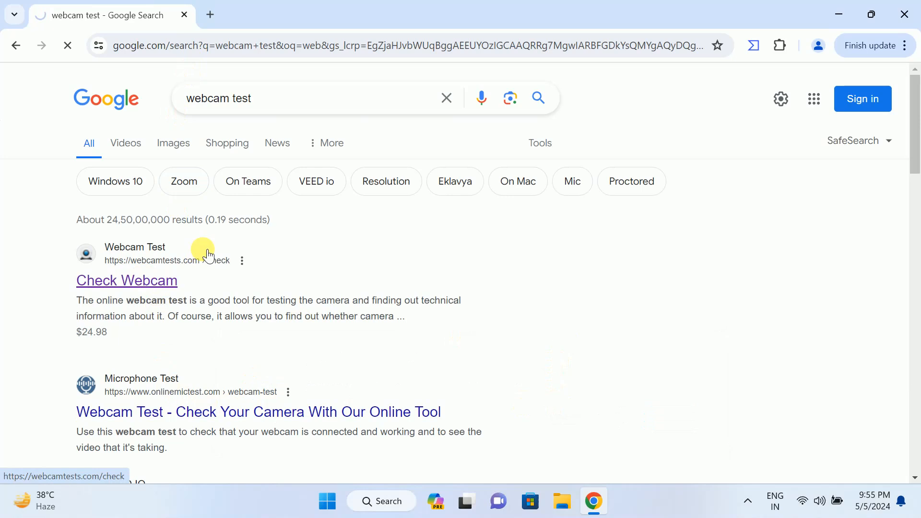
click(127, 280)
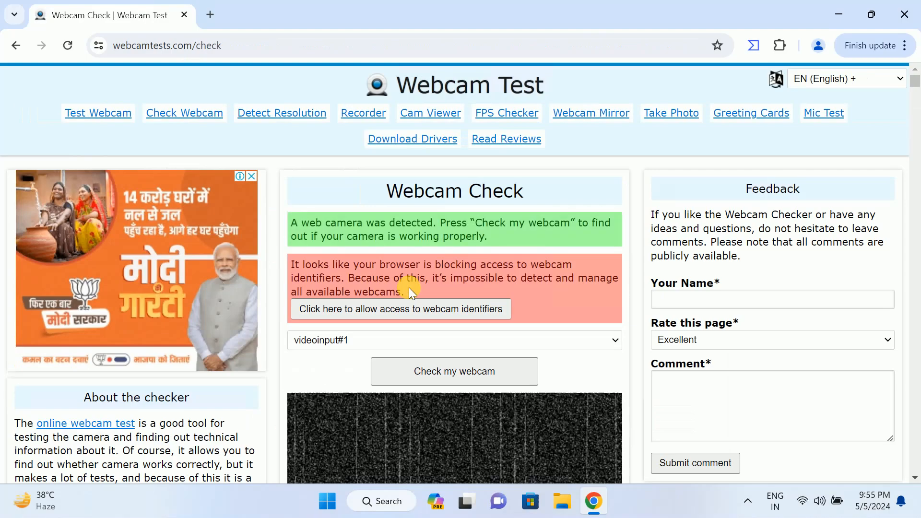
scroll(down, 3)
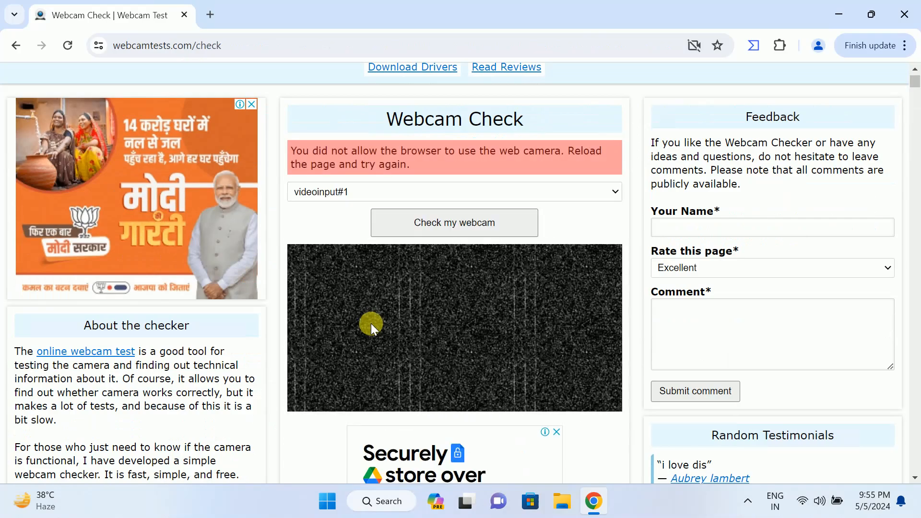
mouse_move(338, 178)
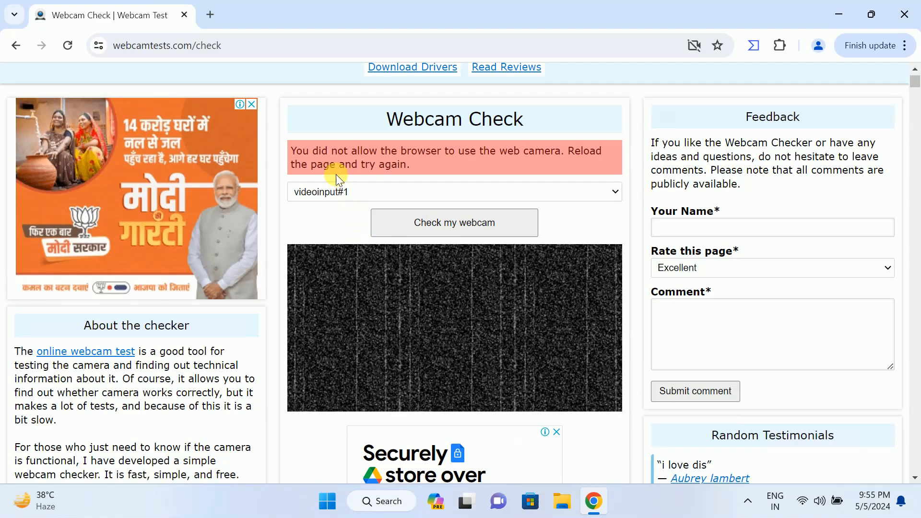
mouse_move(162, 144)
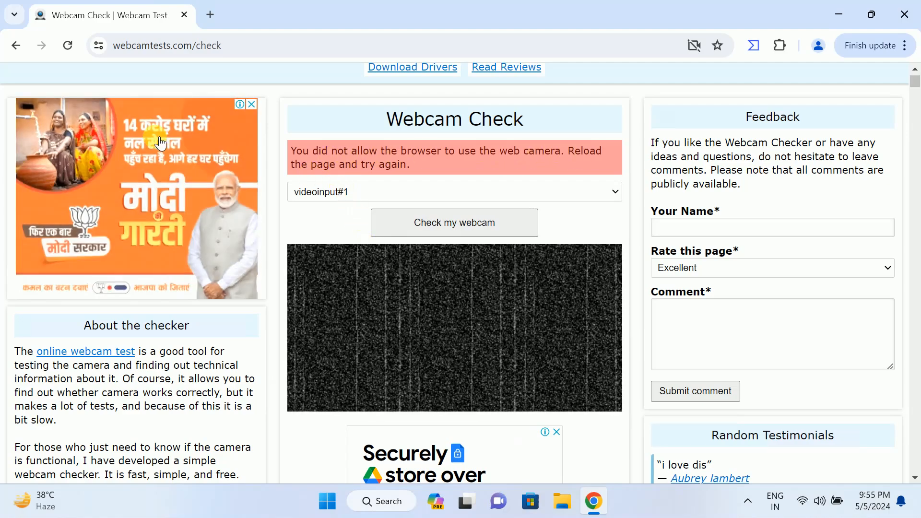
Step: Allow the test site to use the camera via site settings and reload the page
click(167, 45)
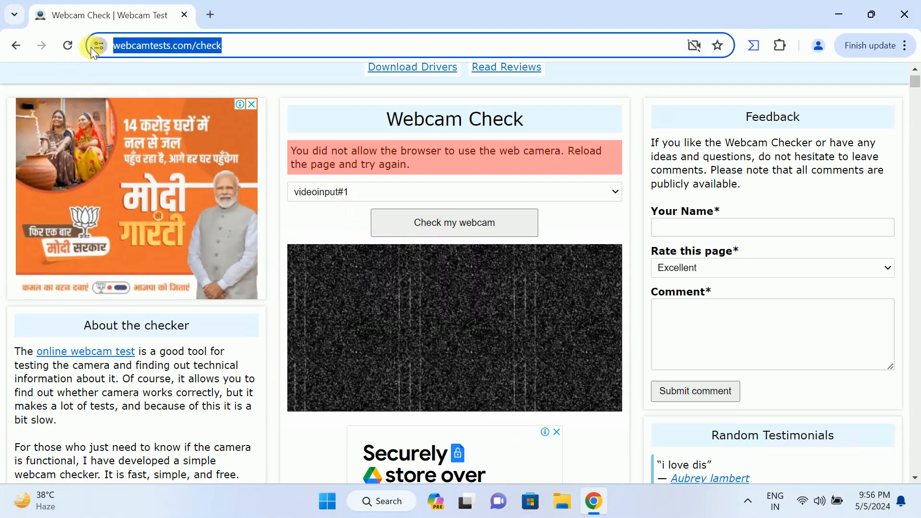
click(97, 45)
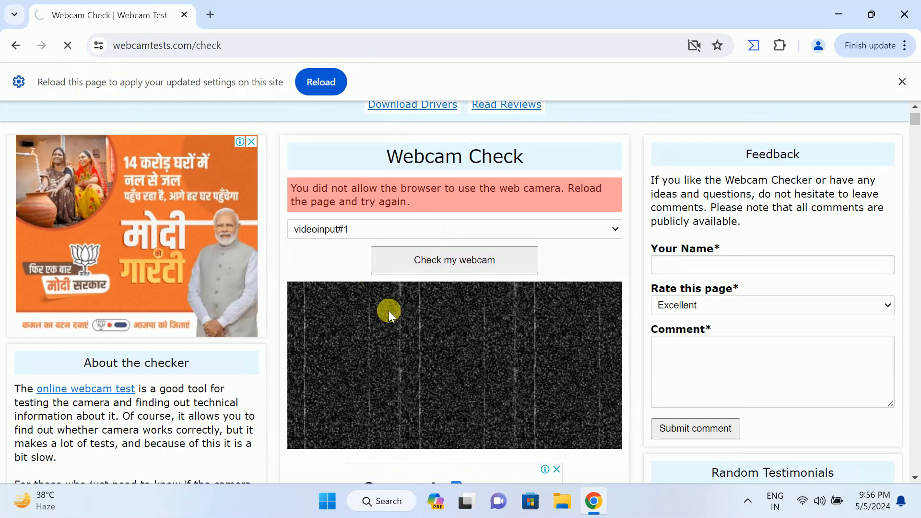
click(321, 81)
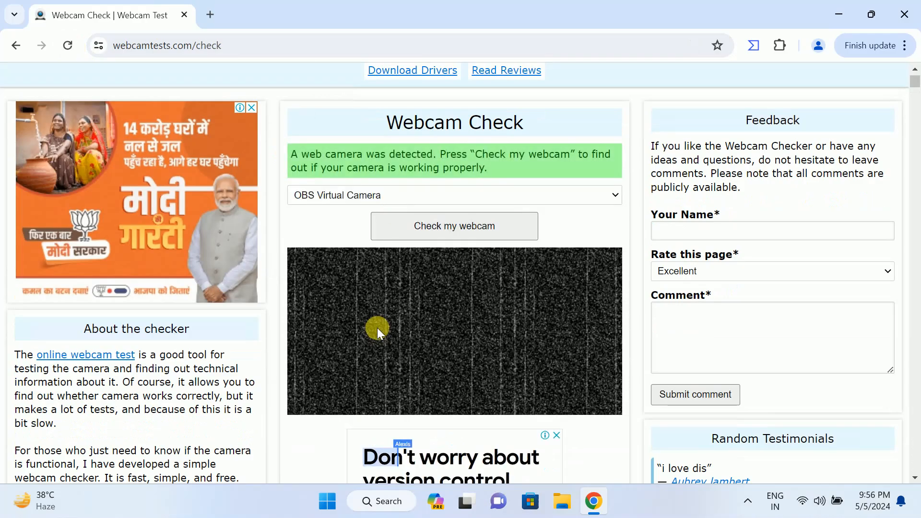
Step: Run 'Check my webcam', which reports the webcam used or blocked by another application
click(455, 225)
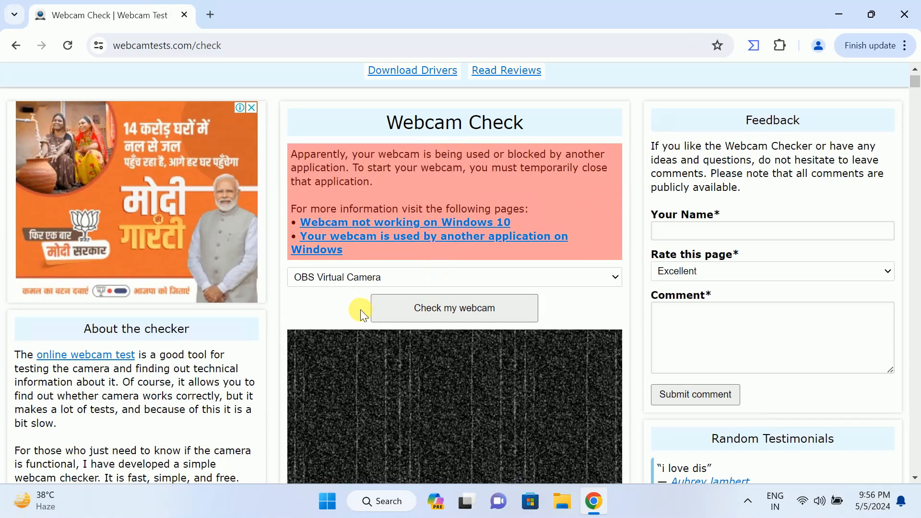
click(455, 307)
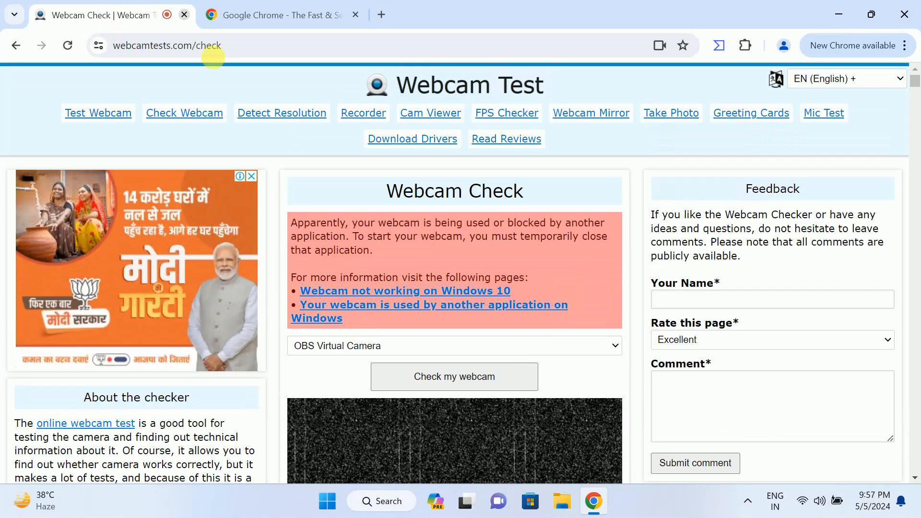
scroll(down, 3)
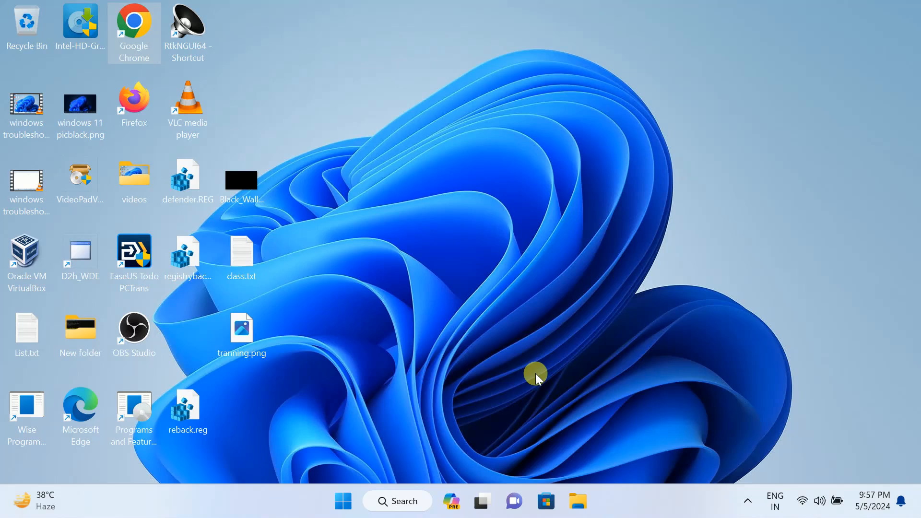
Step: Reopen Device Manager, enable the Integrated Webcam under Cameras, and close the window
click(397, 501)
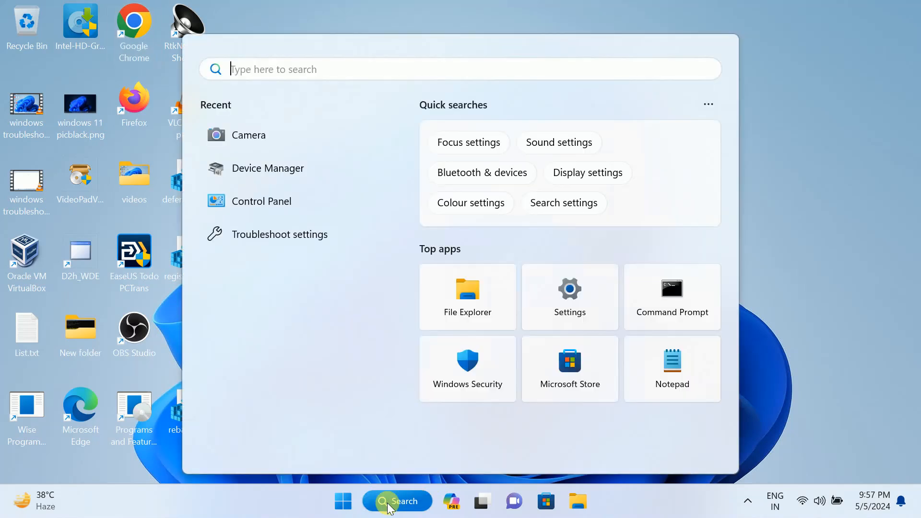
text(device Manager)
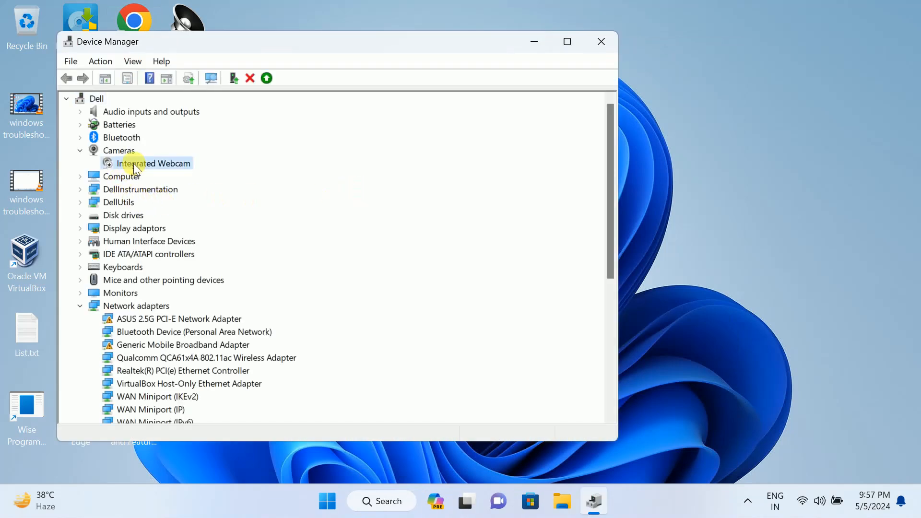
right_click(140, 163)
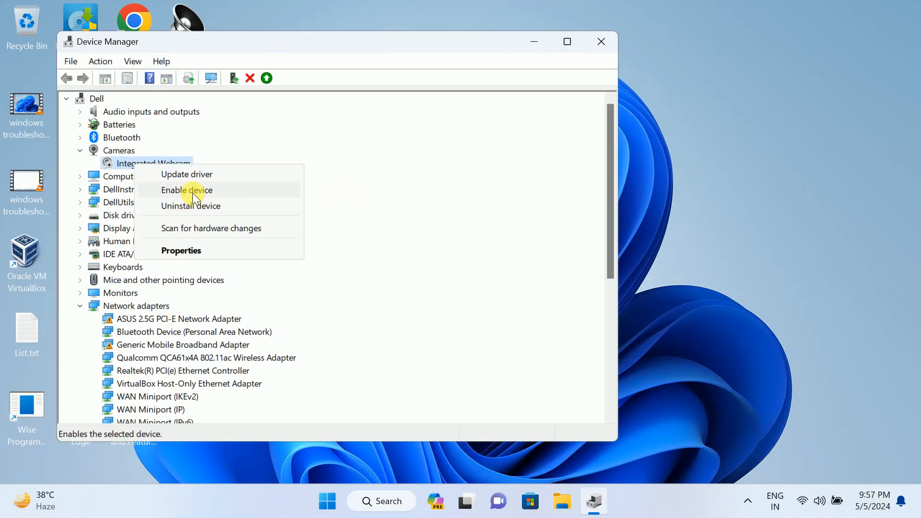
click(186, 189)
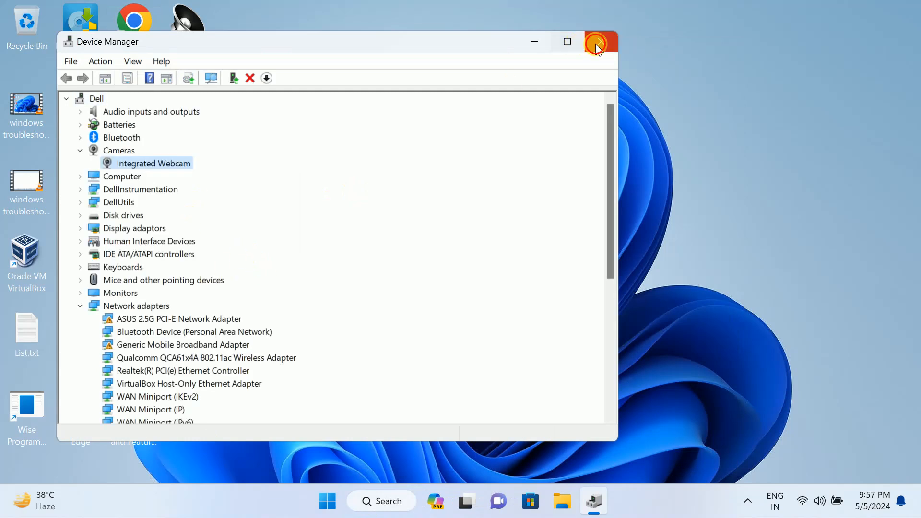
click(598, 41)
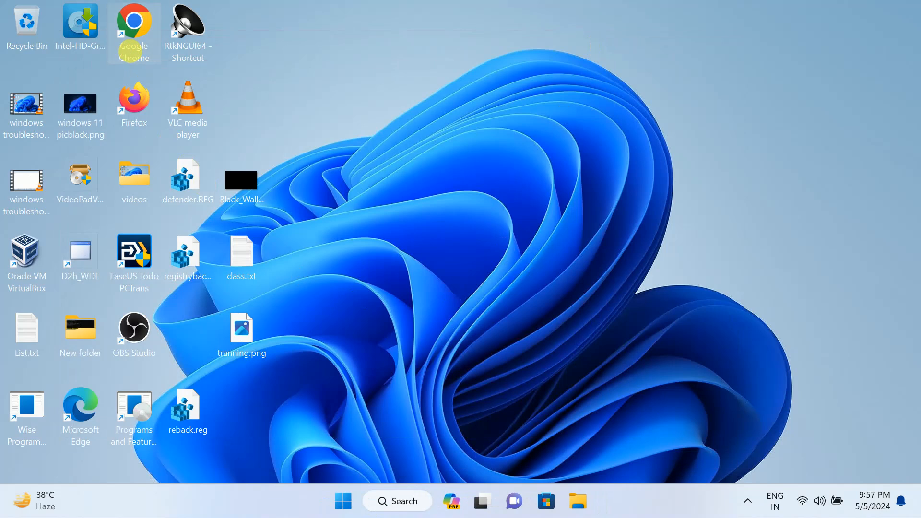
Step: Run the online webcam check in Chrome, confirming the Integrated Webcam shows a live picture
double_click(134, 21)
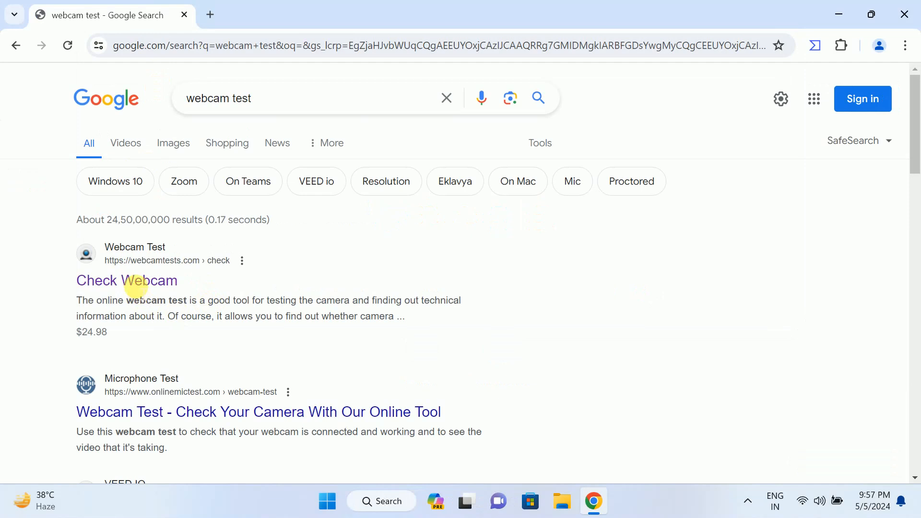
click(126, 280)
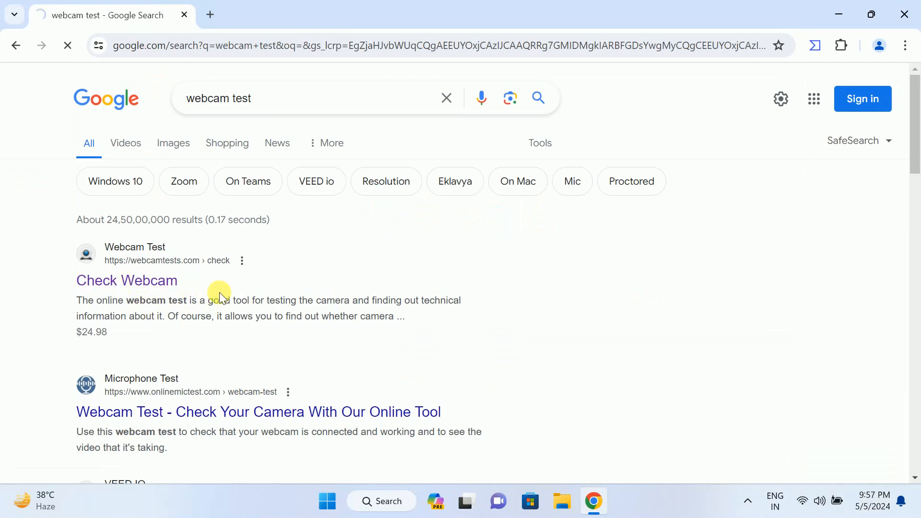
click(127, 280)
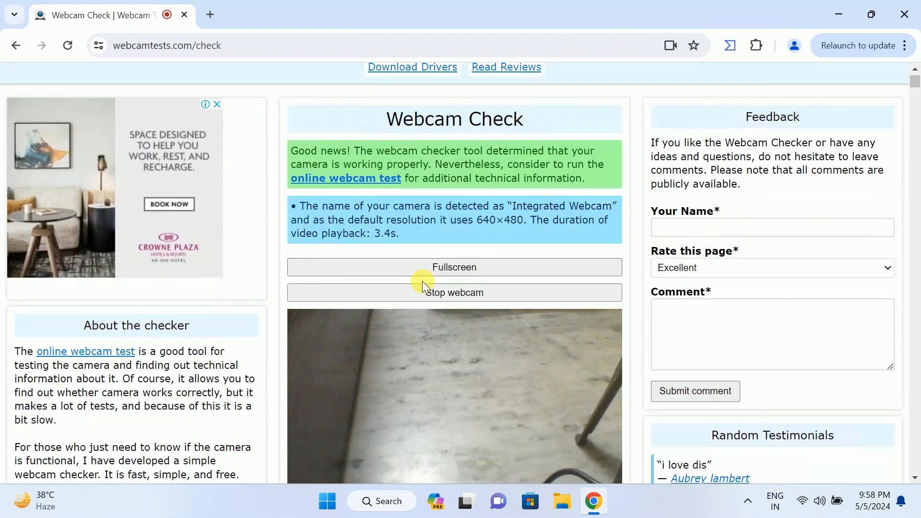
scroll(down, 3)
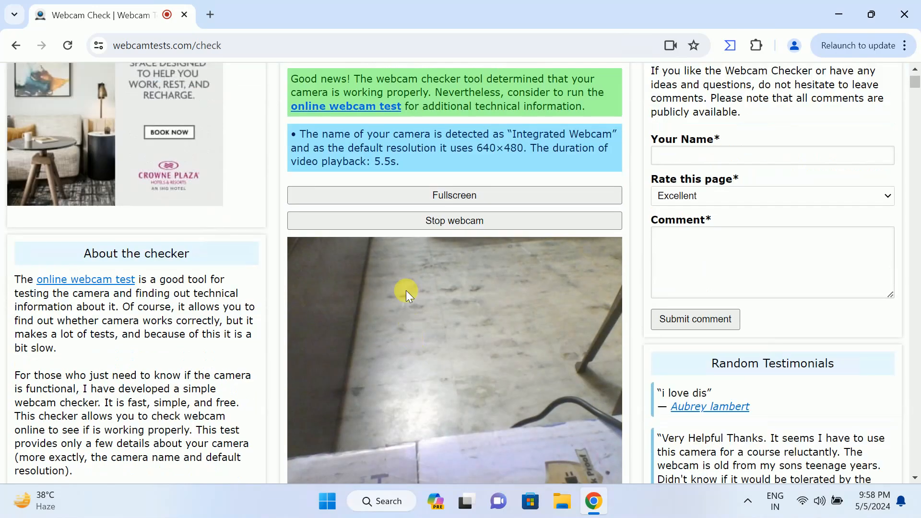
scroll(down, 3)
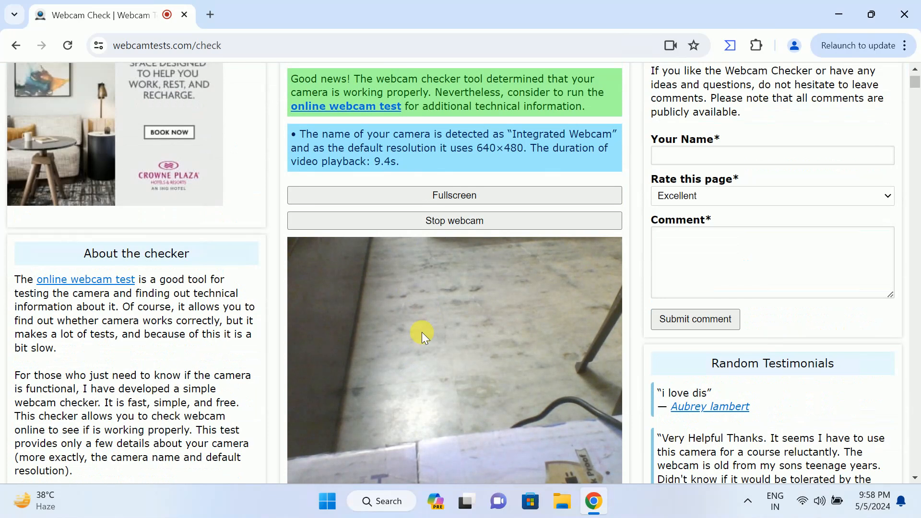
scroll(down, 3)
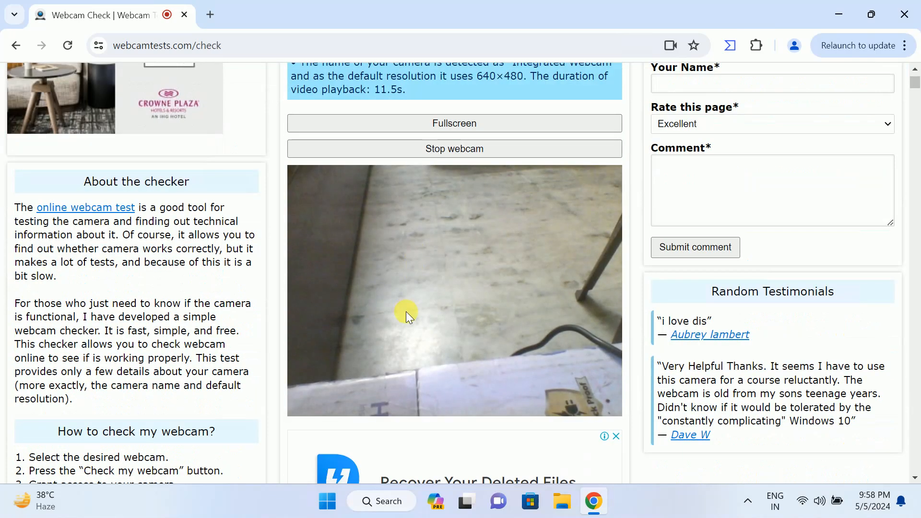
Step: Search Windows for 'camera' and open the Camera app's settings page
click(370, 514)
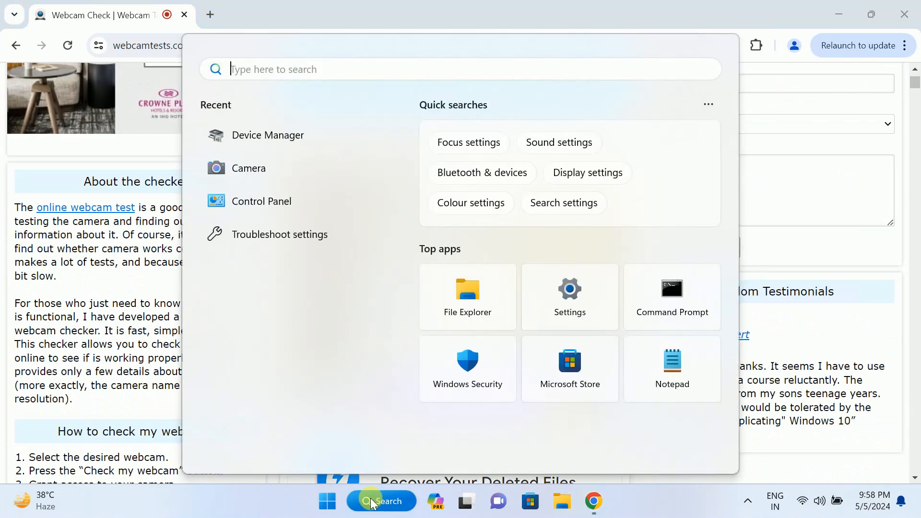
text(camera)
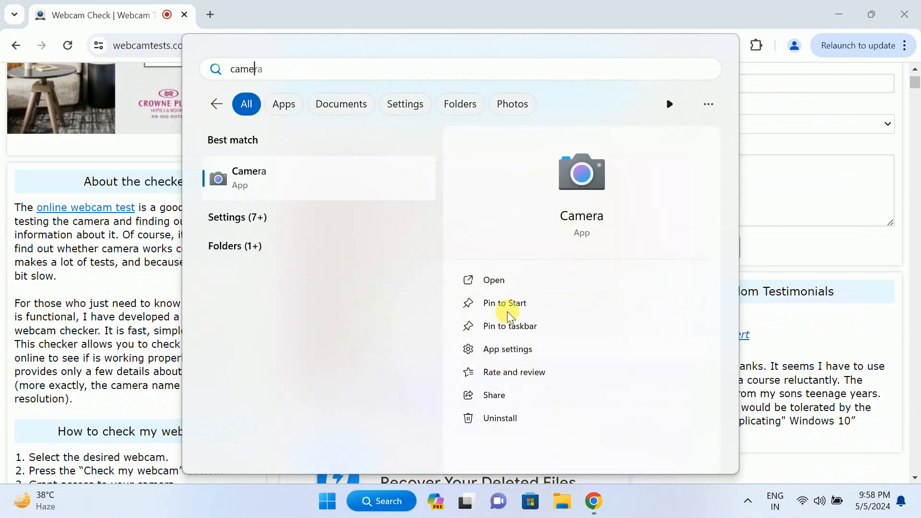
mouse_move(515, 338)
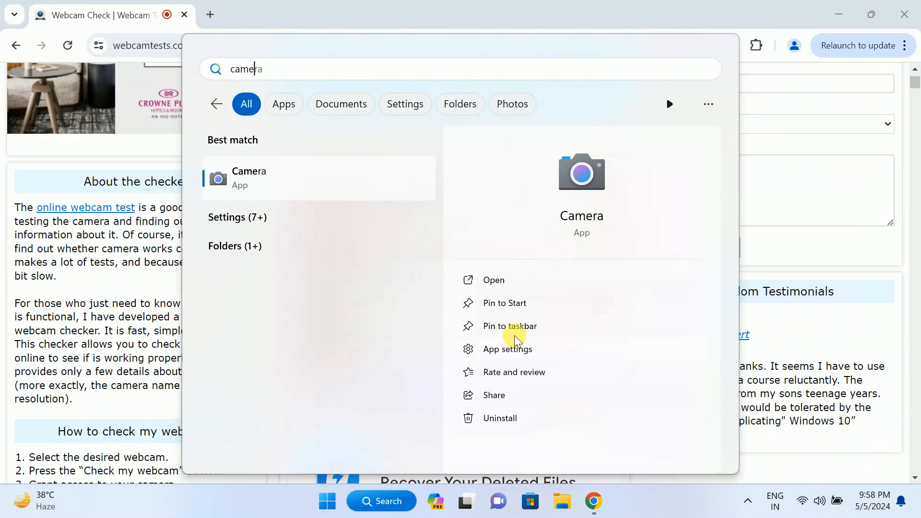
click(508, 349)
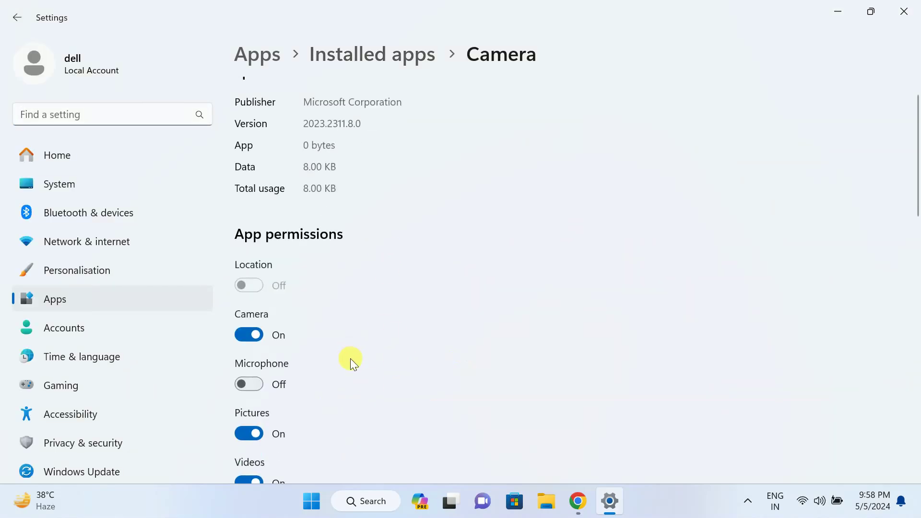
Step: Repair and reset the Camera app, then go to Privacy & security
scroll(down, 3)
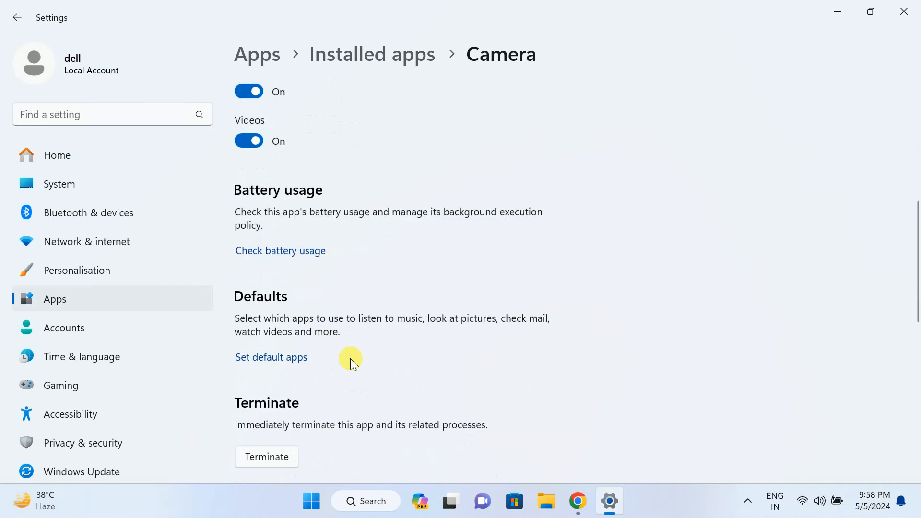
scroll(down, 3)
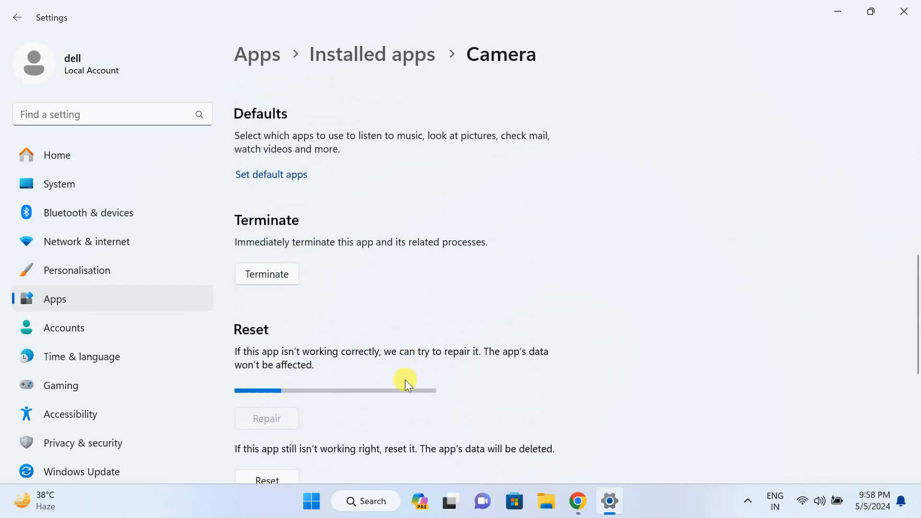
scroll(down, 3)
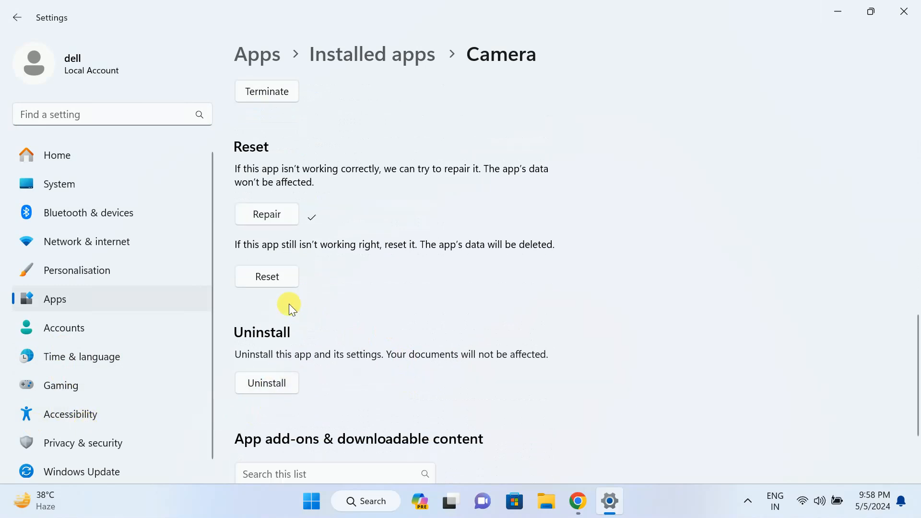
click(267, 277)
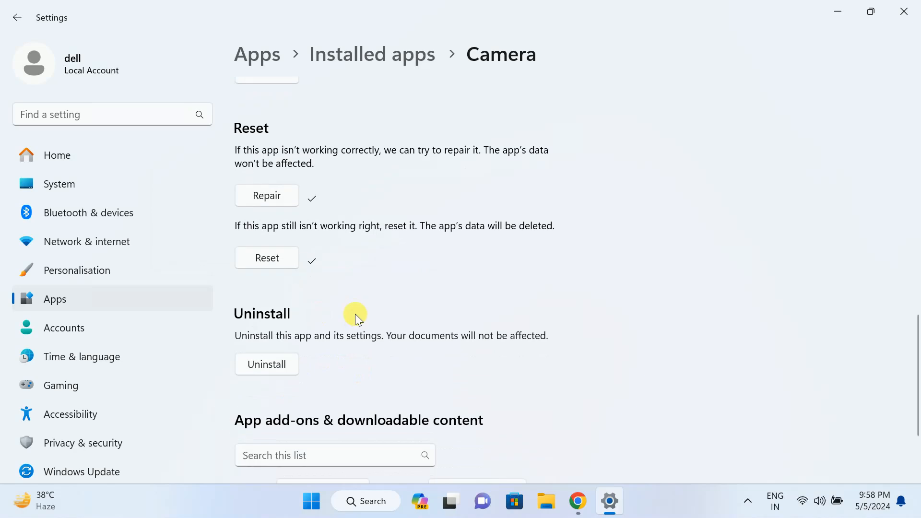
click(82, 444)
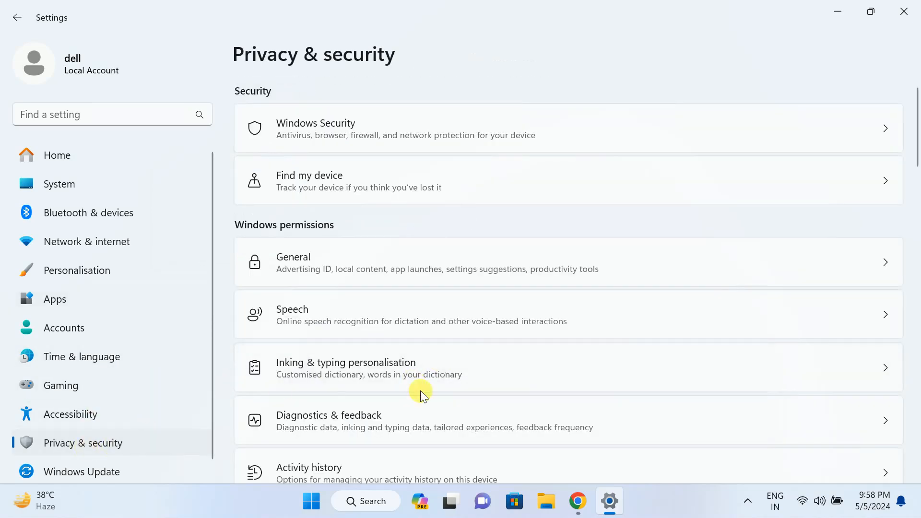
Step: On the Camera privacy page, switch camera access and every app's camera permission On
scroll(down, 3)
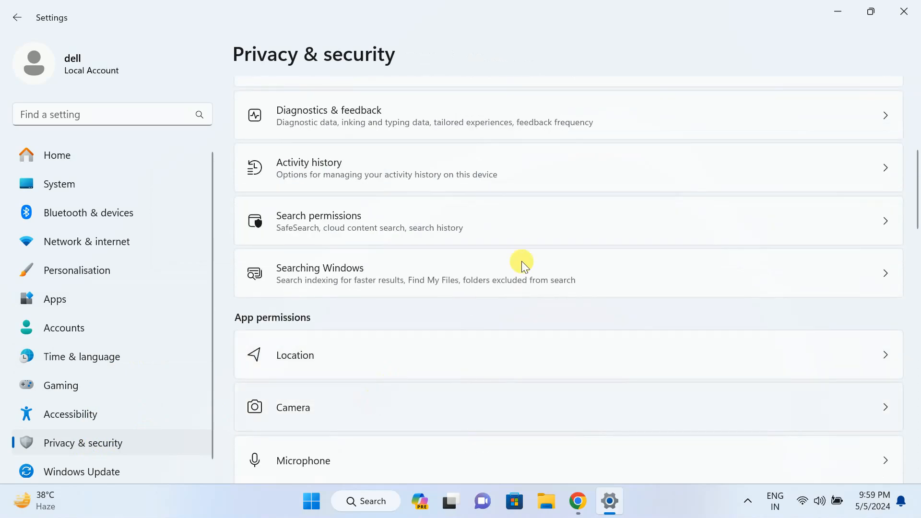
click(293, 407)
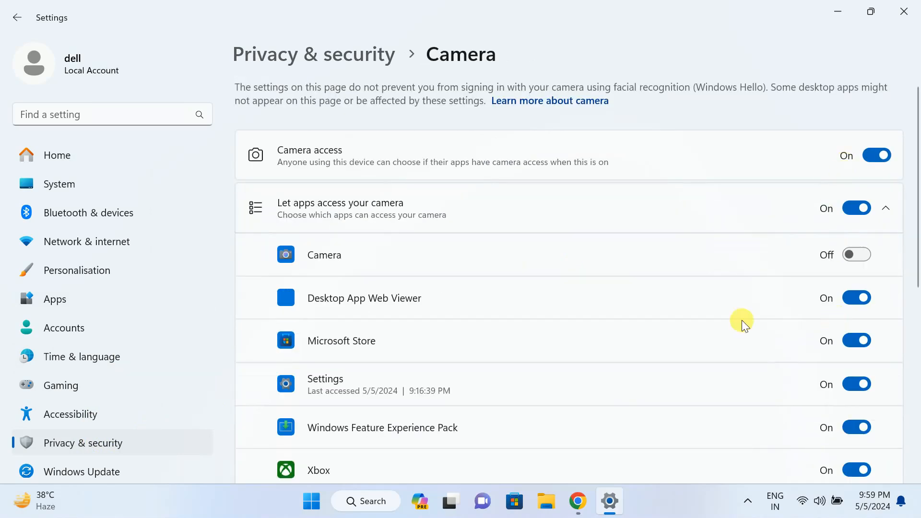
click(856, 254)
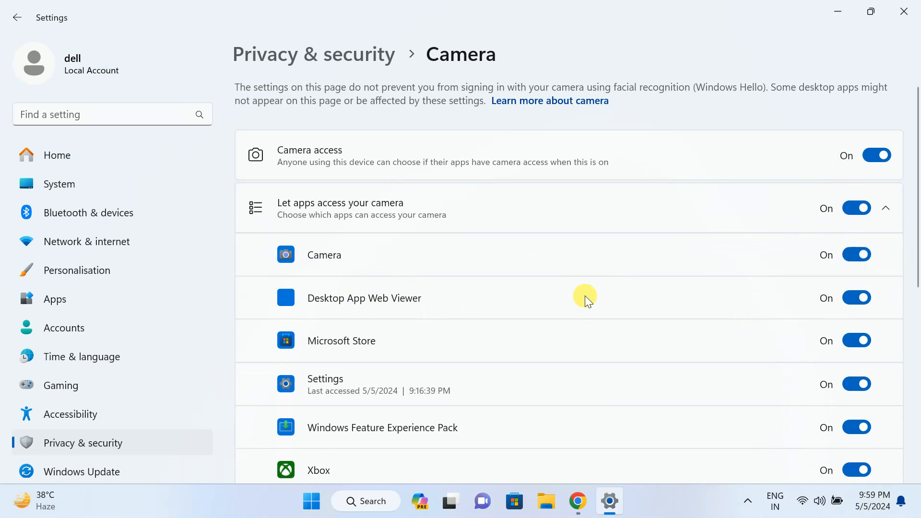
scroll(down, 3)
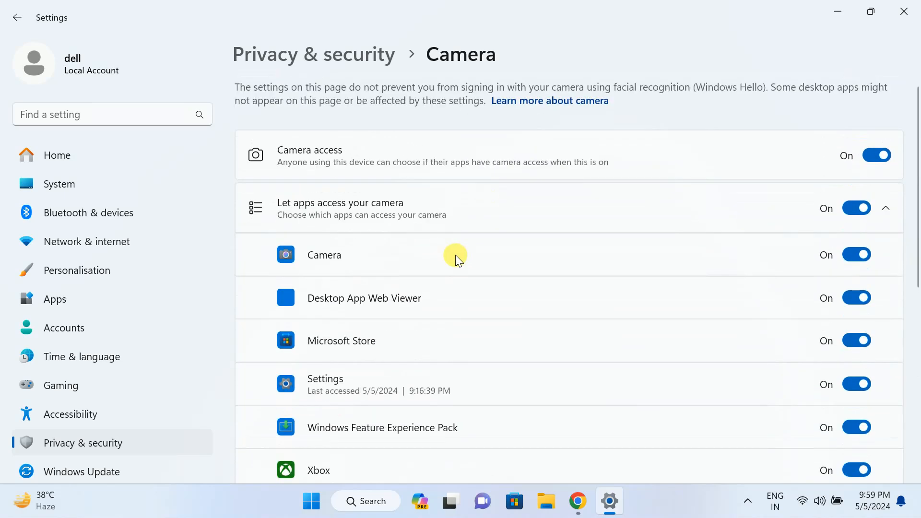
Step: Return to Chrome's webcam test page showing the live camera feed
click(578, 500)
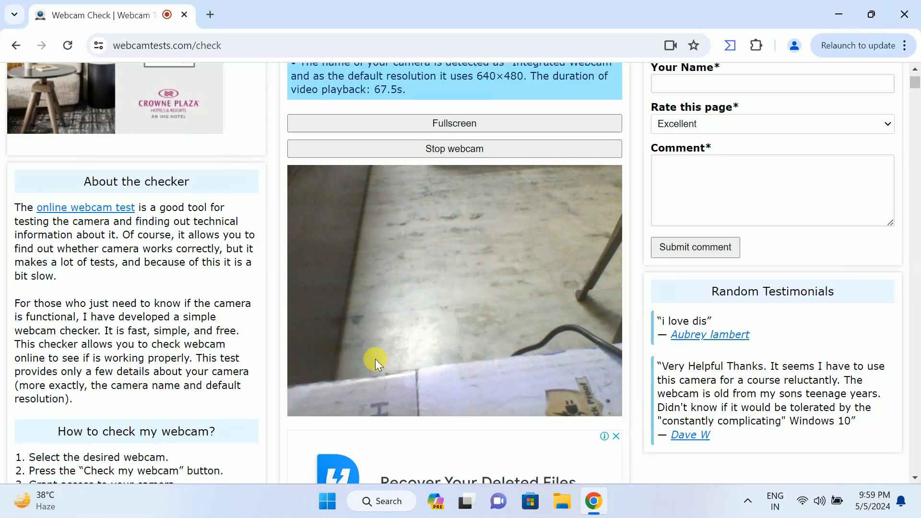
mouse_move(420, 348)
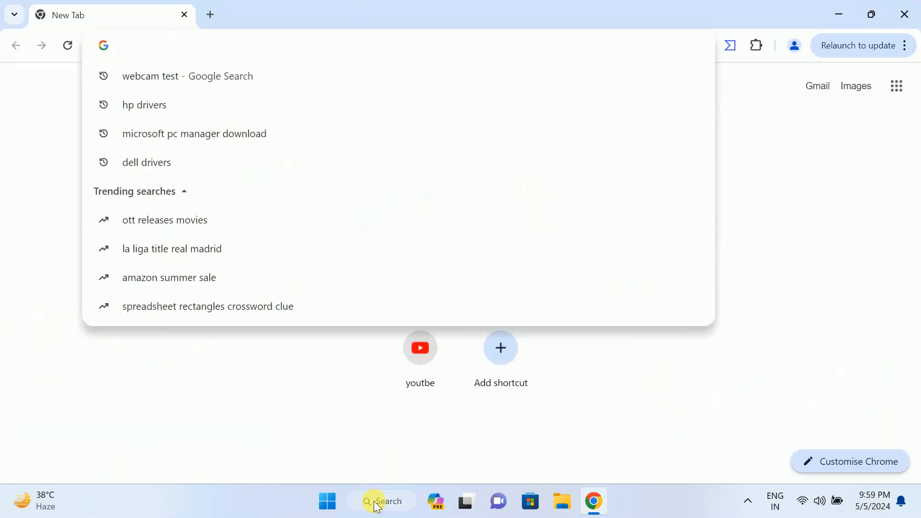
text(cmd)
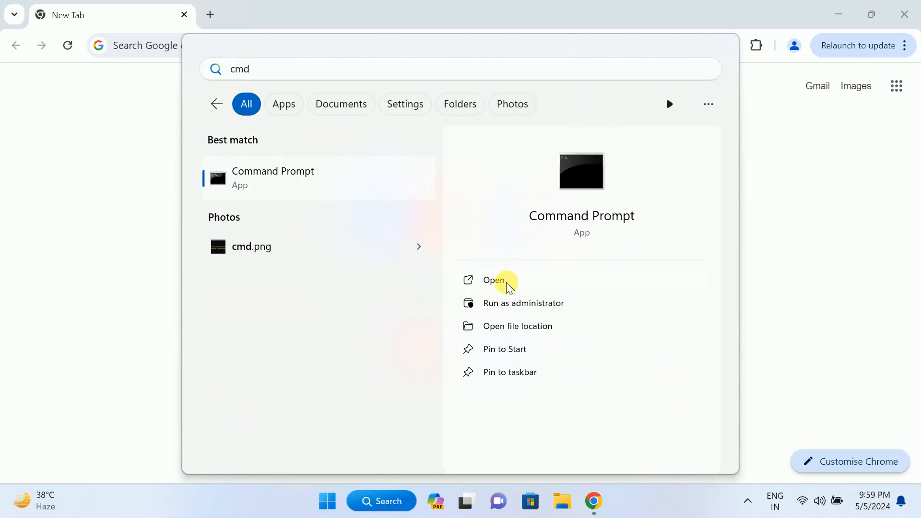
click(494, 280)
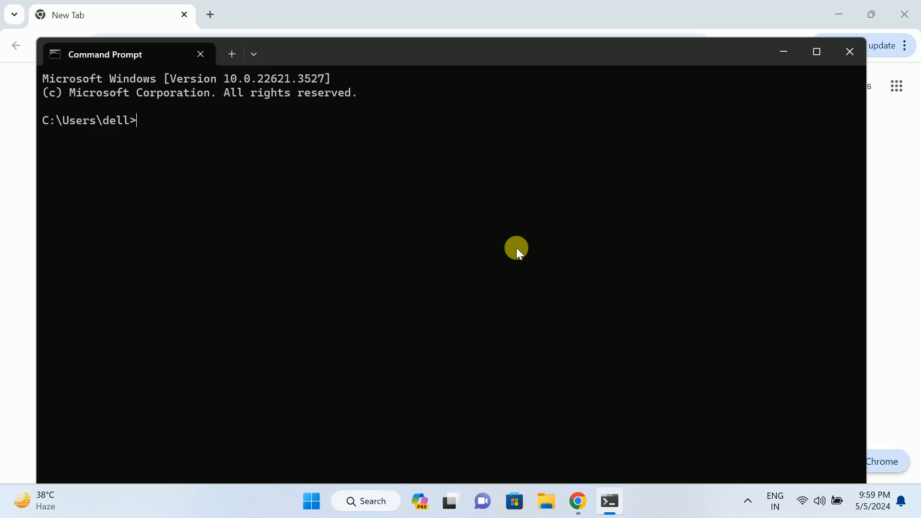
text(wmic)
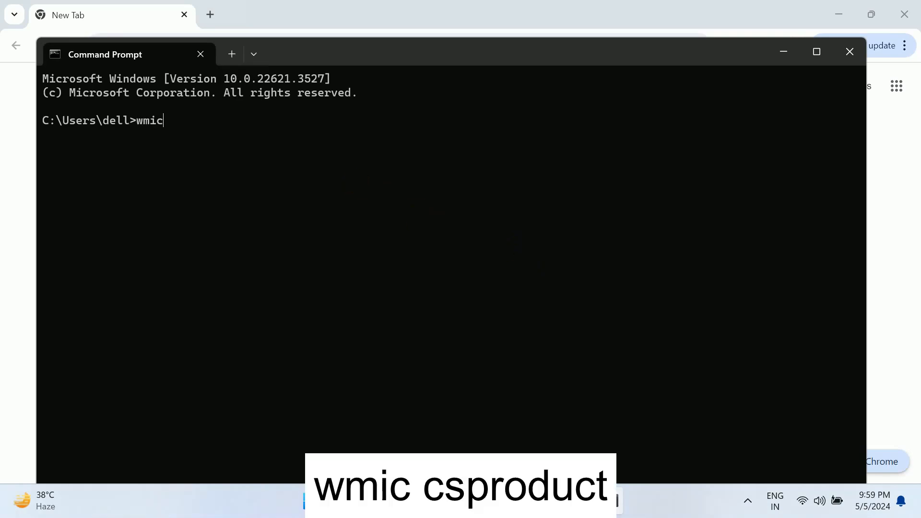
text(cs)
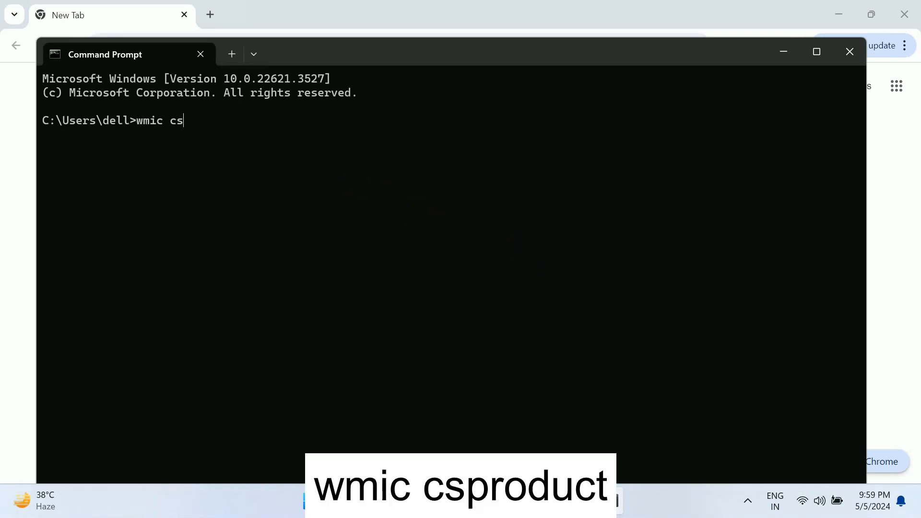
key(Enter)
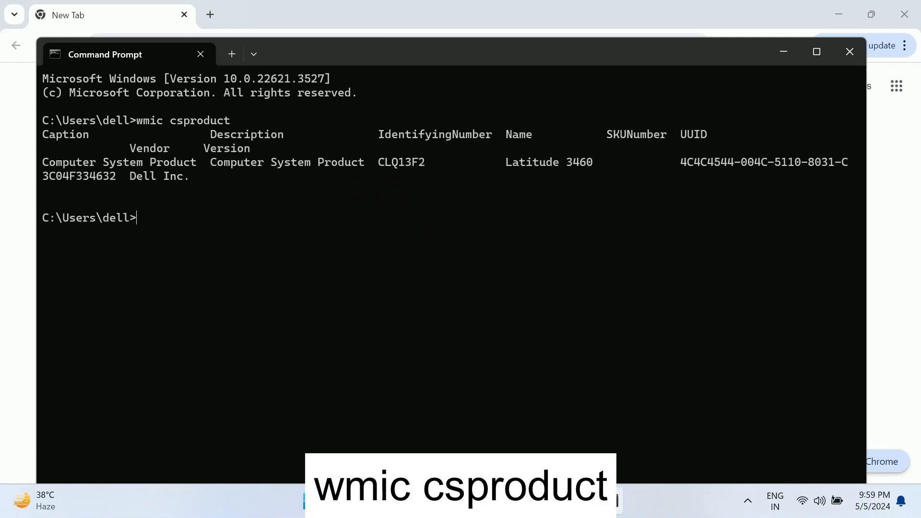
click(816, 51)
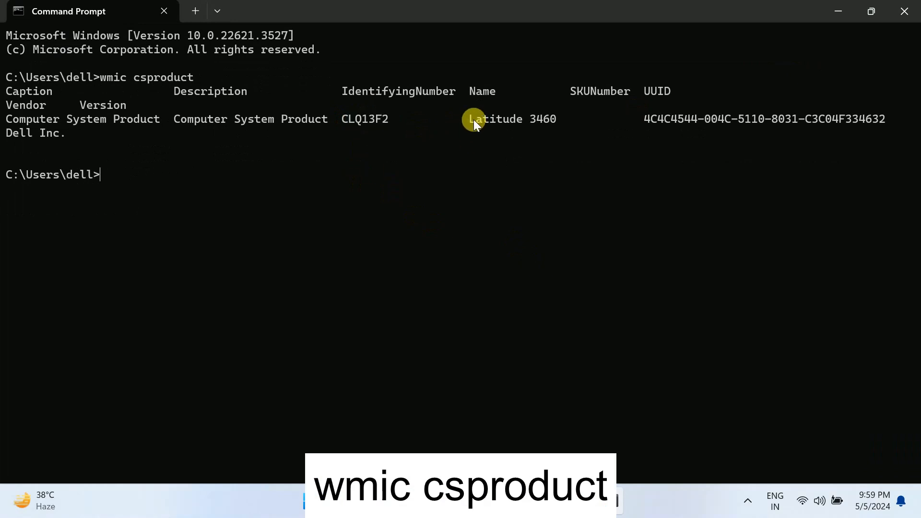
drag(469, 119, 561, 118)
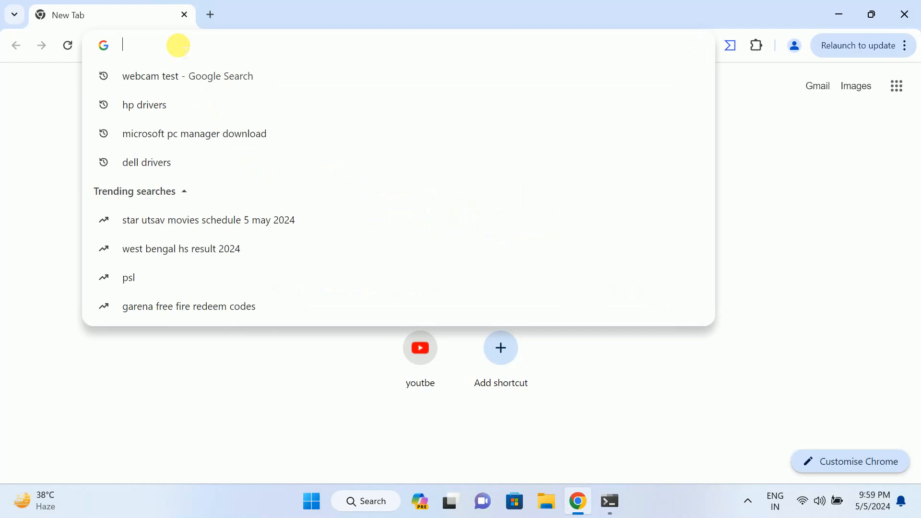
Step: From Google results, open Dell's Drivers & Downloads page and HP's Software and Drivers page
text(del)
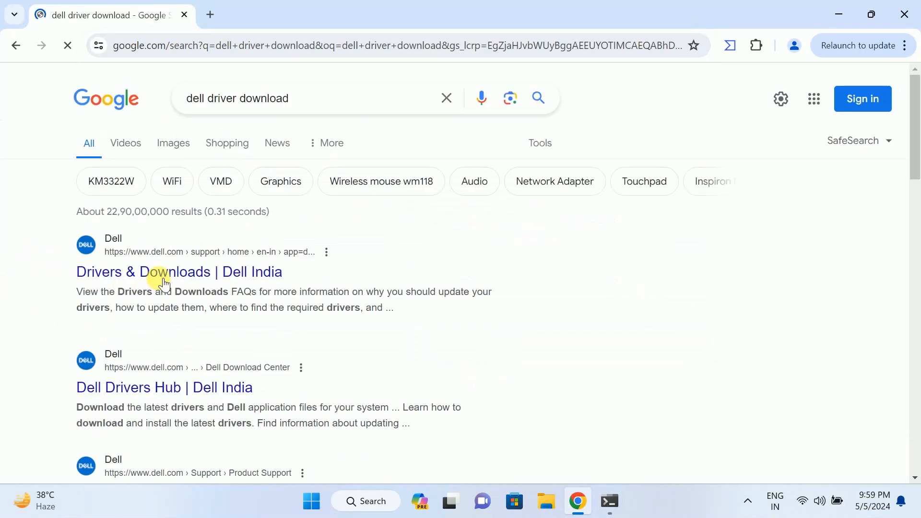
click(159, 273)
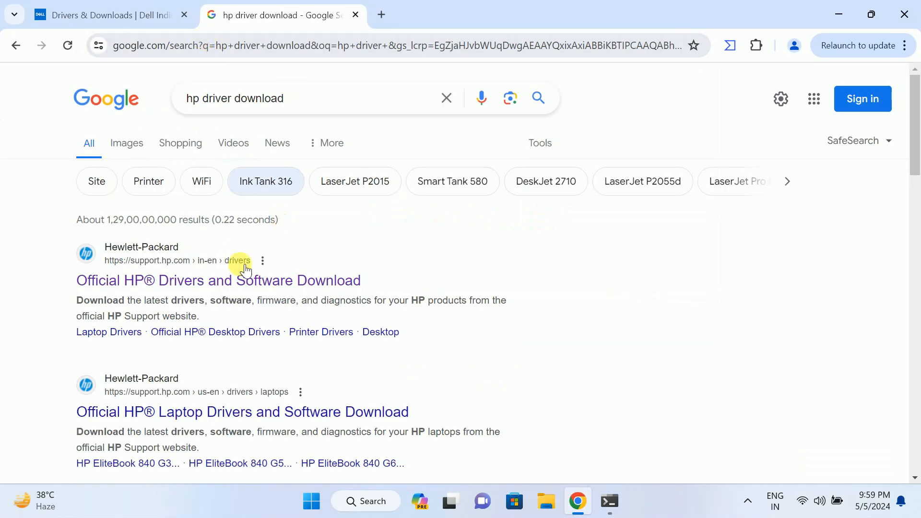
click(218, 280)
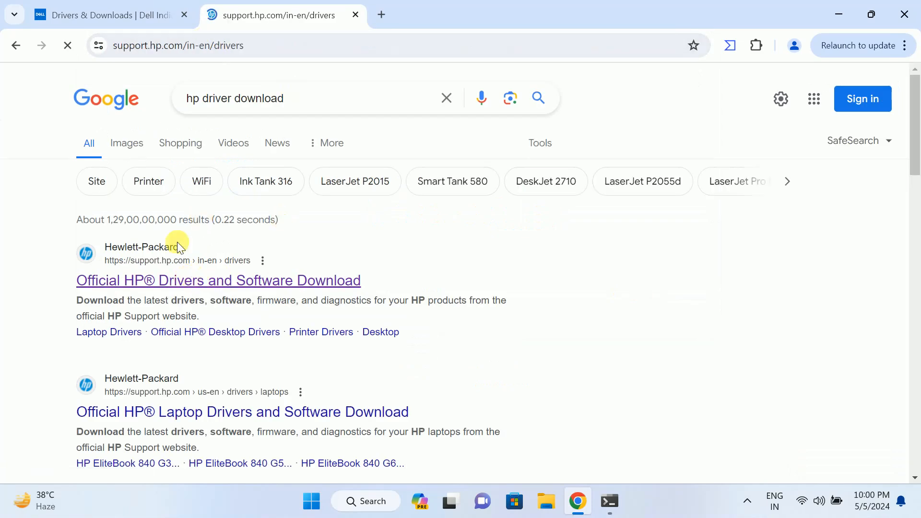
click(218, 280)
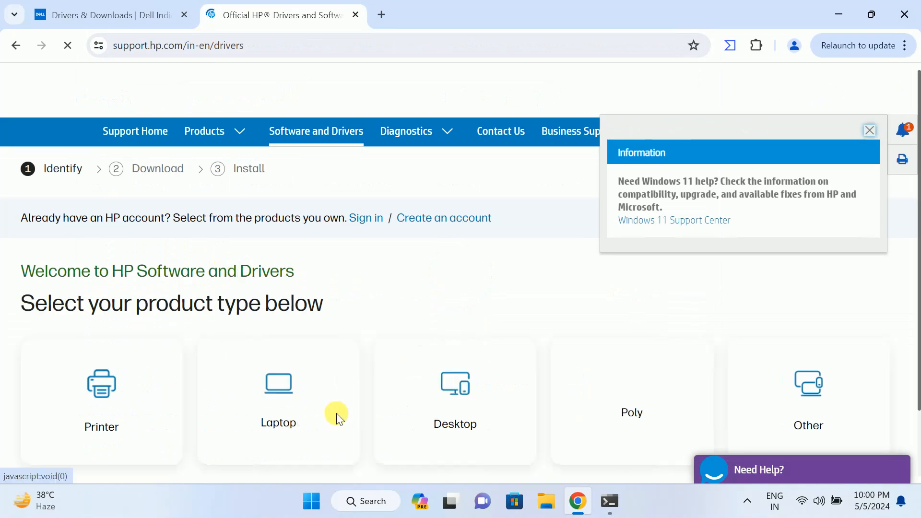
Step: On Dell Support, look up the product by service tag CLQ13F2
click(96, 15)
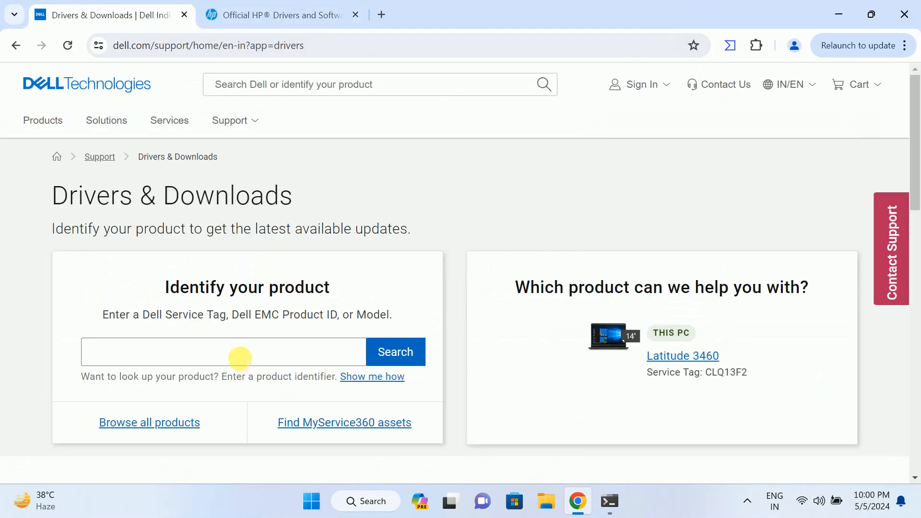
text(CLQ13F2)
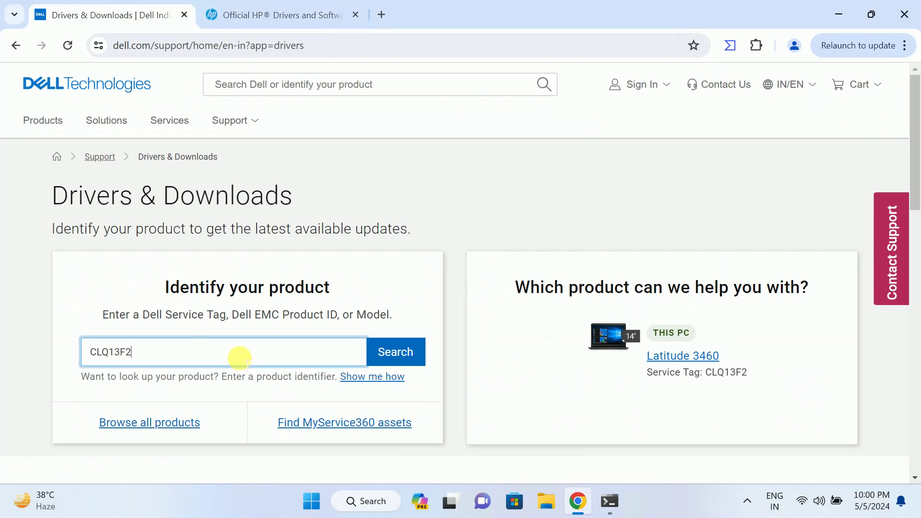
click(407, 351)
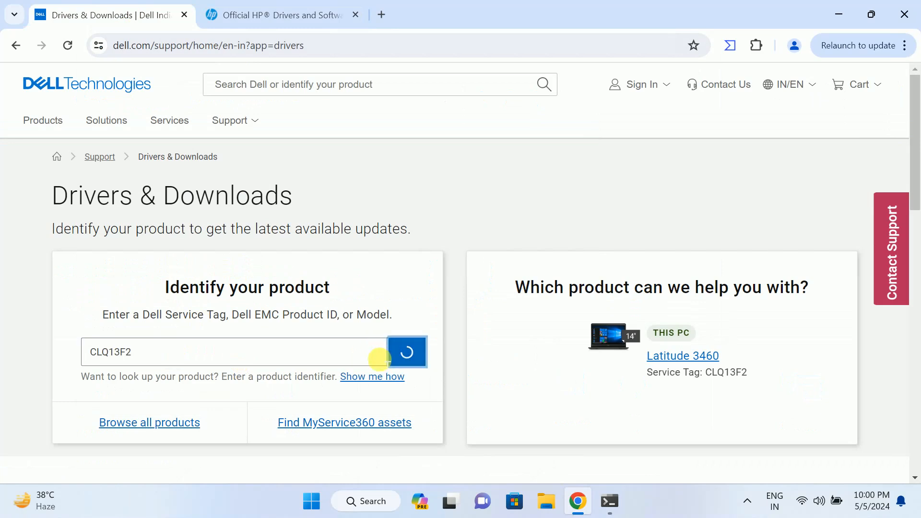
click(407, 352)
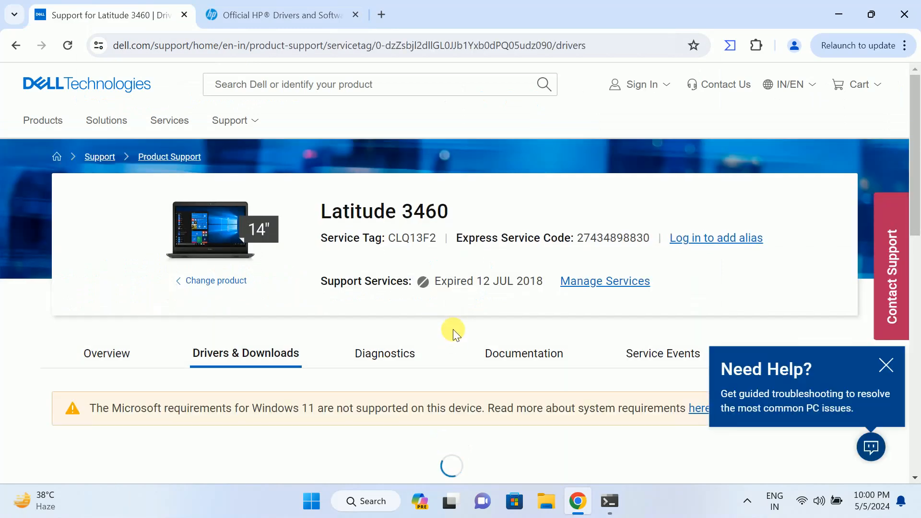
Step: Expand the complete drivers and downloads list for the Latitude 3460
scroll(down, 3)
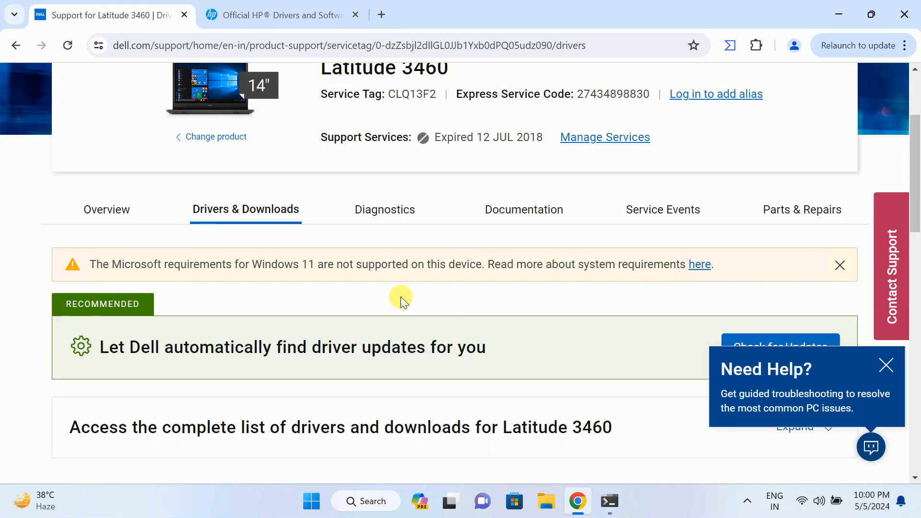
scroll(down, 3)
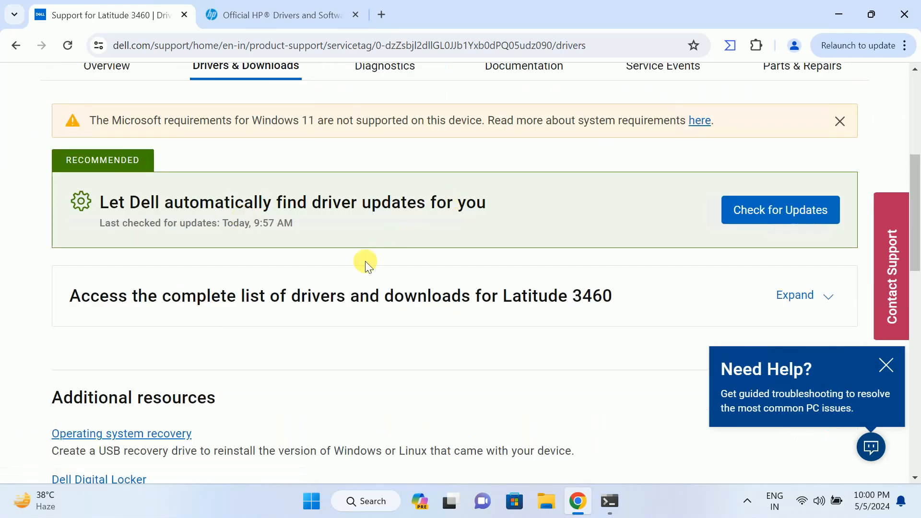
click(794, 295)
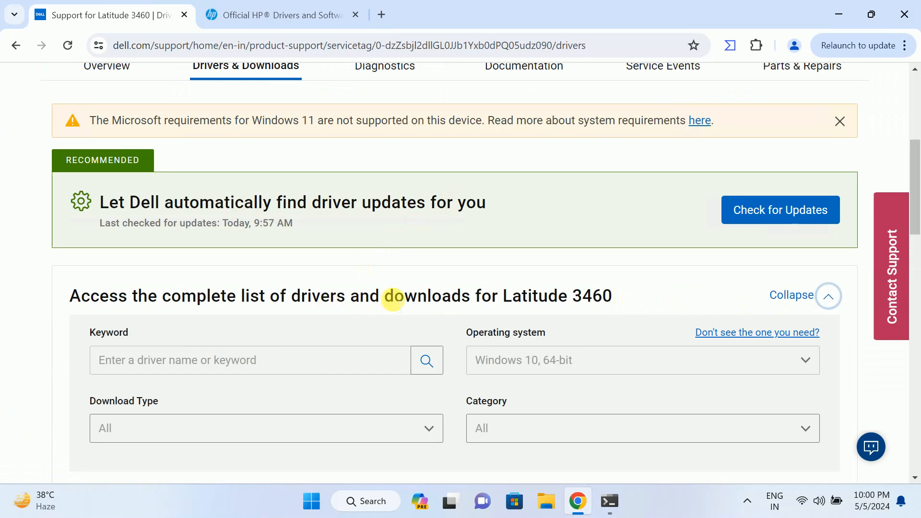
scroll(down, 3)
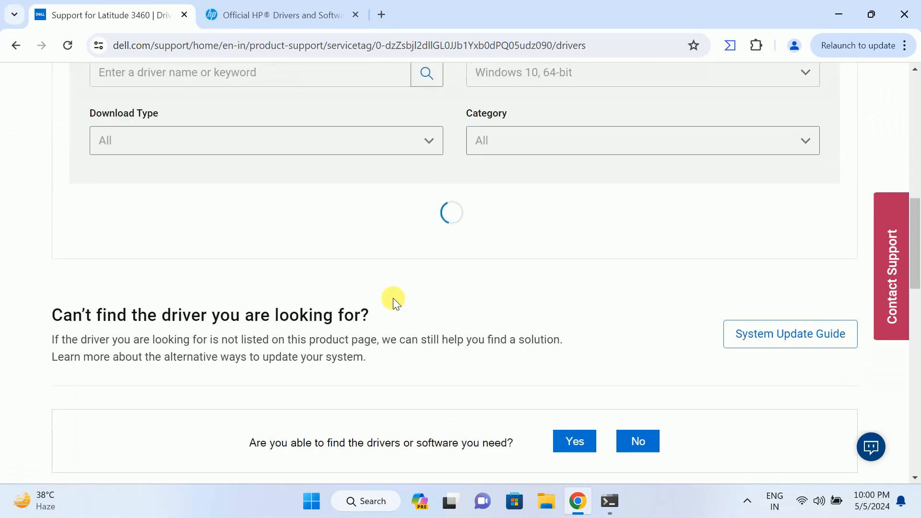
mouse_move(397, 316)
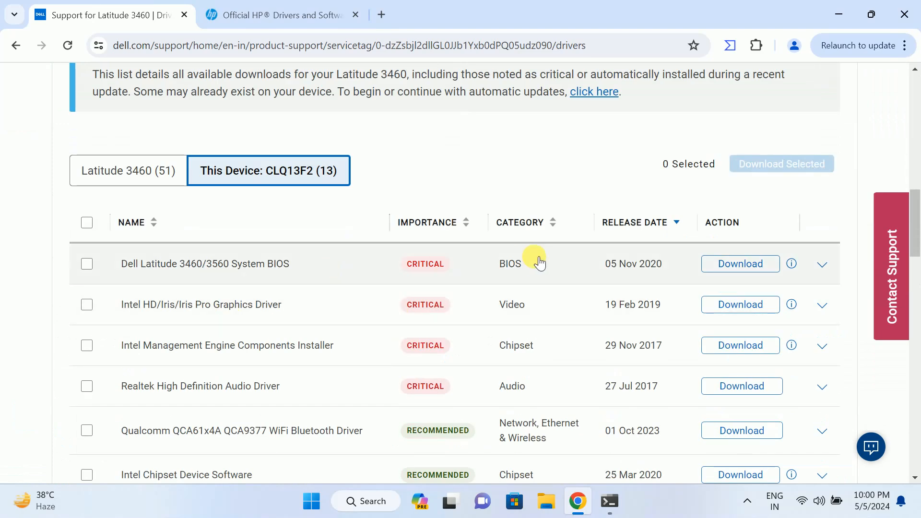
mouse_move(546, 274)
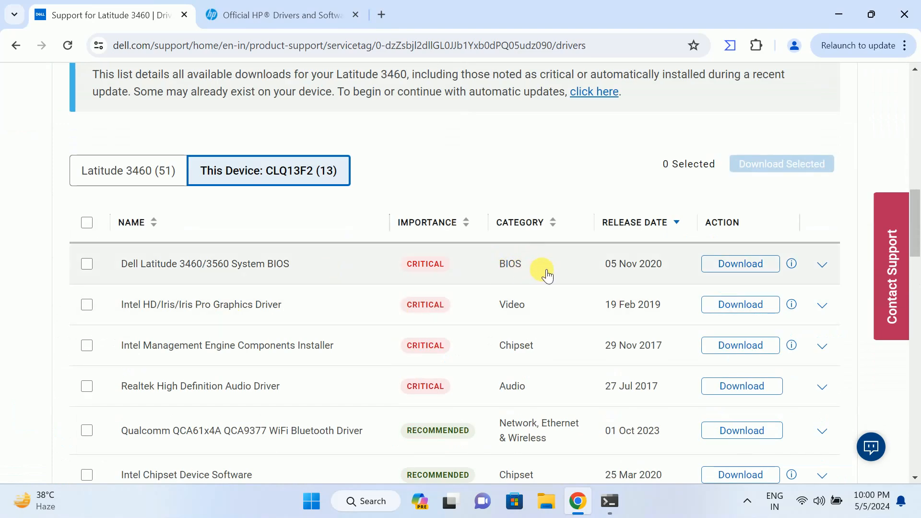
mouse_move(515, 264)
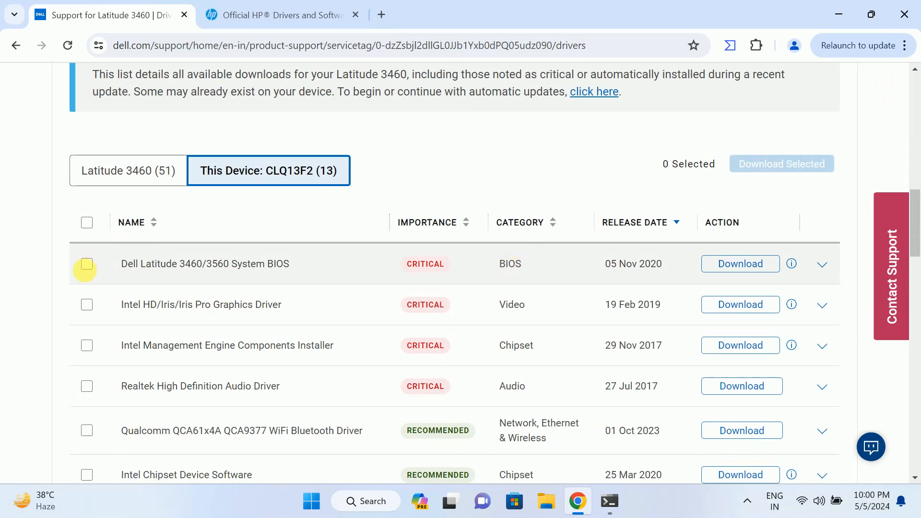
Step: Select the System BIOS and Intel HD/Iris/Iris Pro Graphics Driver and download the selected drivers
click(86, 263)
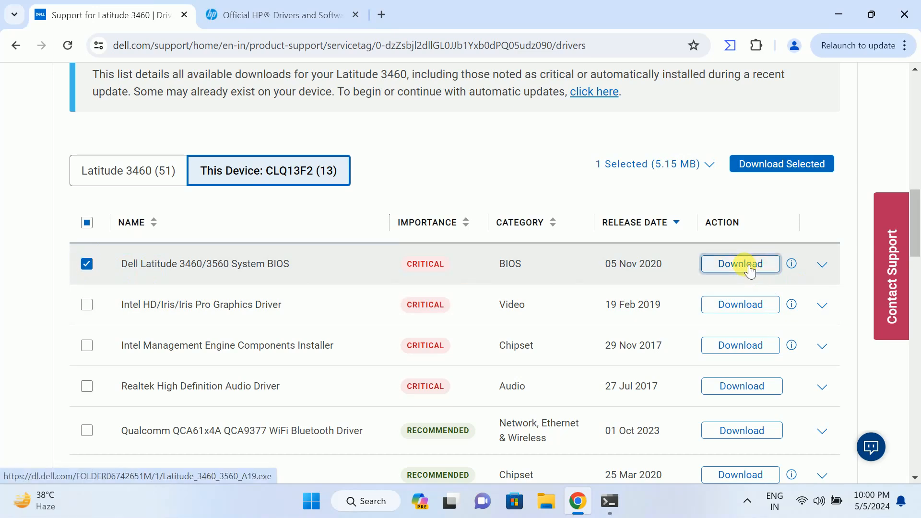
click(741, 264)
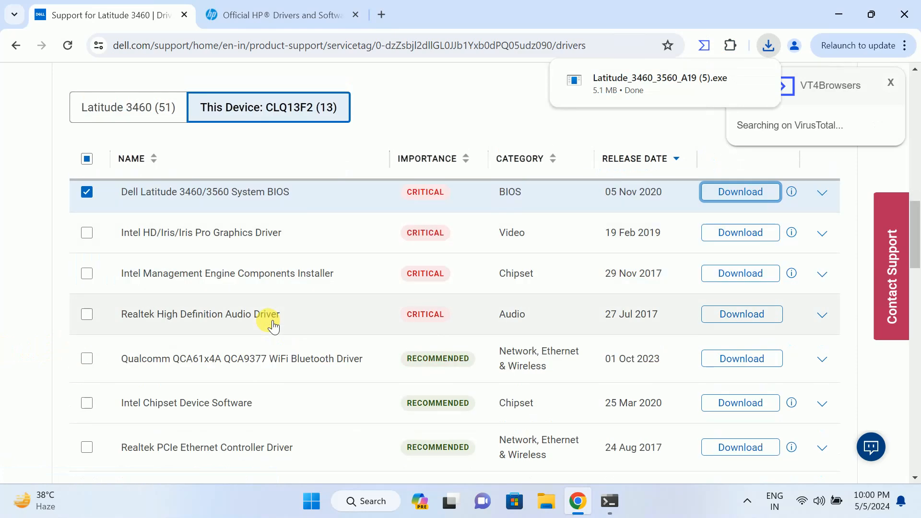
scroll(down, 3)
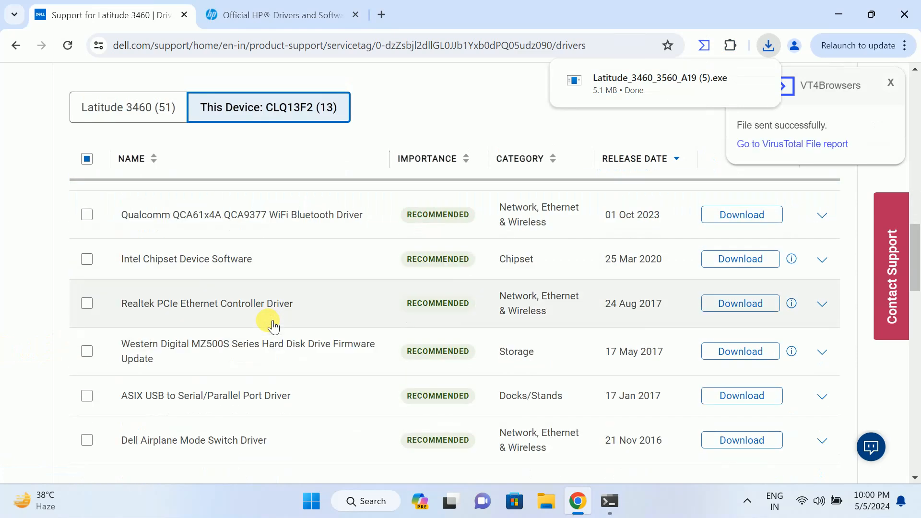
scroll(down, 3)
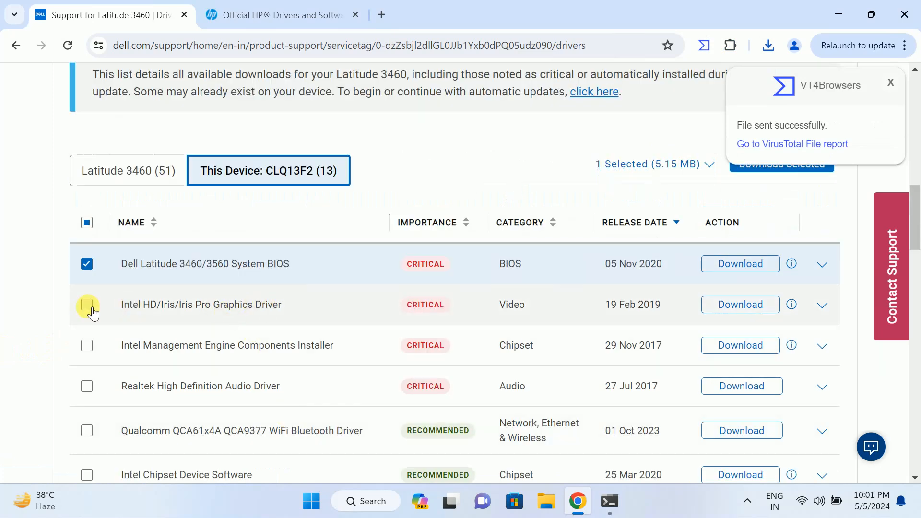
click(86, 305)
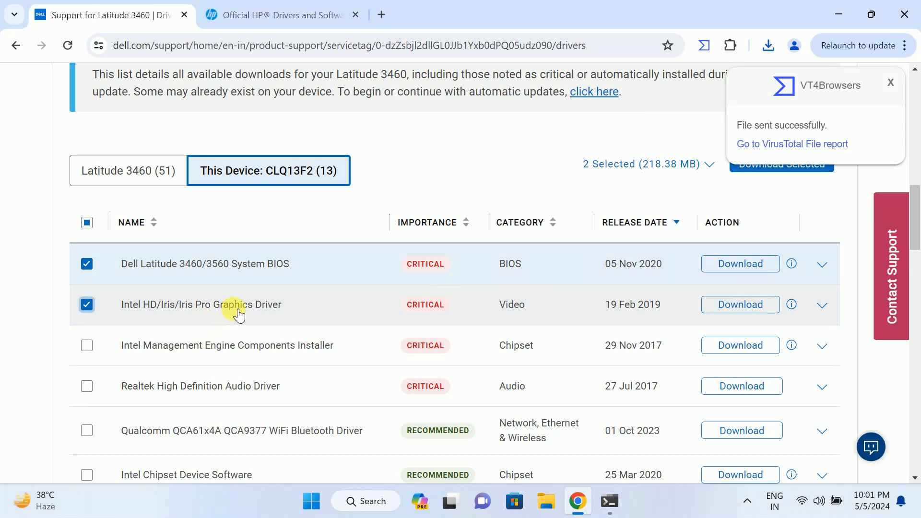
click(741, 305)
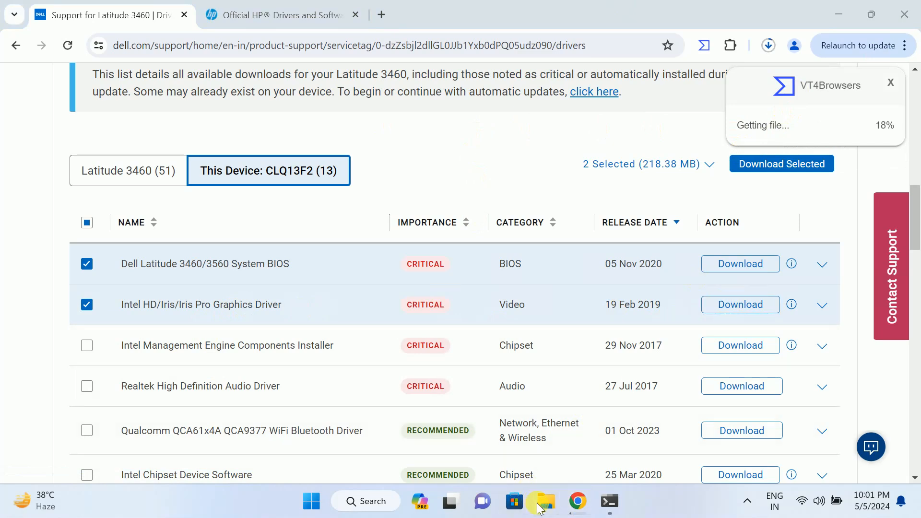
Step: From Downloads in File Explorer, launch Latitude_3460_3560_A19 (5).exe BIOS installer
click(546, 501)
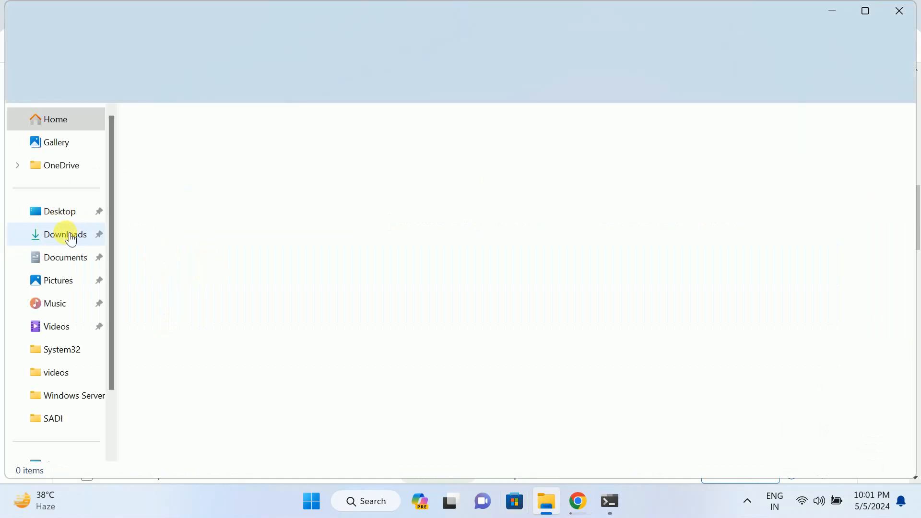
click(66, 234)
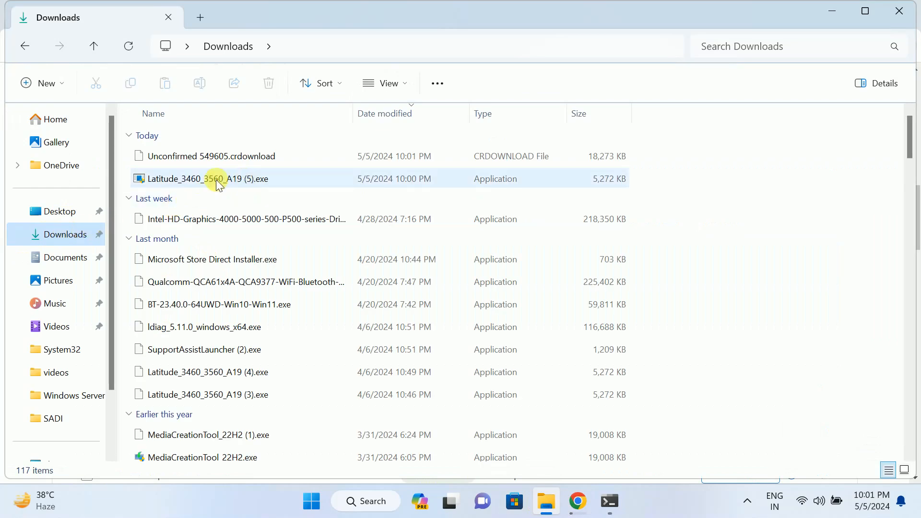
mouse_move(258, 184)
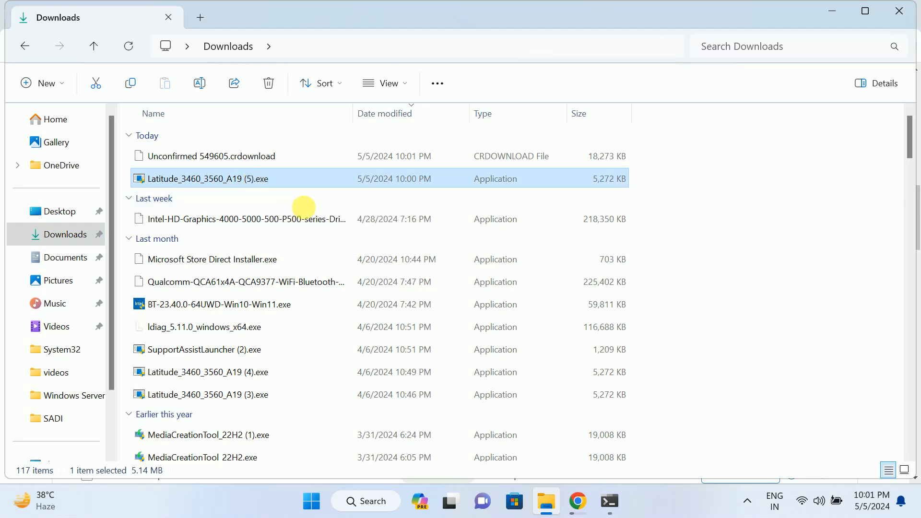
double_click(200, 178)
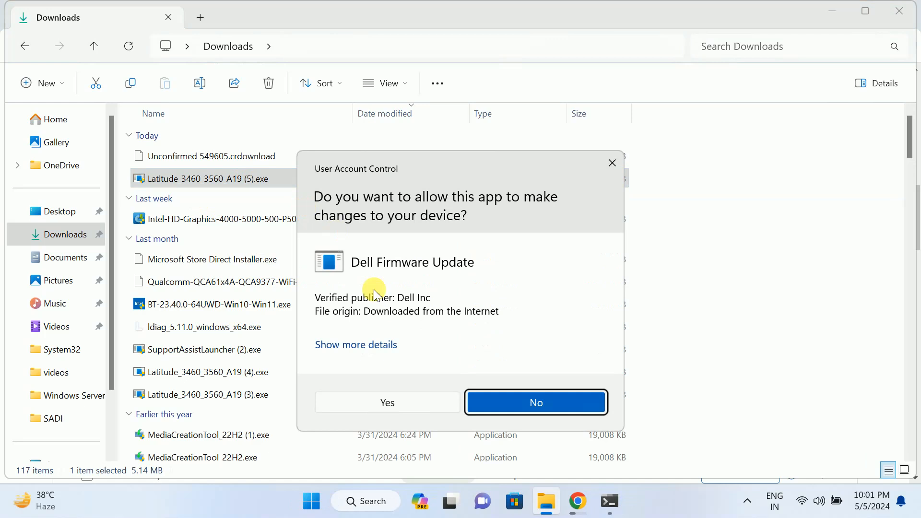
click(535, 402)
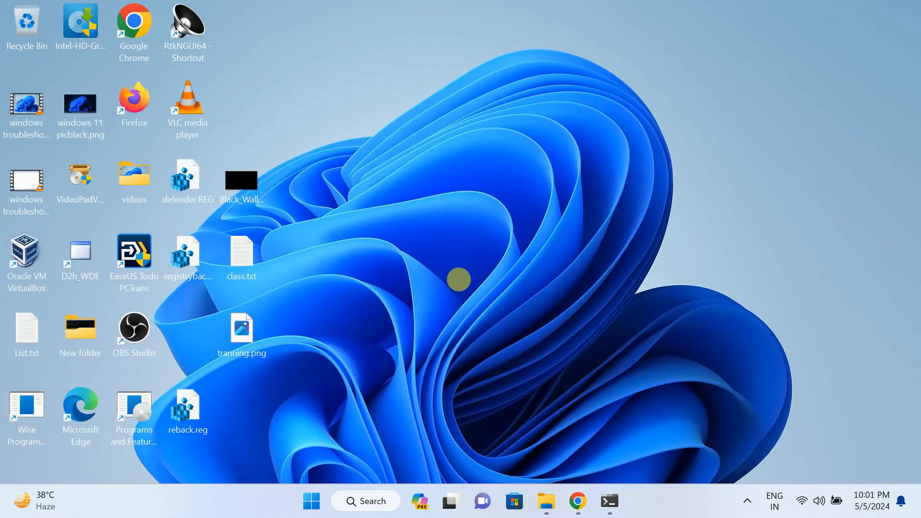
mouse_move(430, 266)
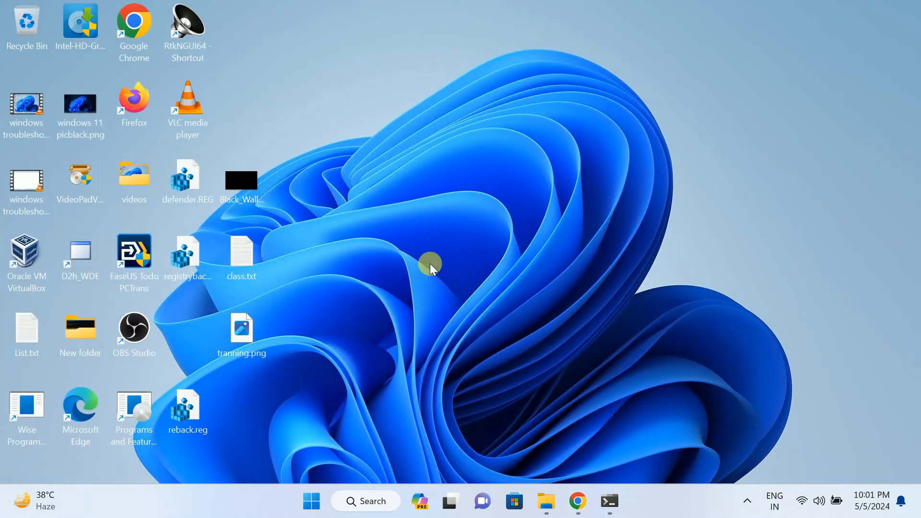
mouse_move(433, 277)
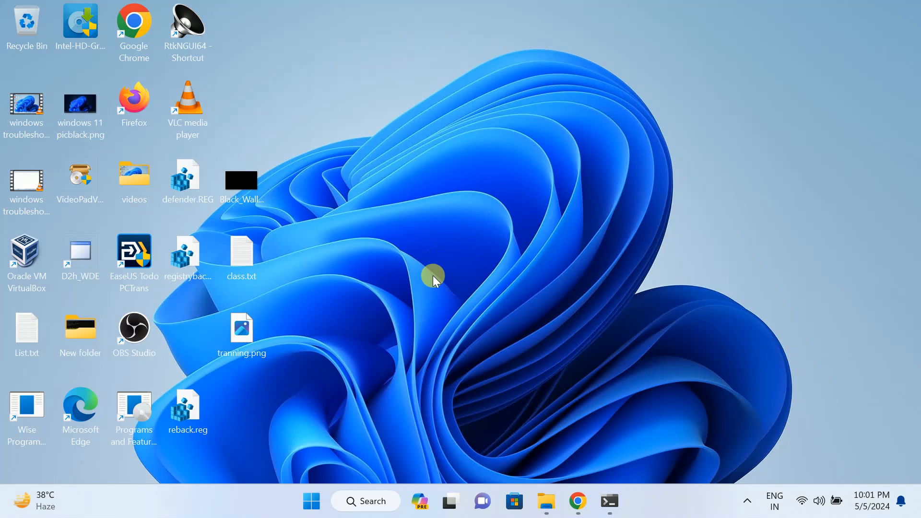
mouse_move(418, 334)
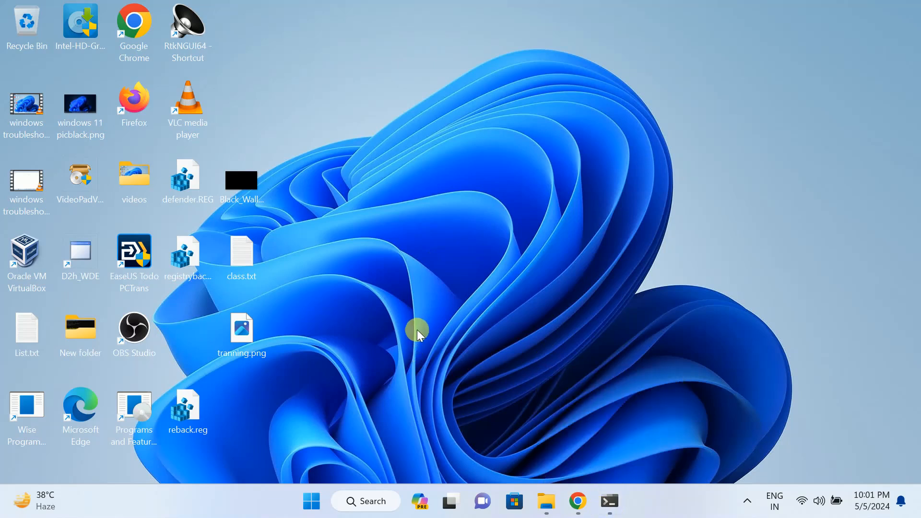
right_click(416, 330)
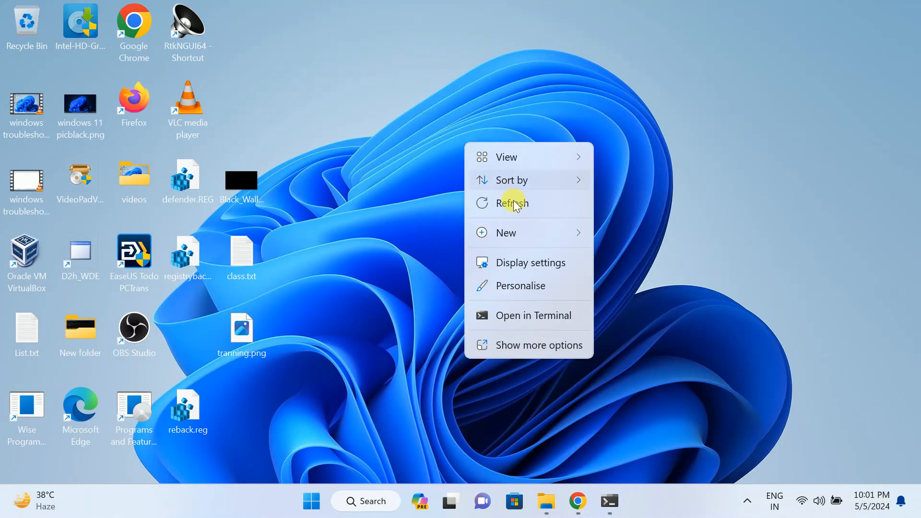
click(512, 204)
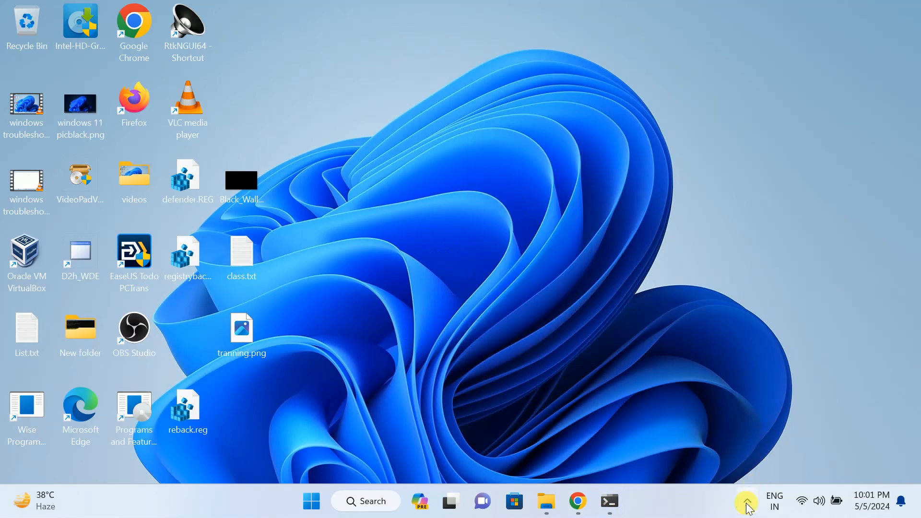
mouse_move(506, 309)
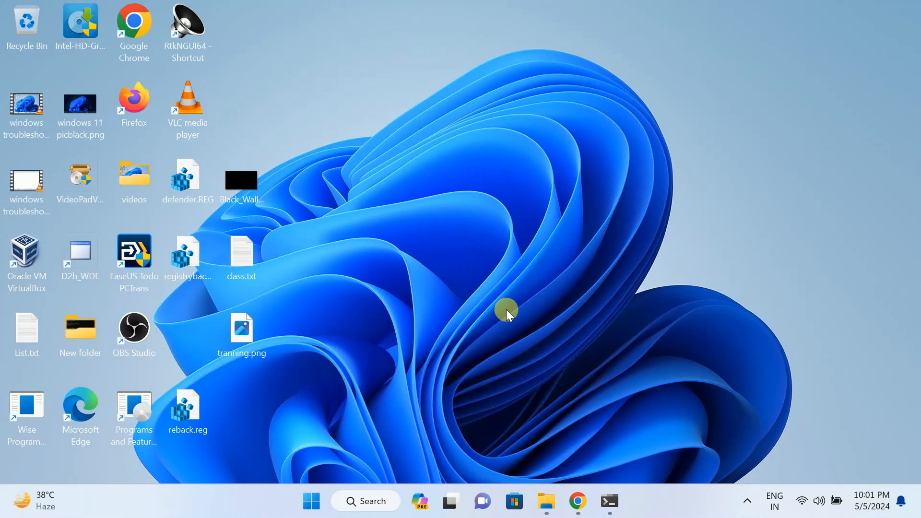
Step: Run the Latitude_3460_3560_A19 (5).exe BIOS installer from Downloads, approve the UAC prompt, then hide the window
click(545, 501)
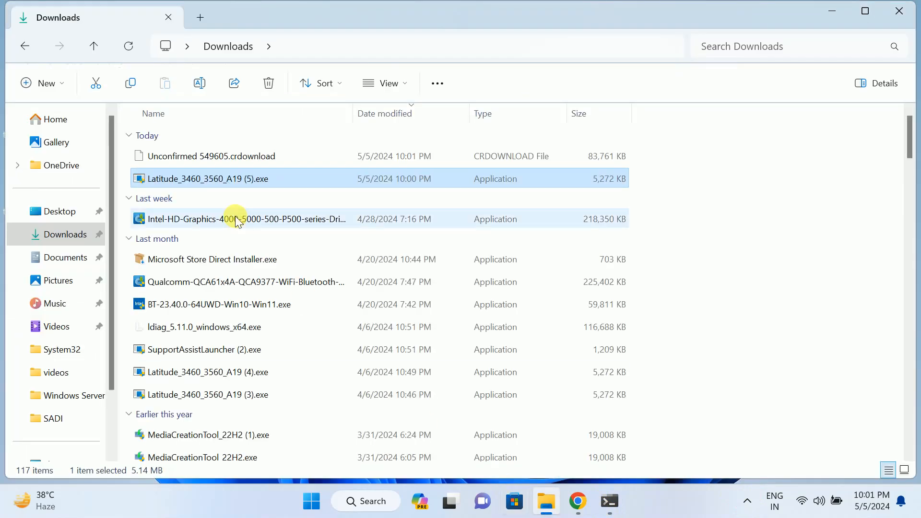
mouse_move(760, 107)
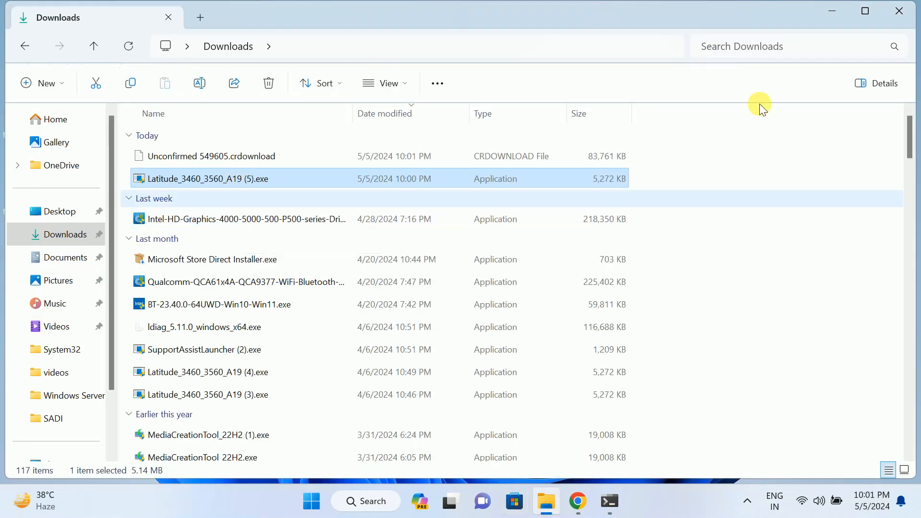
right_click(592, 89)
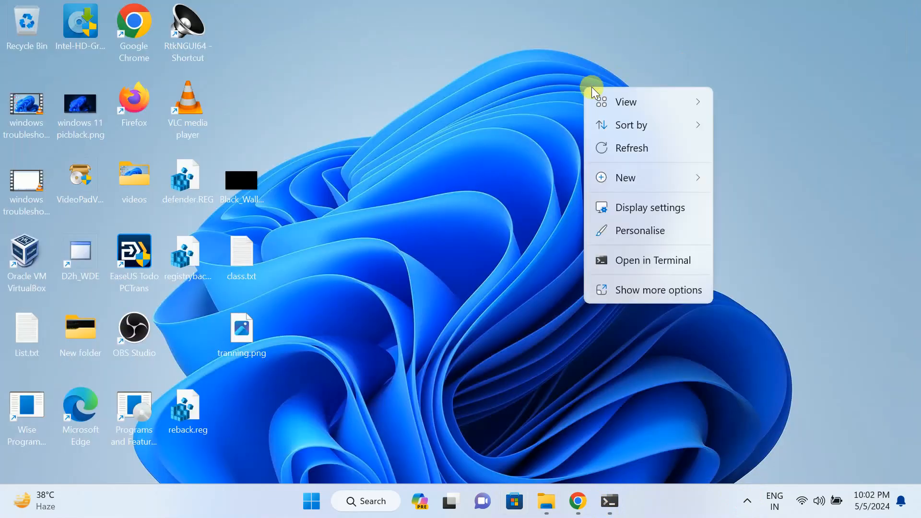
click(546, 501)
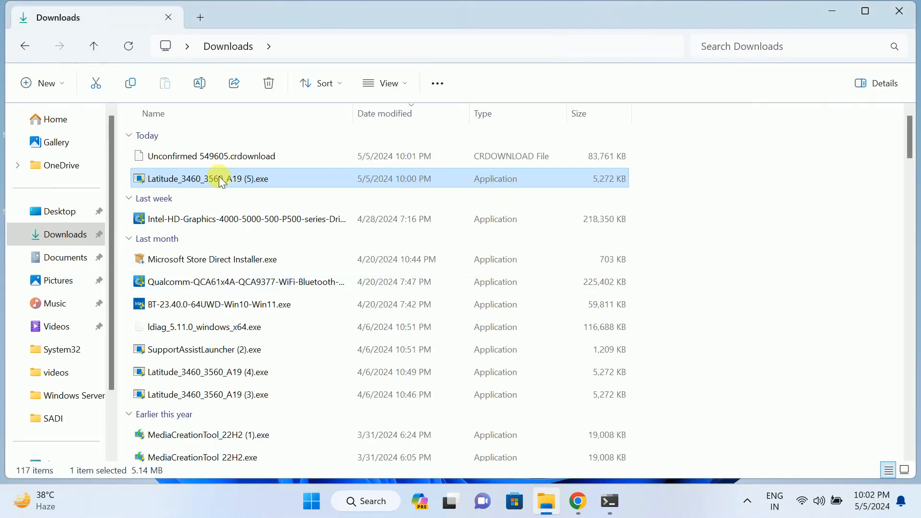
double_click(218, 178)
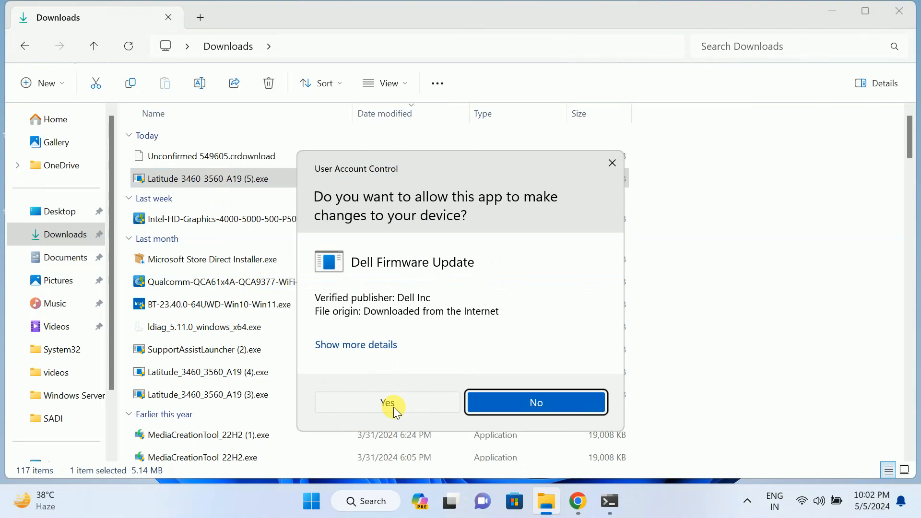
click(387, 402)
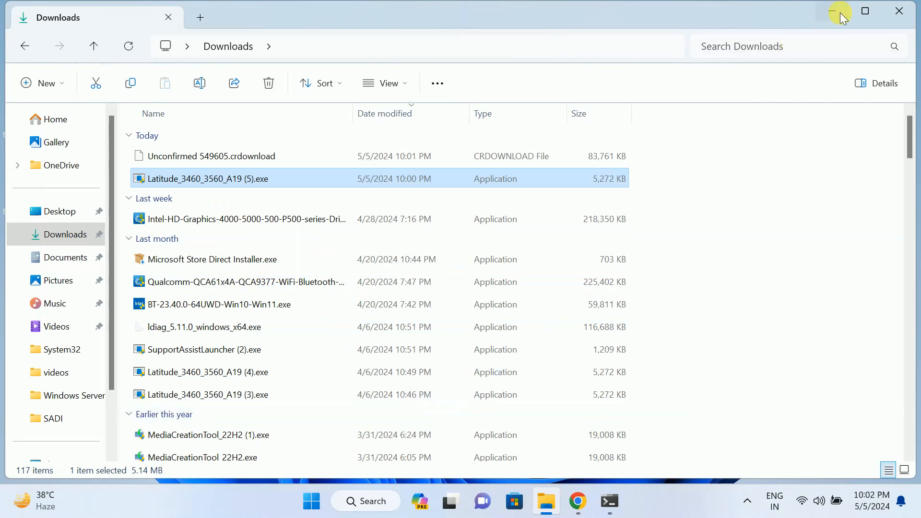
click(835, 11)
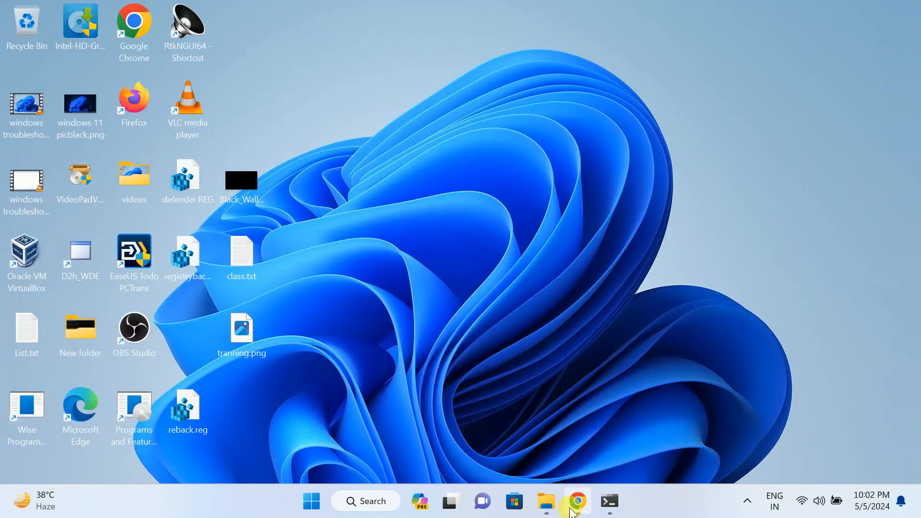
Step: Check BIOS Version/Date in msinfo32 (Dell Inc. A19, 10/29/2020), then minimize back to the Dell drivers page
click(577, 500)
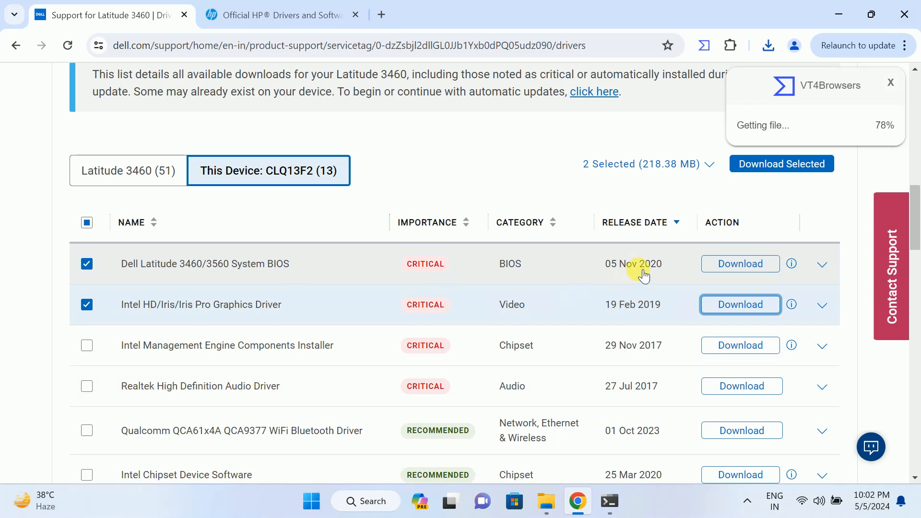
key(Win+r)
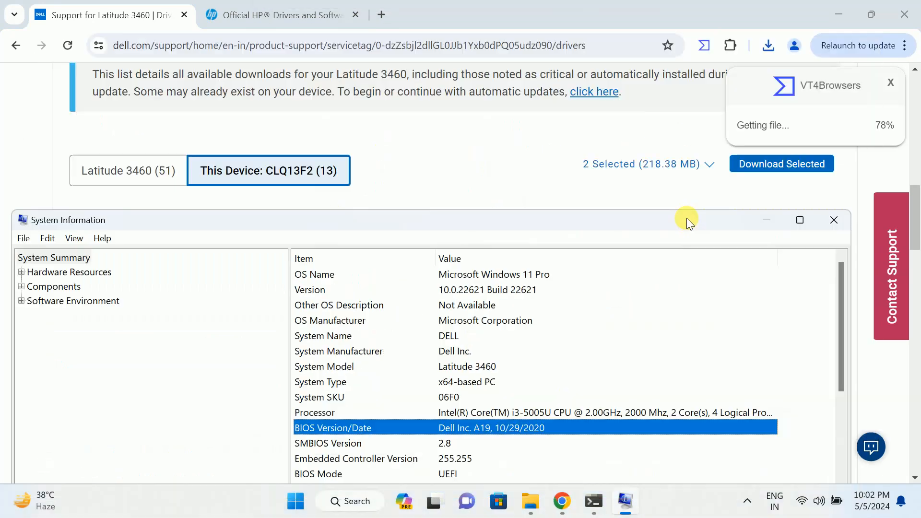
drag(687, 220, 644, 271)
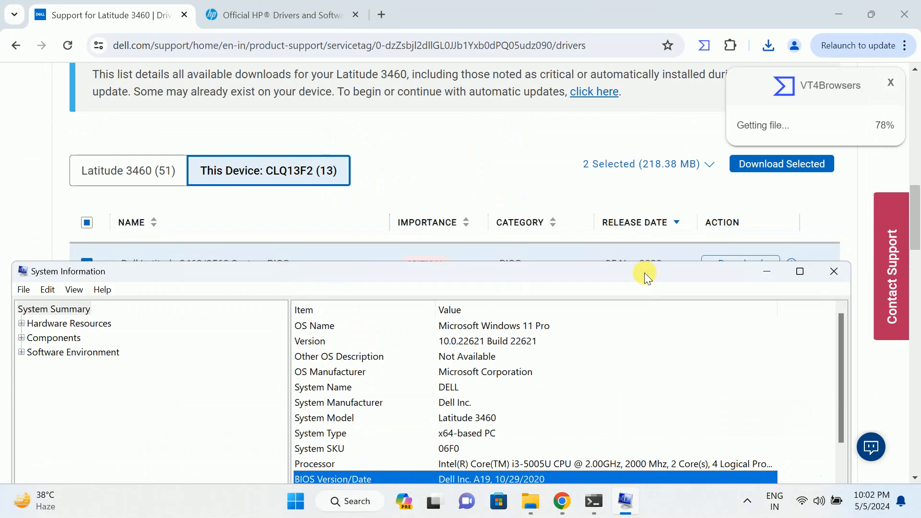
drag(645, 270, 622, 300)
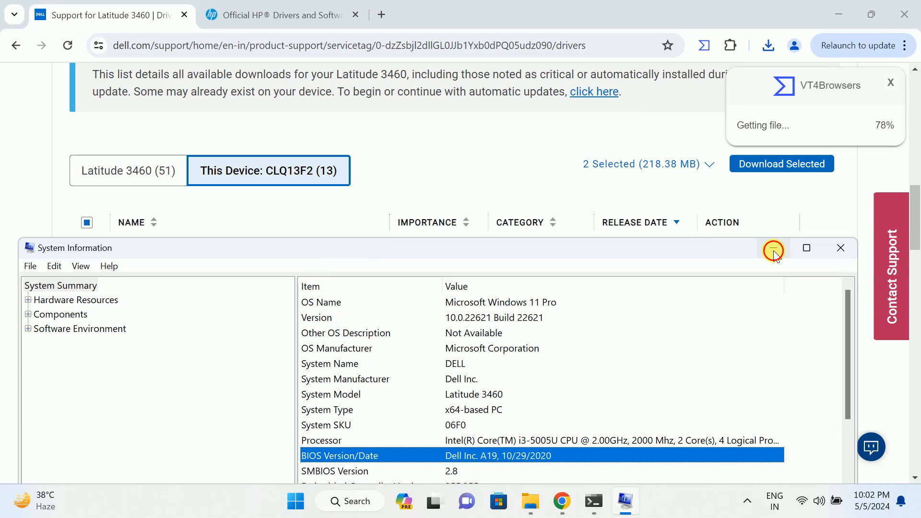
click(774, 248)
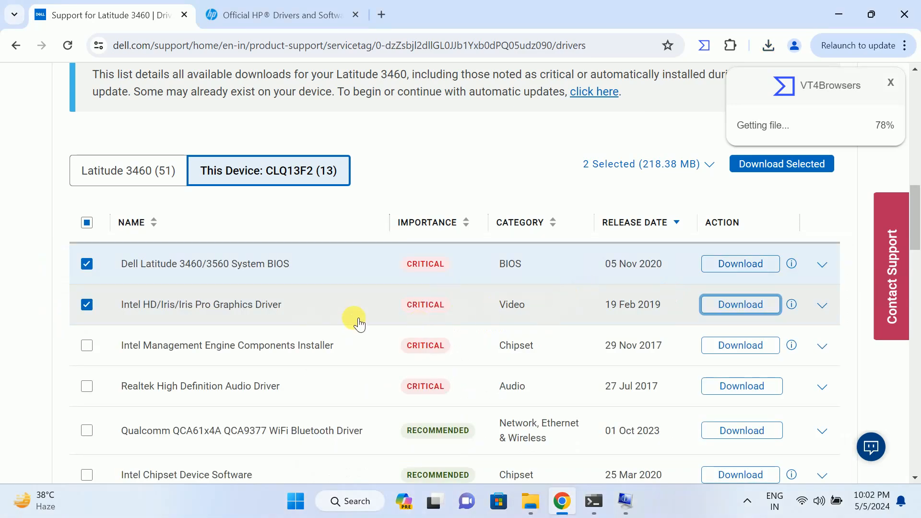
mouse_move(460, 276)
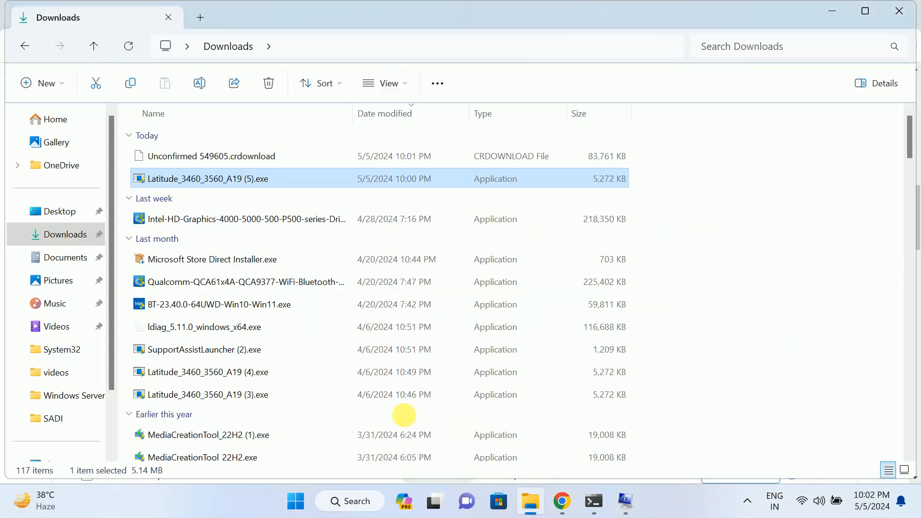
mouse_move(253, 193)
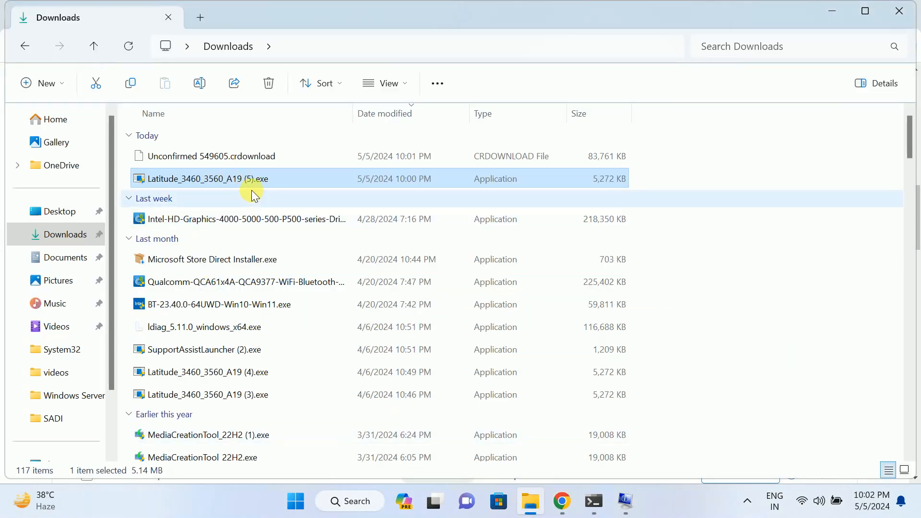
mouse_move(264, 210)
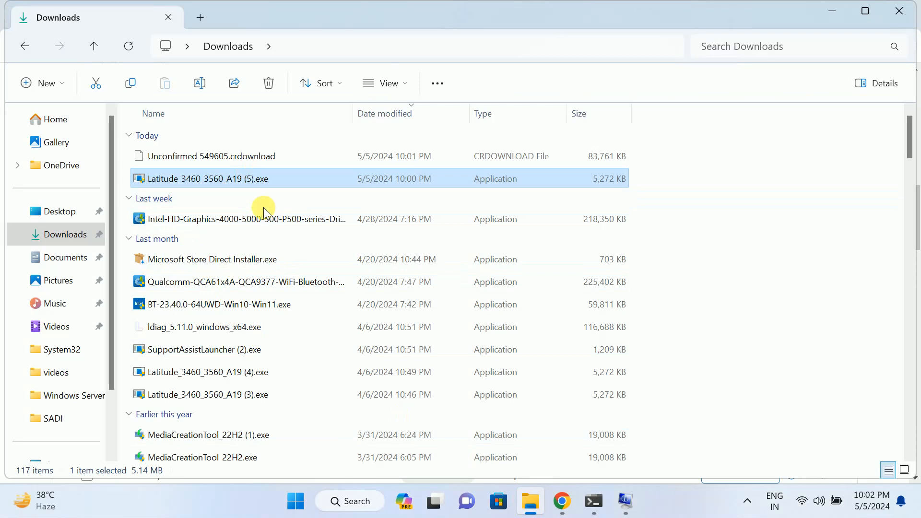
mouse_move(449, 238)
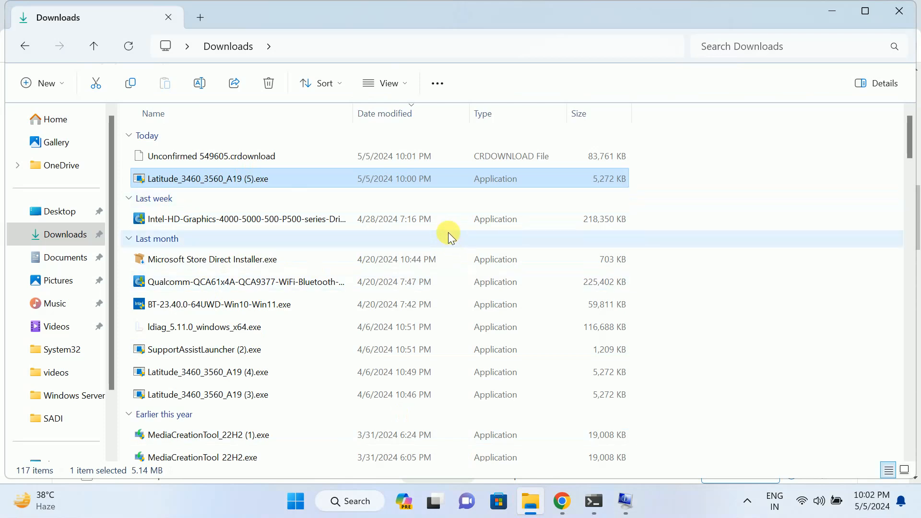
mouse_move(262, 178)
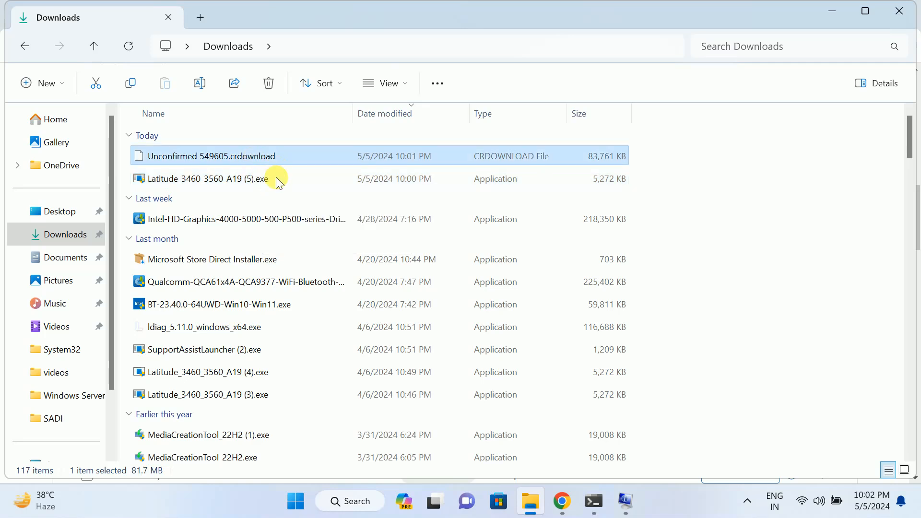
mouse_move(194, 161)
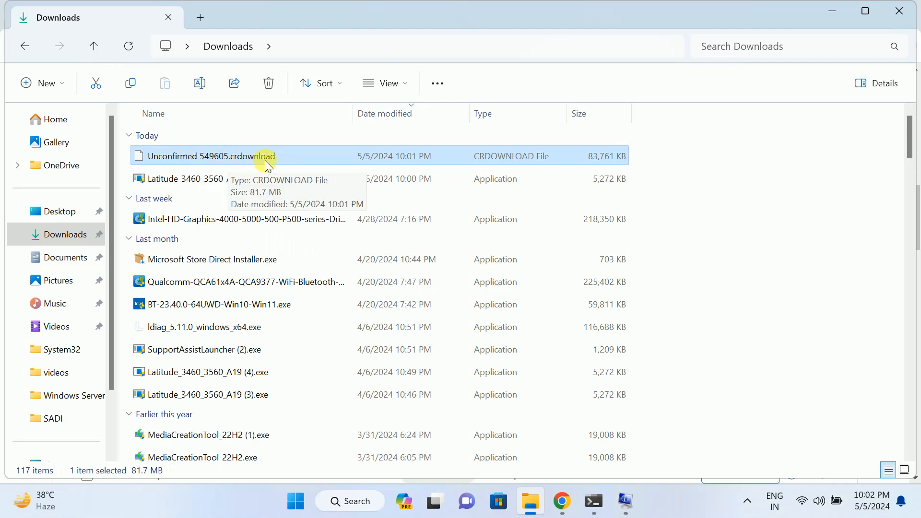
mouse_move(270, 155)
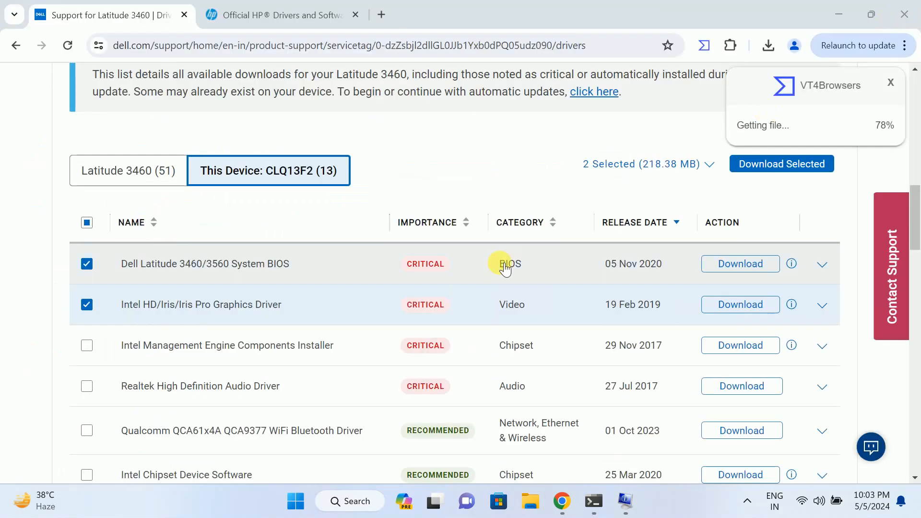
mouse_move(485, 280)
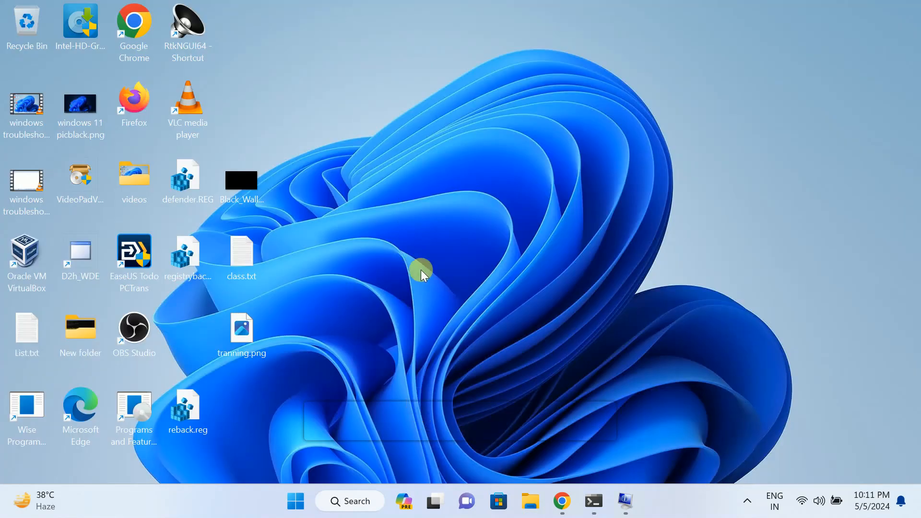
mouse_move(359, 506)
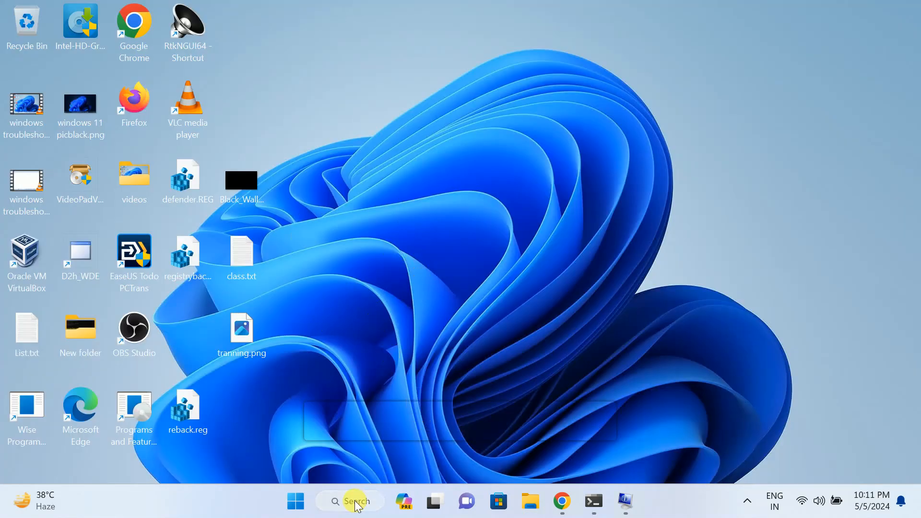
Step: Search 'reset' and go to the Reset this PC setting on the Recovery page
text(reset)
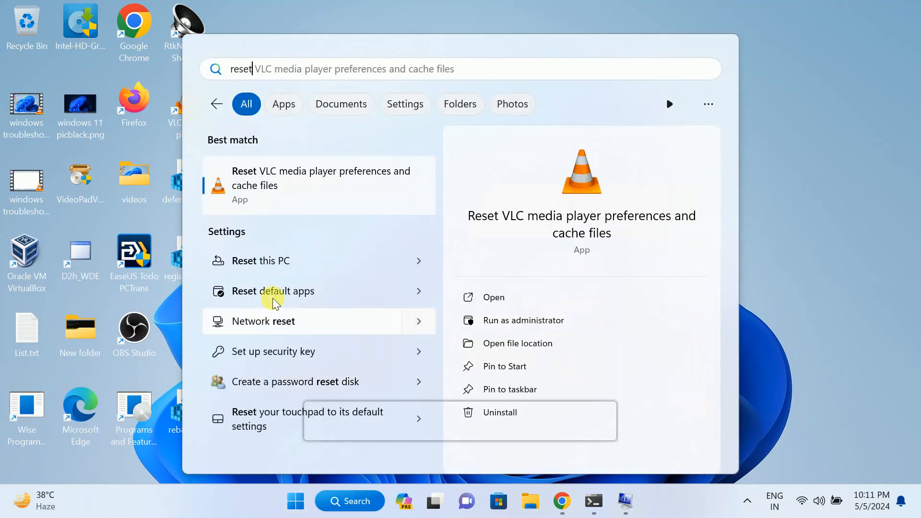
click(272, 291)
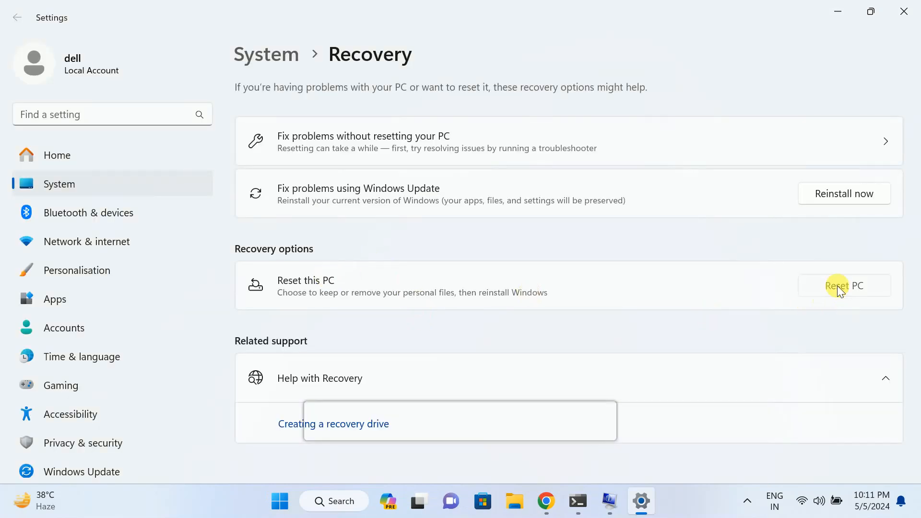
Step: Start Reset PC with Keep my files, view Cloud download vs Local reinstall, then cancel the reset
click(844, 285)
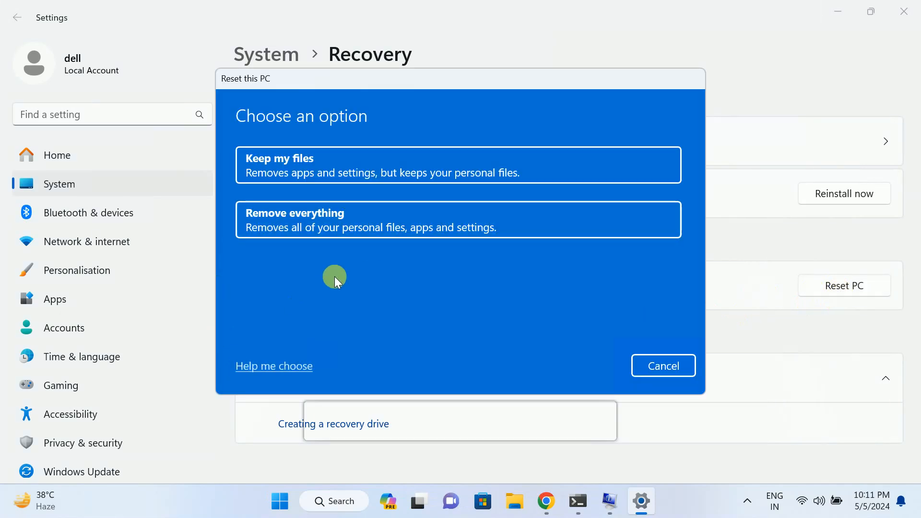
mouse_move(305, 178)
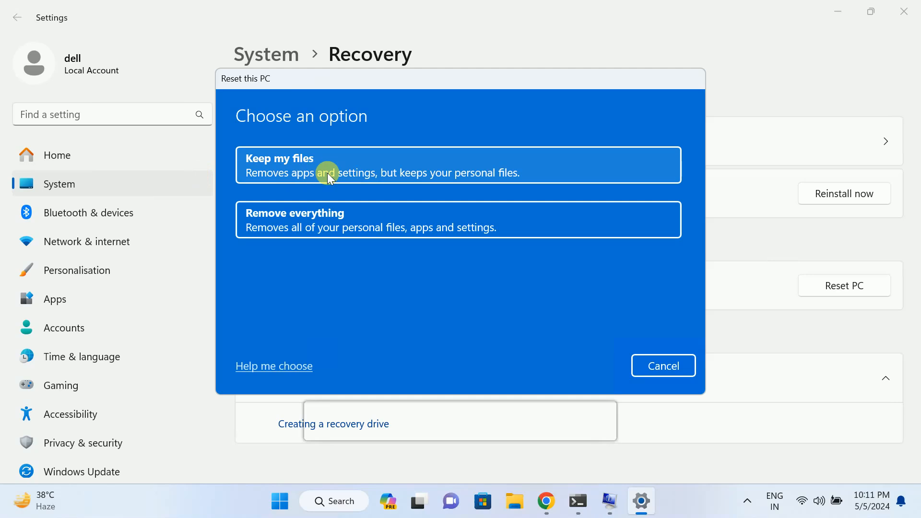
mouse_move(385, 180)
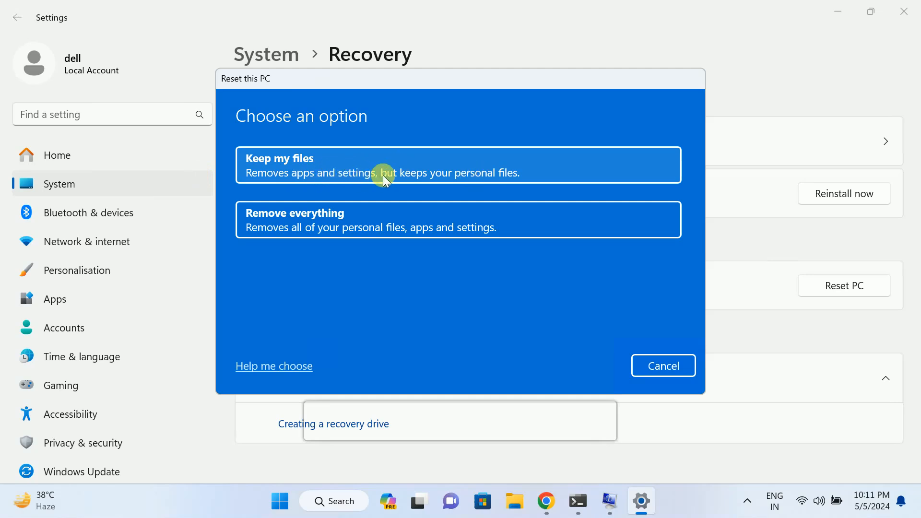
mouse_move(401, 178)
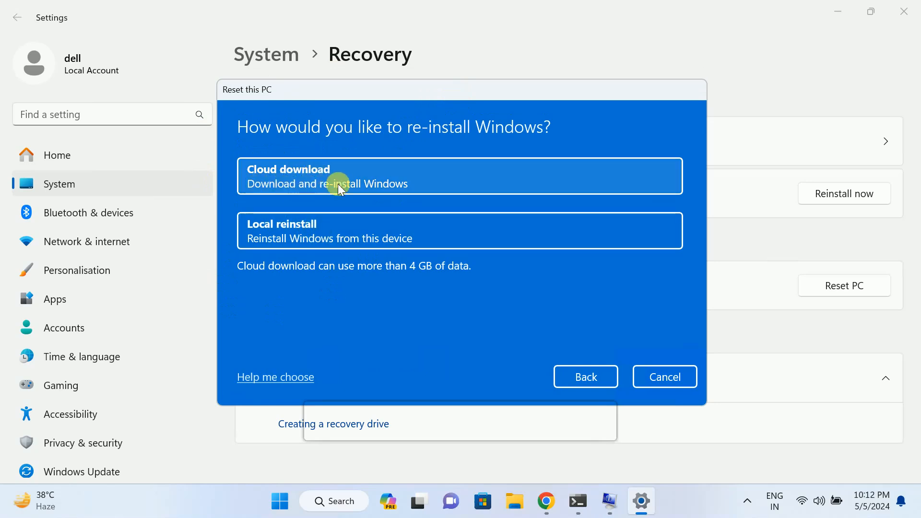
mouse_move(351, 181)
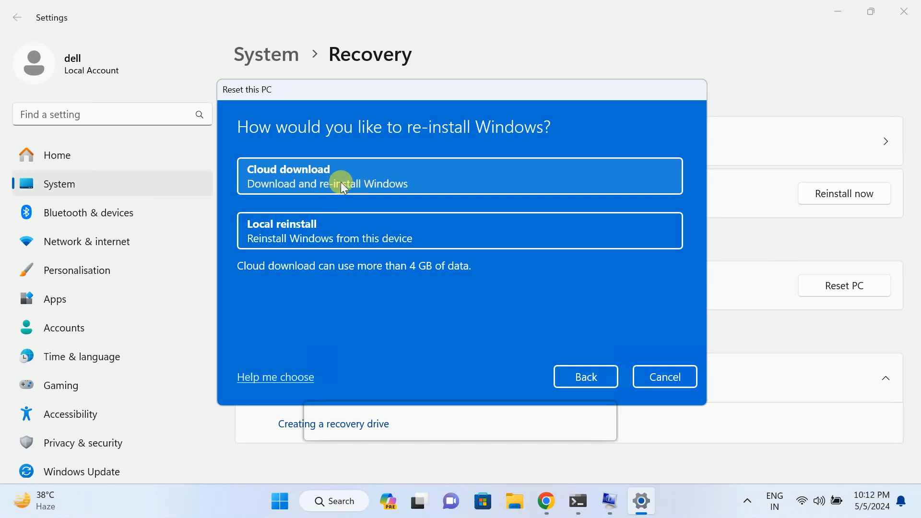
mouse_move(350, 183)
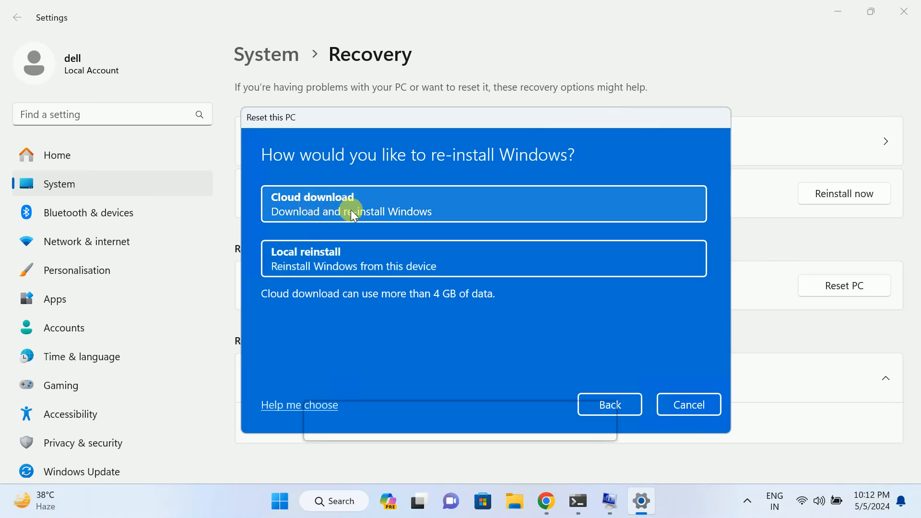
mouse_move(386, 220)
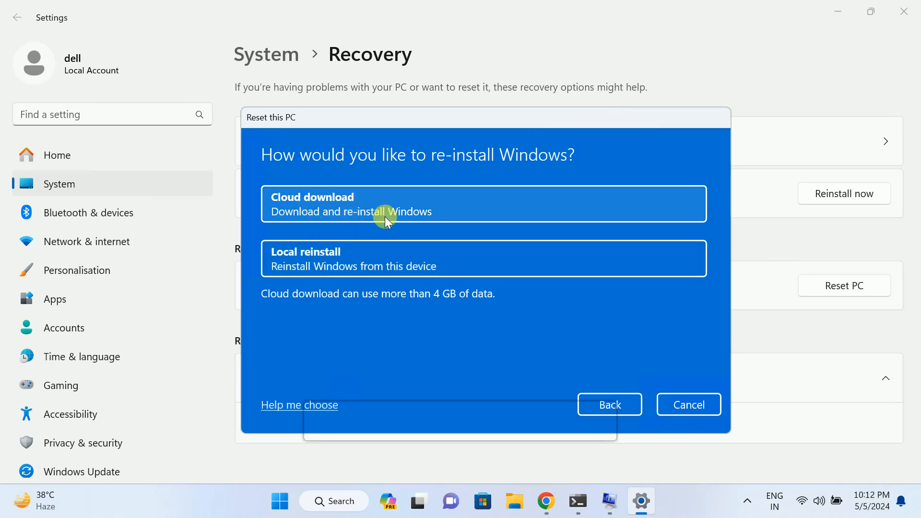
mouse_move(395, 230)
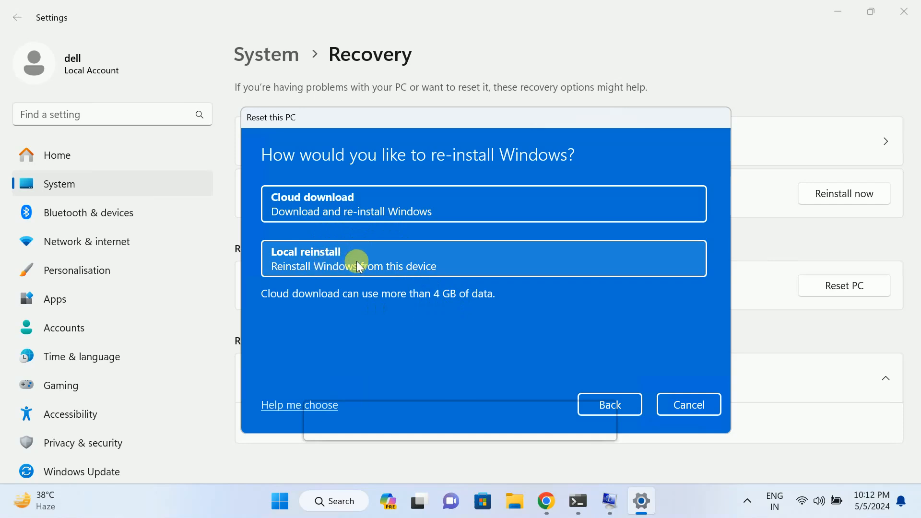
mouse_move(364, 270)
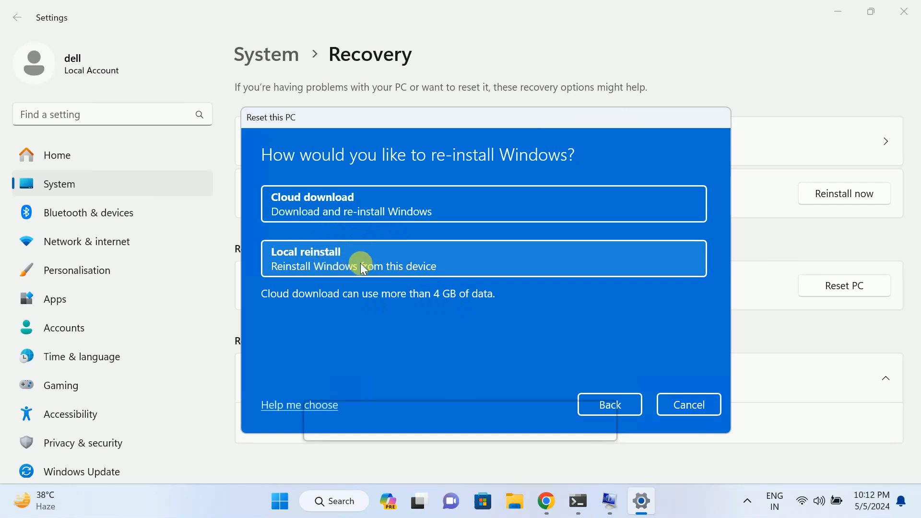
mouse_move(365, 226)
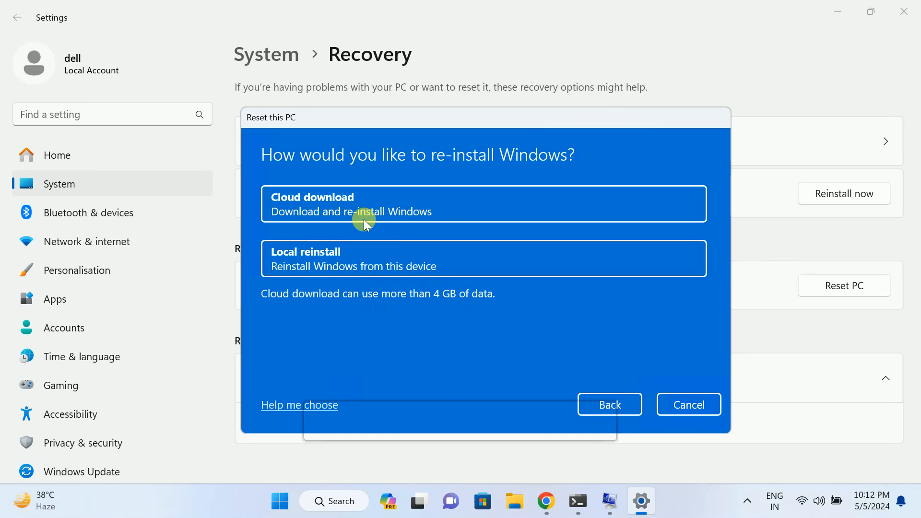
mouse_move(346, 165)
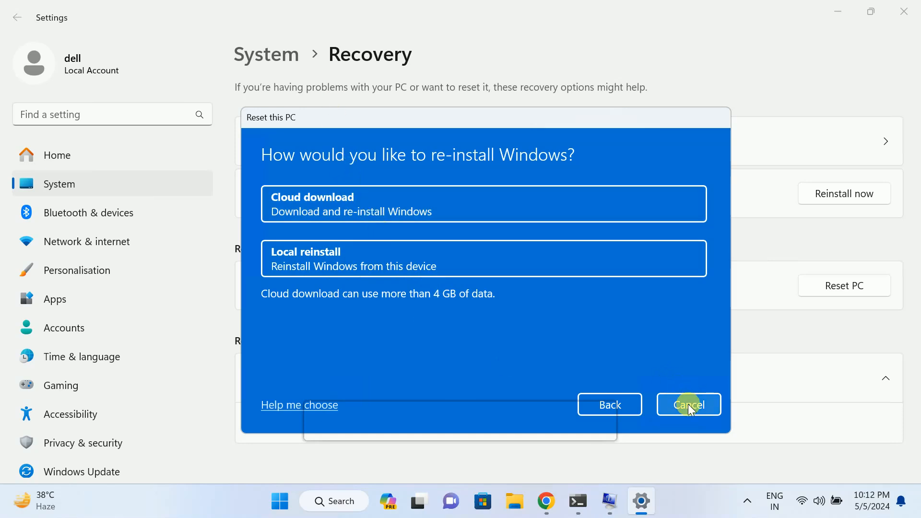
click(689, 404)
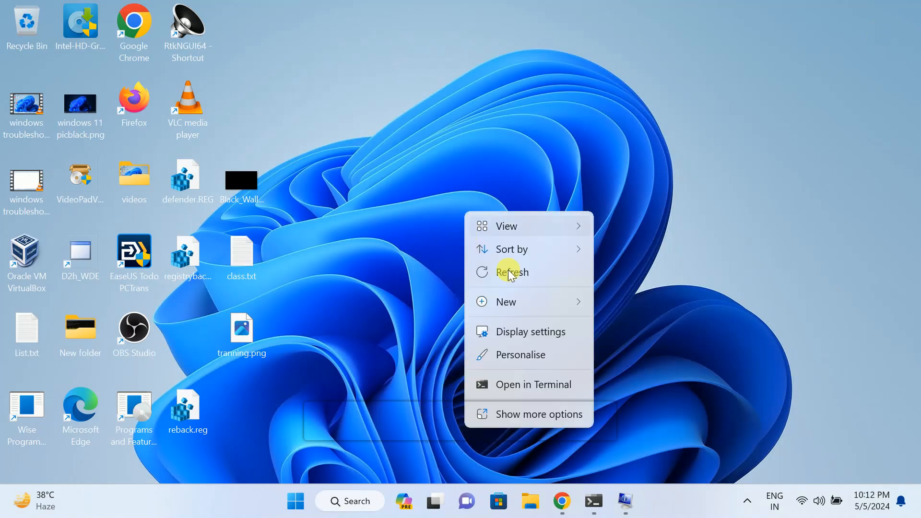
click(510, 272)
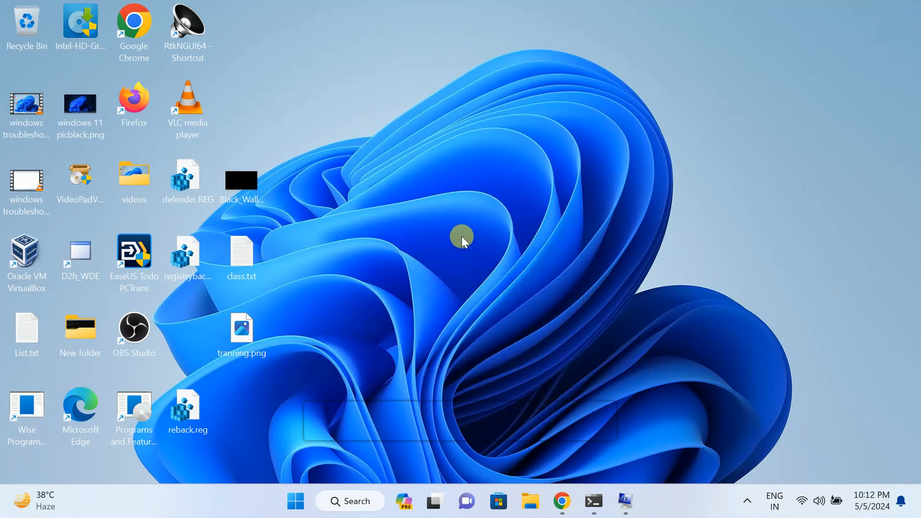
mouse_move(466, 238)
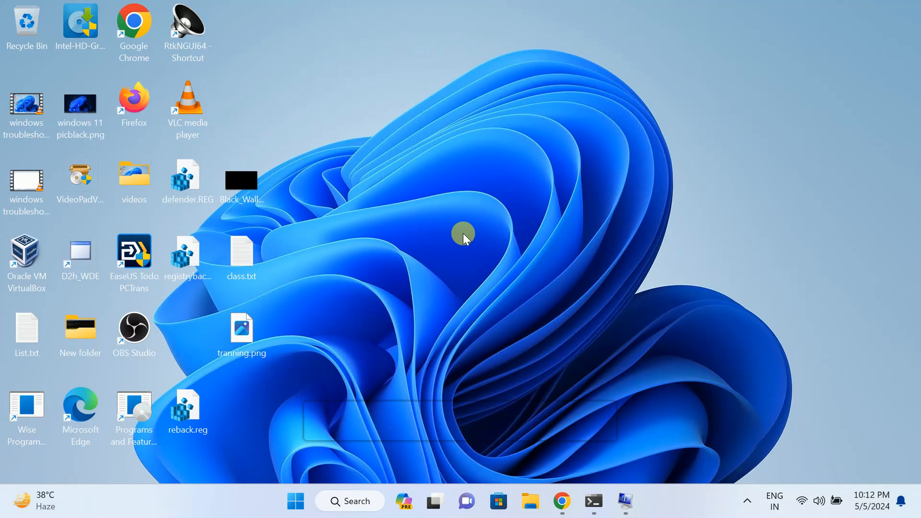
mouse_move(405, 227)
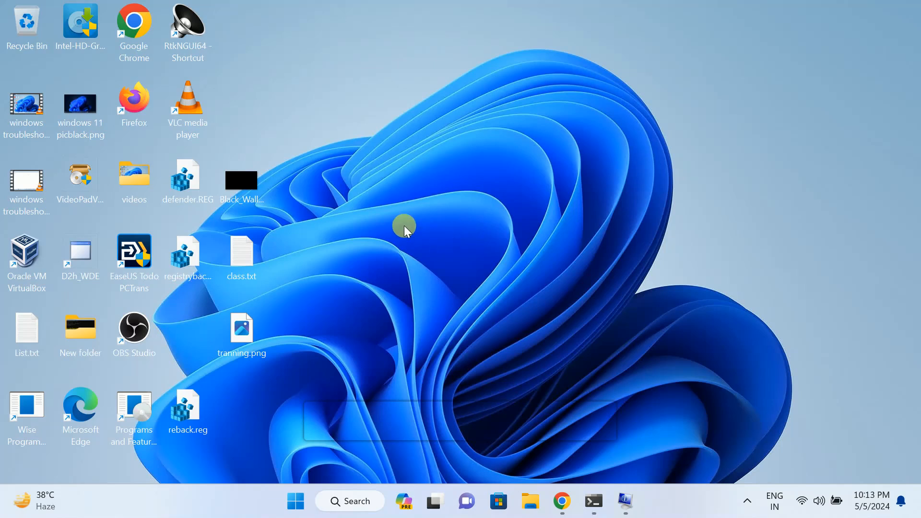
mouse_move(390, 217)
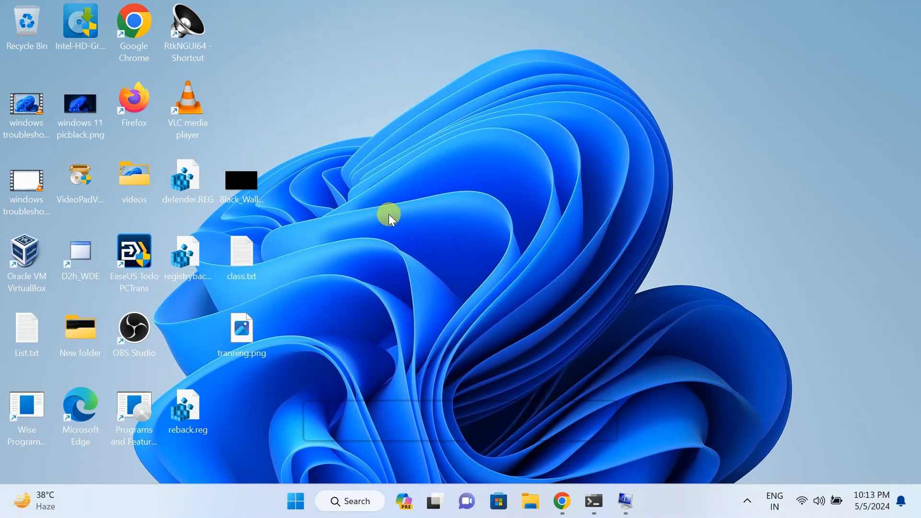
mouse_move(393, 221)
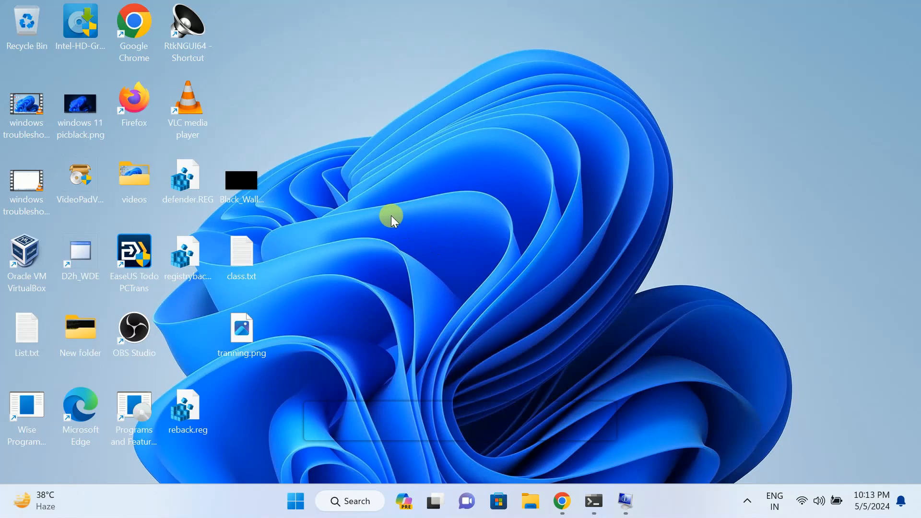
mouse_move(380, 261)
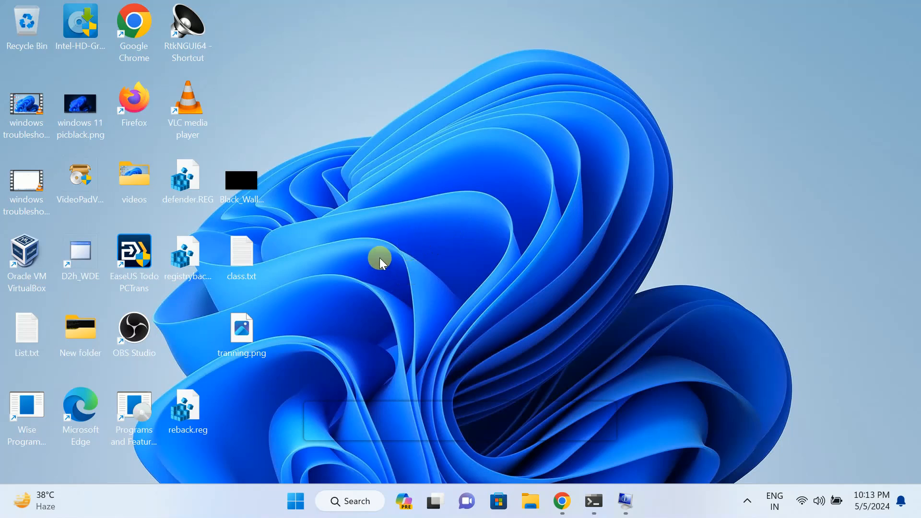
mouse_move(347, 218)
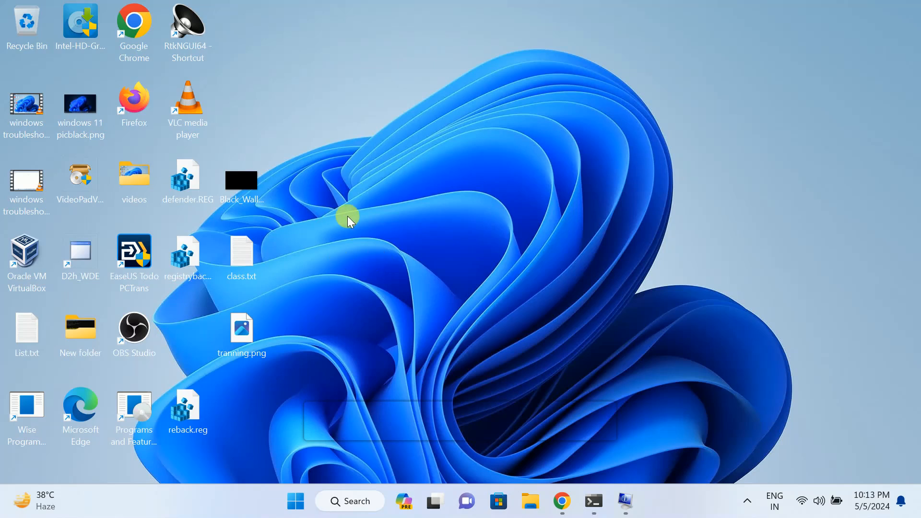
mouse_move(357, 205)
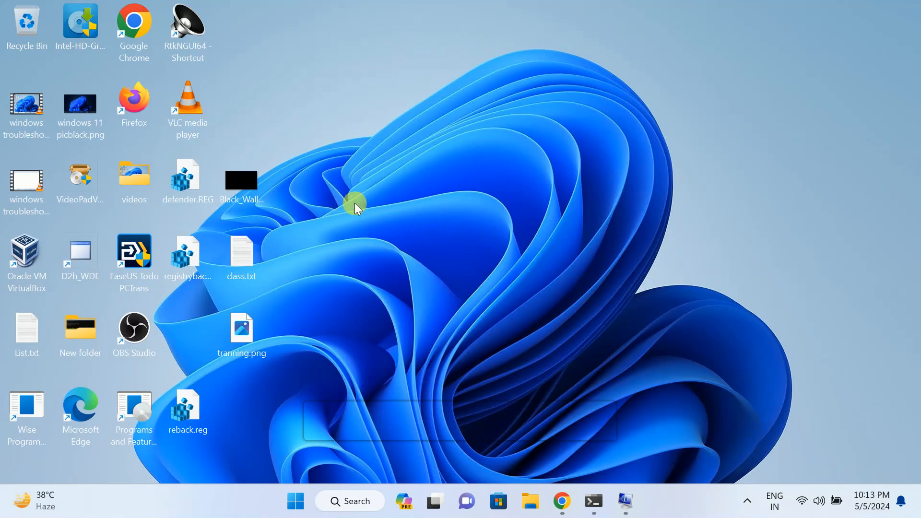
mouse_move(366, 220)
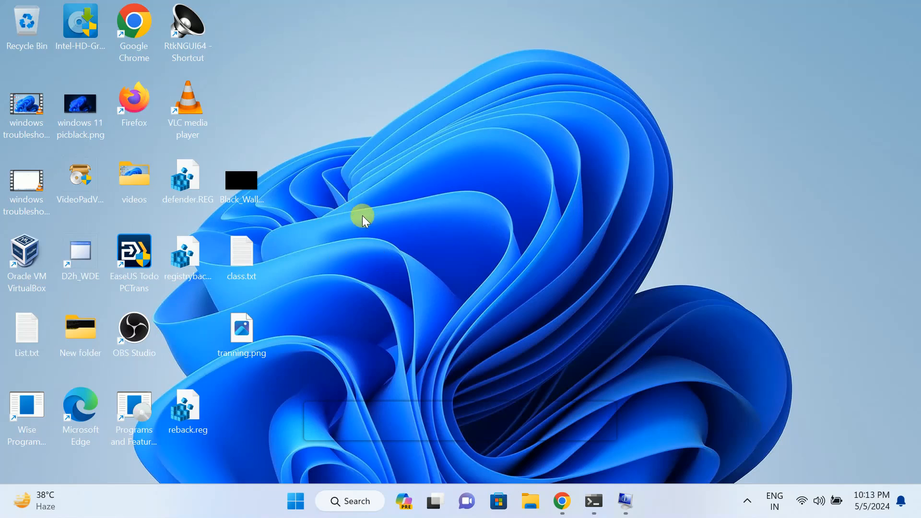